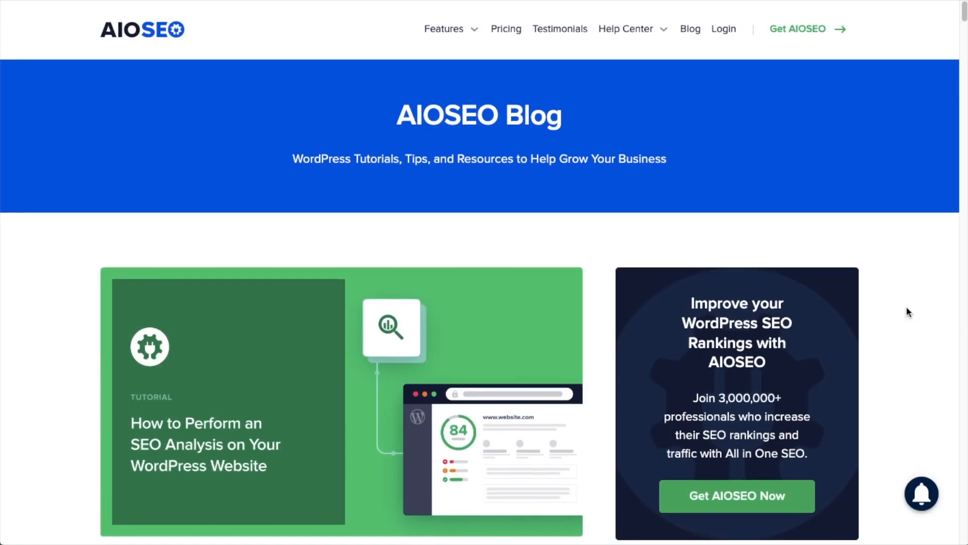
- Scroll down through the AIOSEO blog article on performing an SEO analysis
scroll("down", 3)
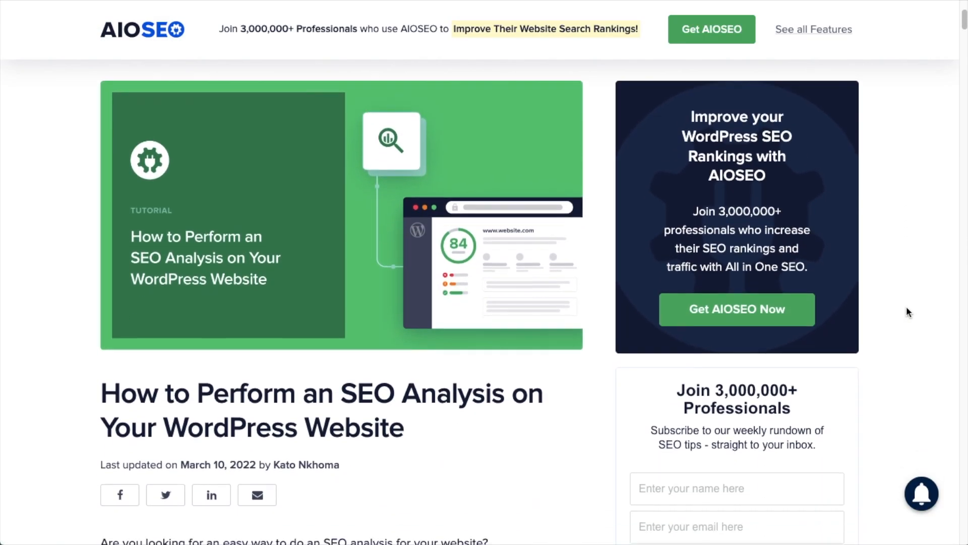
scroll("down", 3)
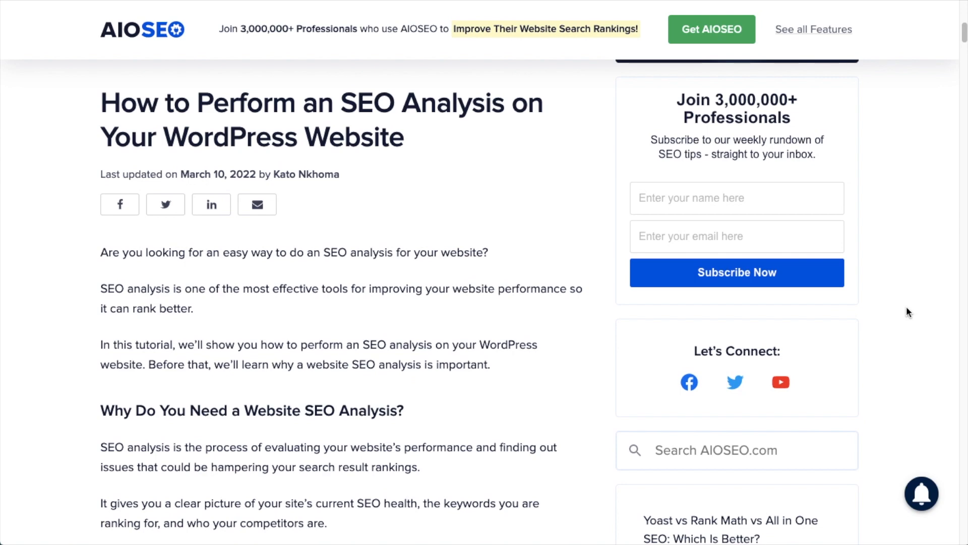
scroll("down", 3)
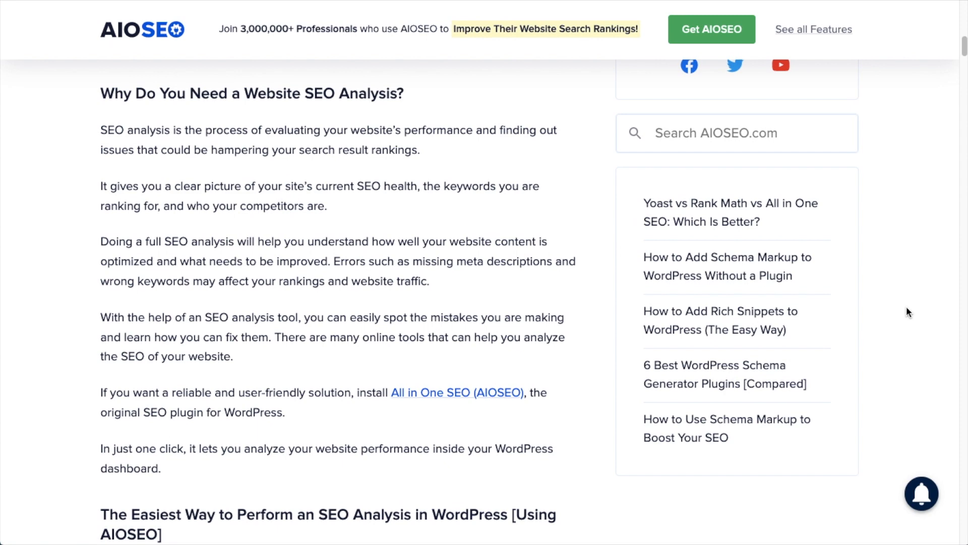
scroll("down", 3)
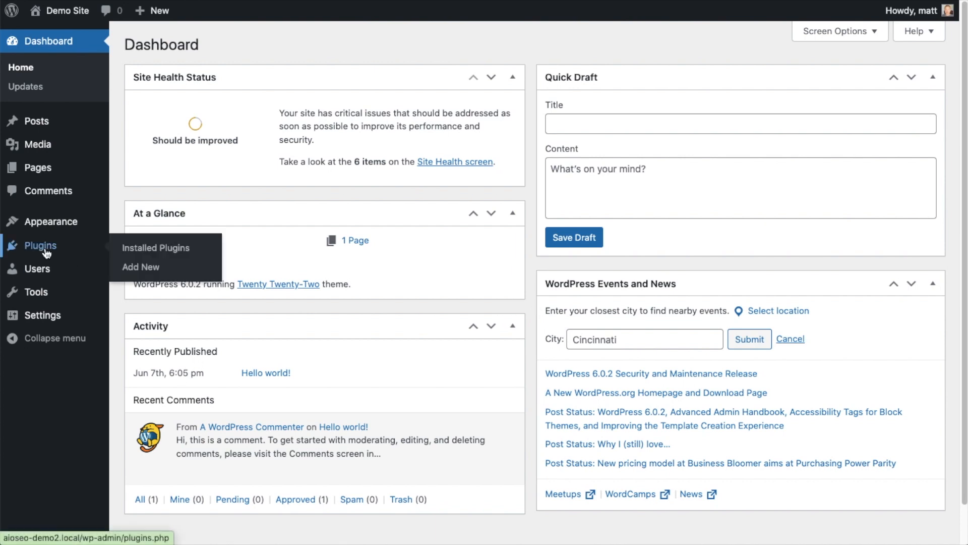
- Go to Plugins > Add New, then download the AIOSEO Pro package from the account Downloads area
left_click(155, 248)
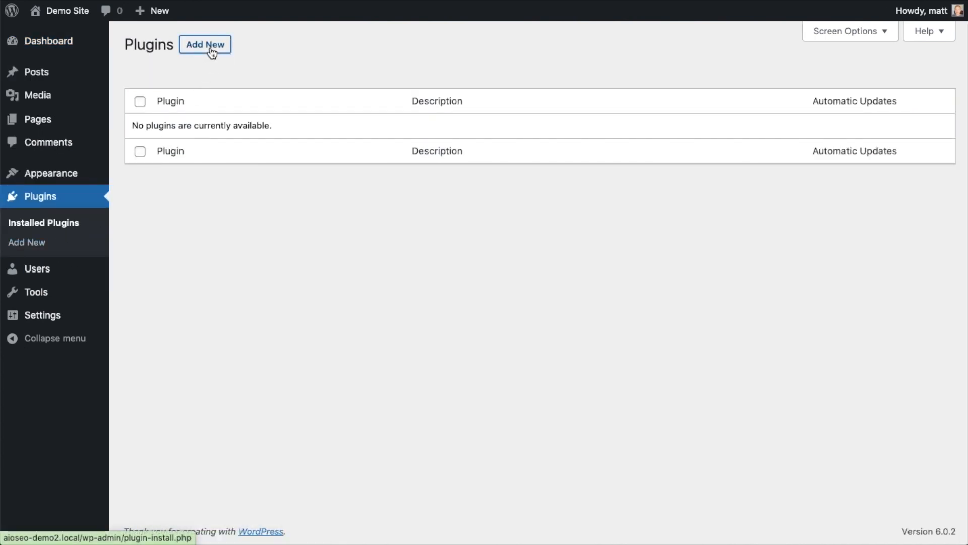
left_click(205, 44)
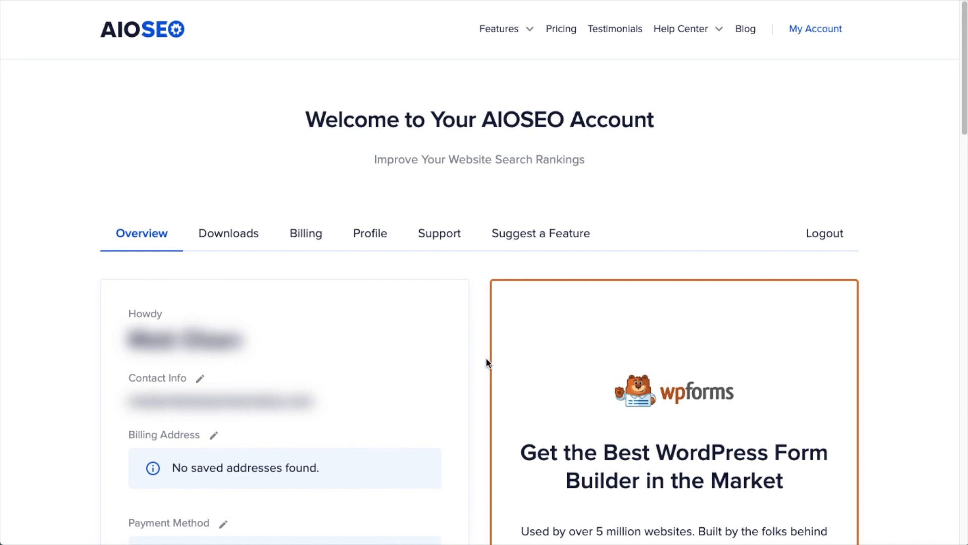
mouse_move(260, 241)
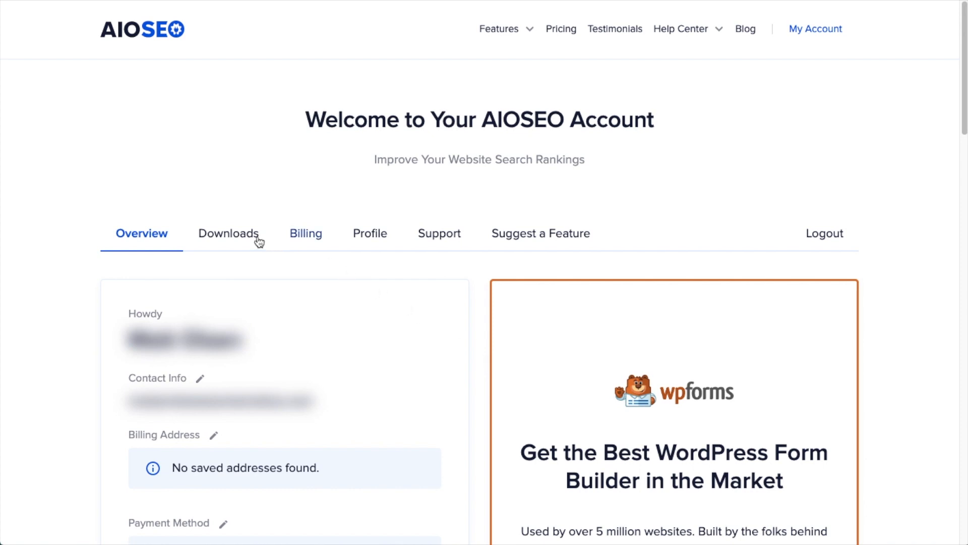
left_click(229, 233)
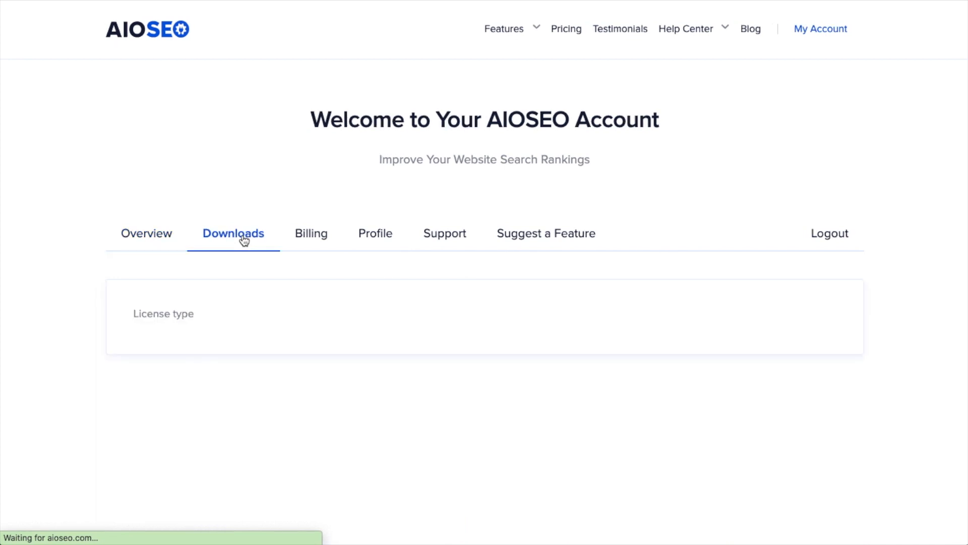
left_click(763, 322)
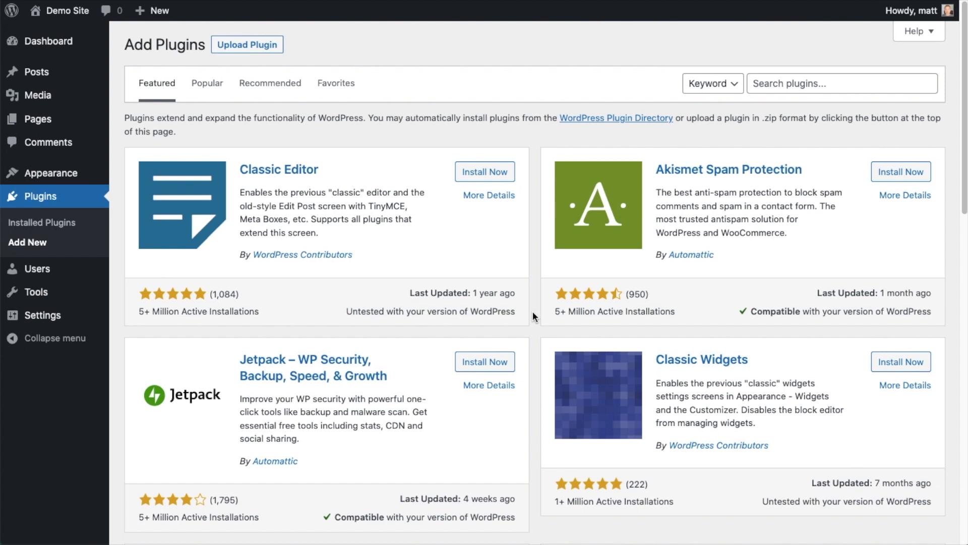
mouse_move(430, 128)
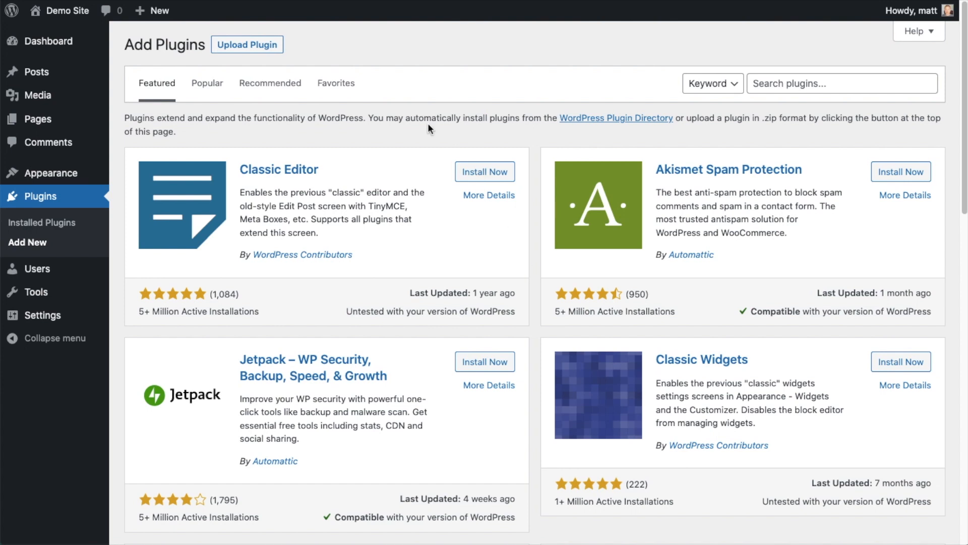
- Upload aioseo-pro-v4.2.4.2.zip, install it and activate the plugin
left_click(246, 45)
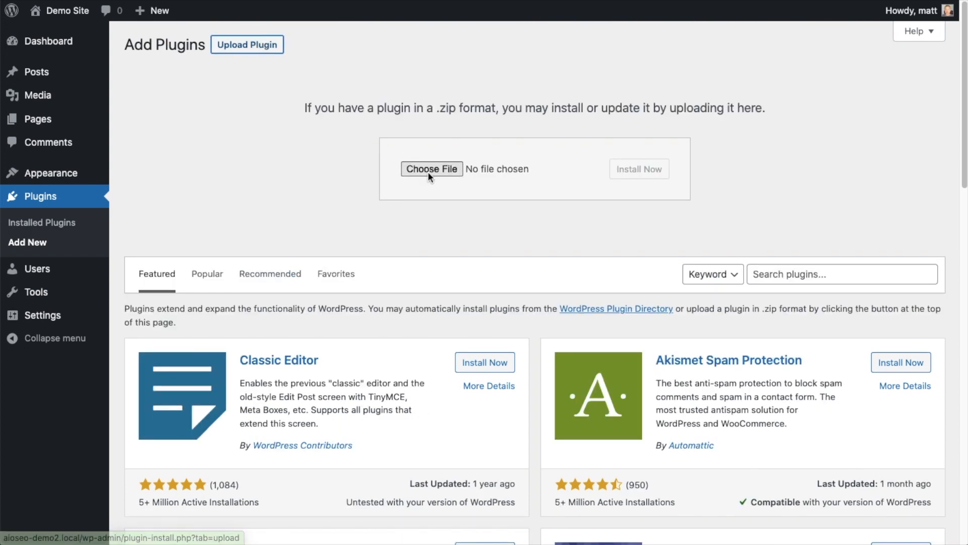
left_click(432, 168)
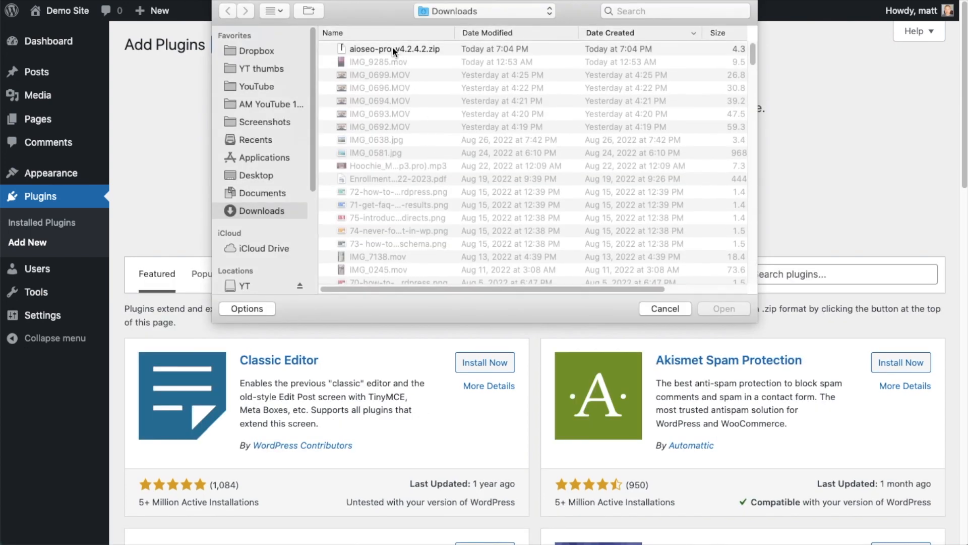
left_click(723, 308)
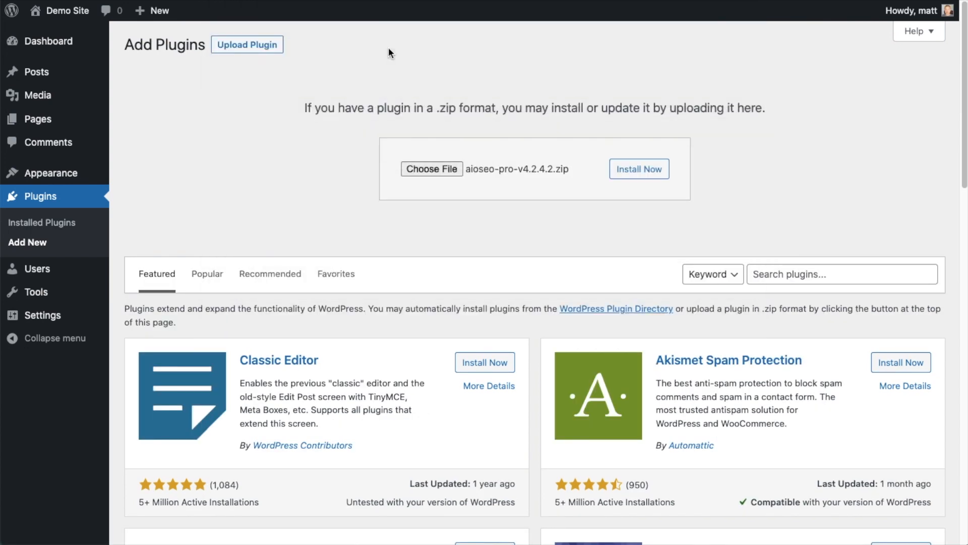
mouse_move(639, 168)
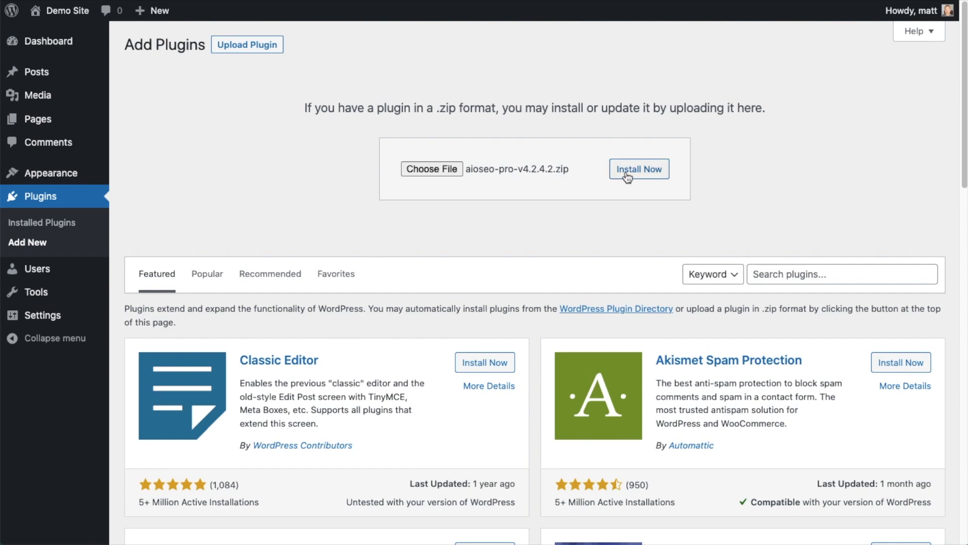
left_click(638, 169)
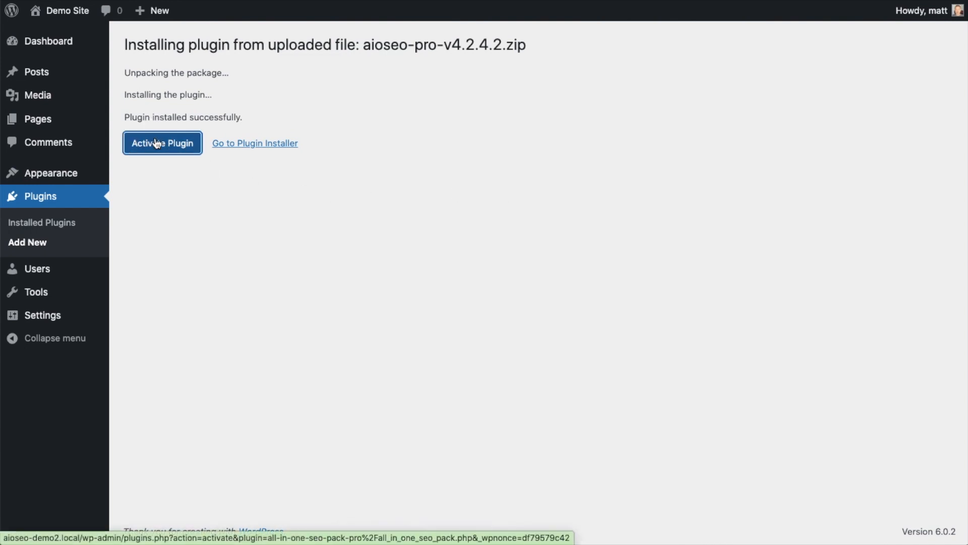
left_click(161, 143)
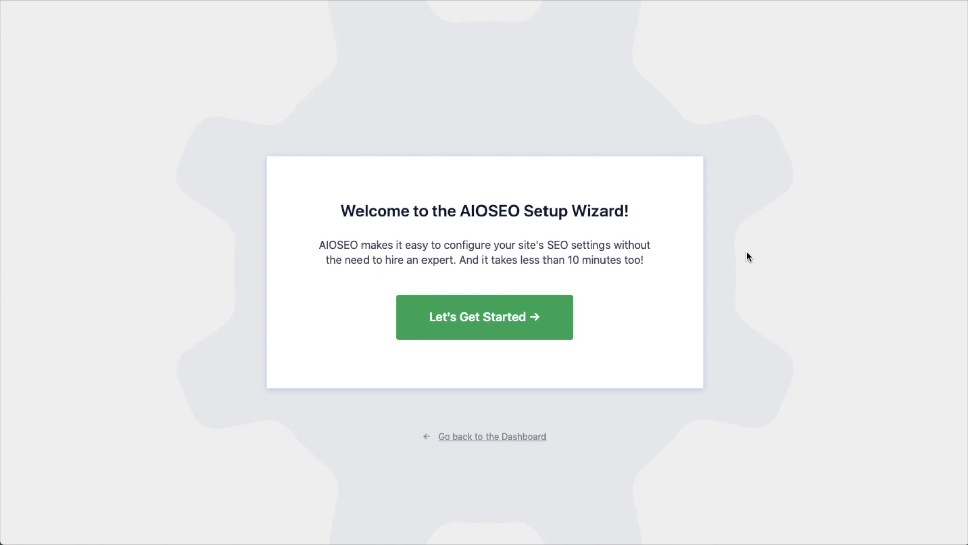
mouse_move(739, 481)
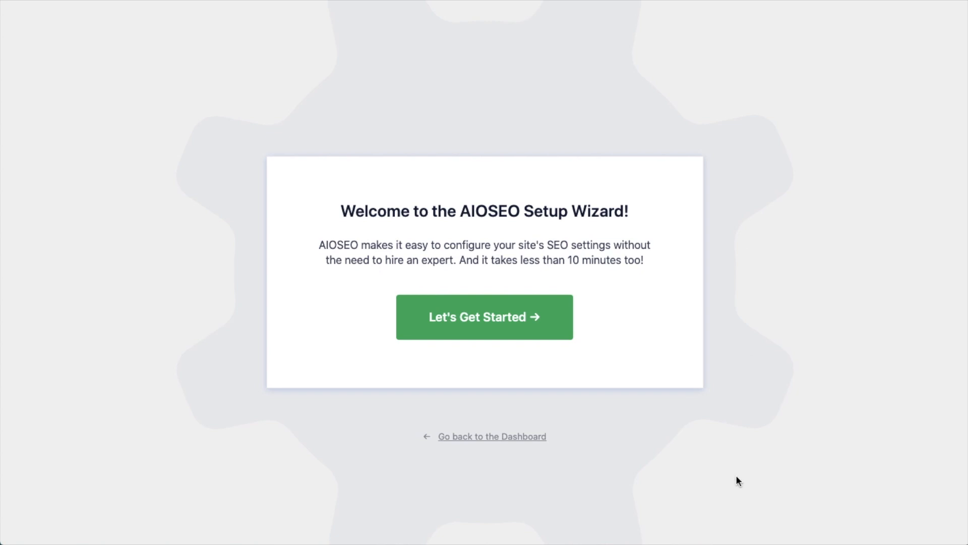
mouse_move(695, 434)
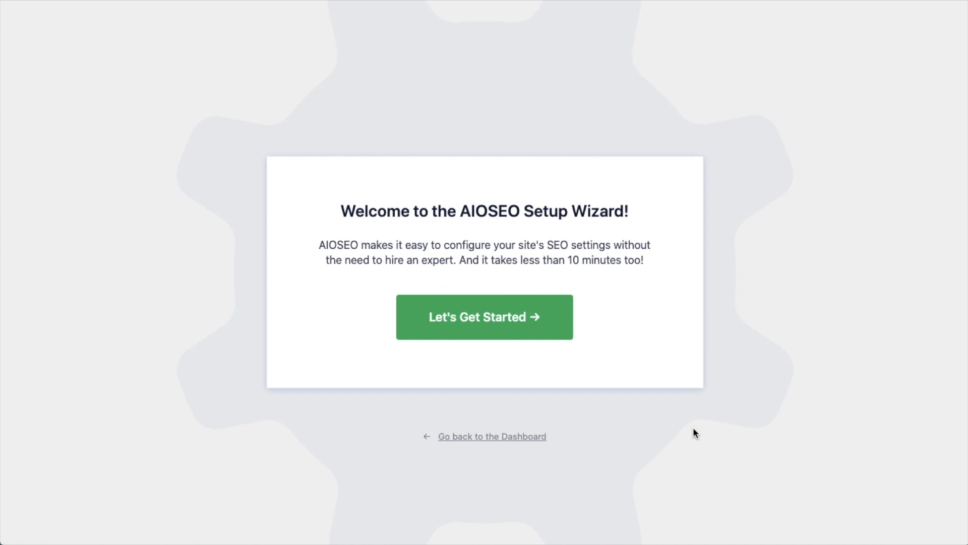
mouse_move(491, 274)
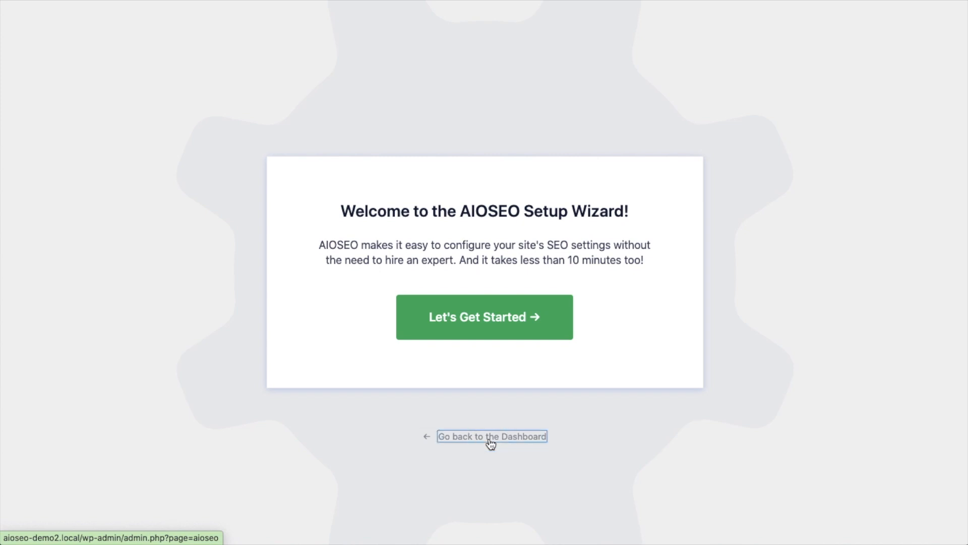
- Skip the setup wizard and copy the Pro license key from the AIOSEO account
left_click(491, 436)
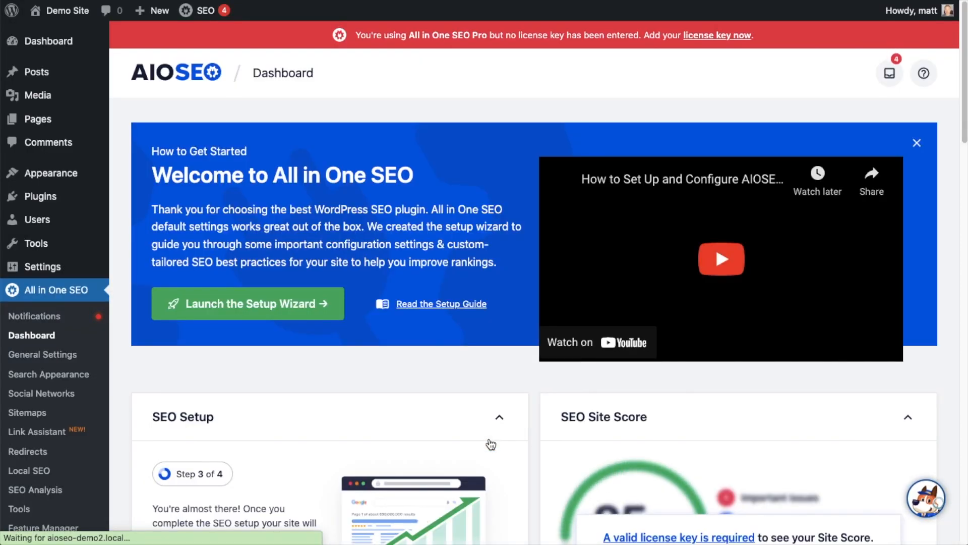
scroll("down", 3)
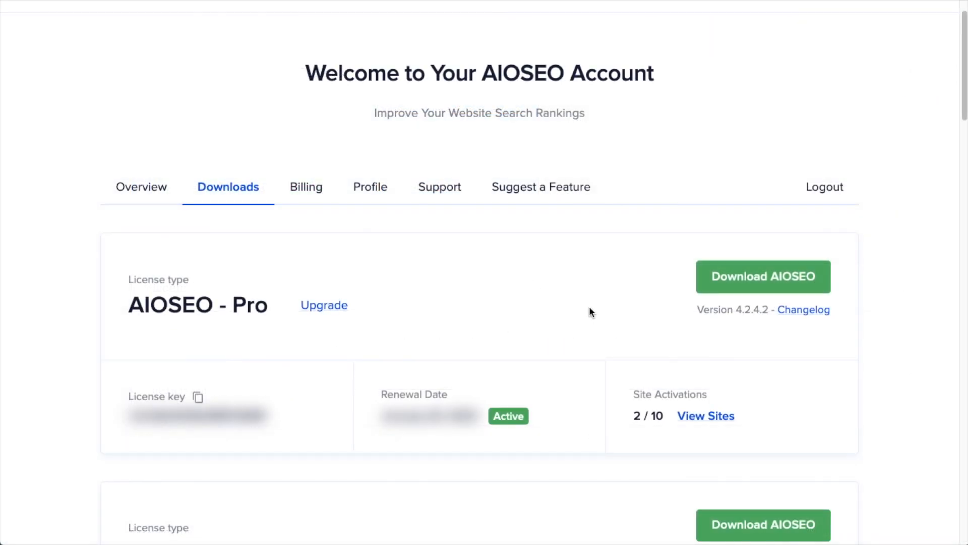
mouse_move(565, 324)
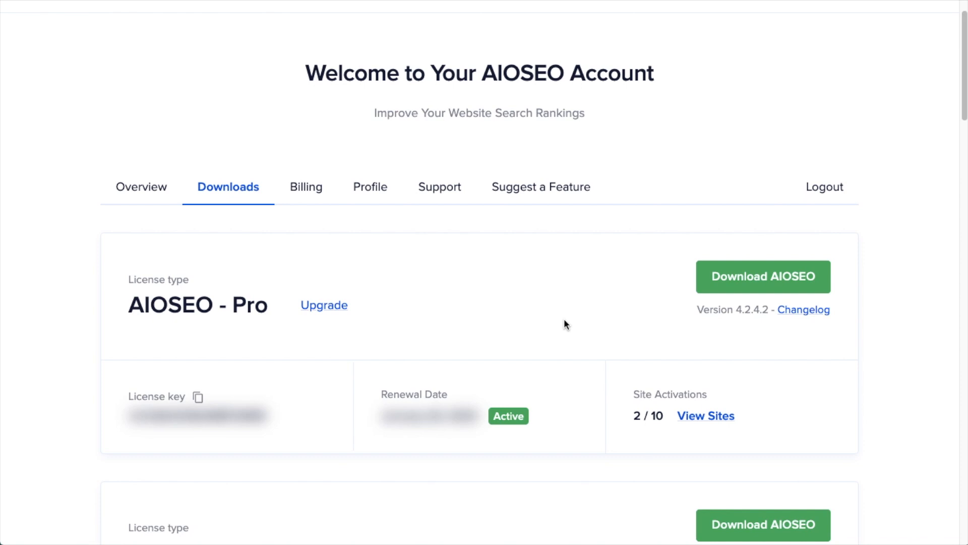
mouse_move(228, 191)
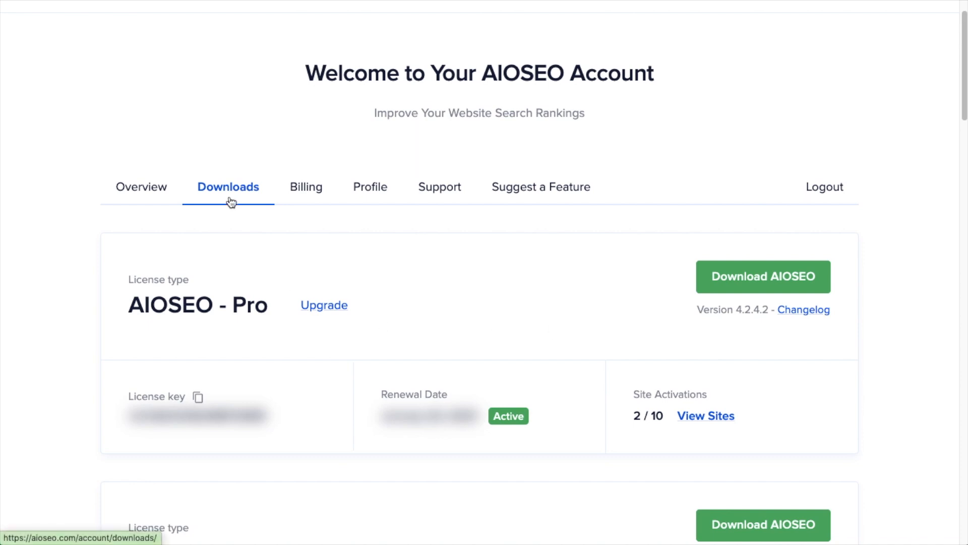
mouse_move(199, 401)
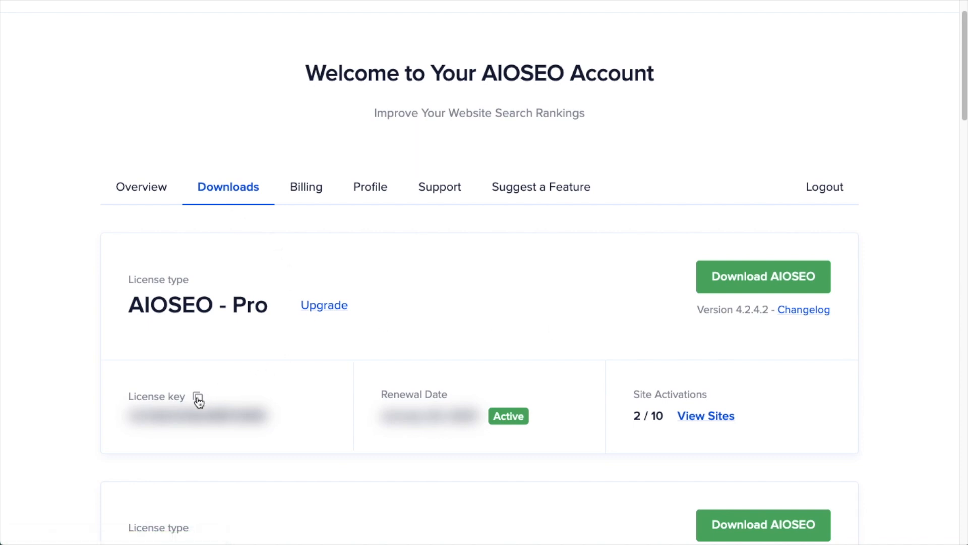
left_click(198, 397)
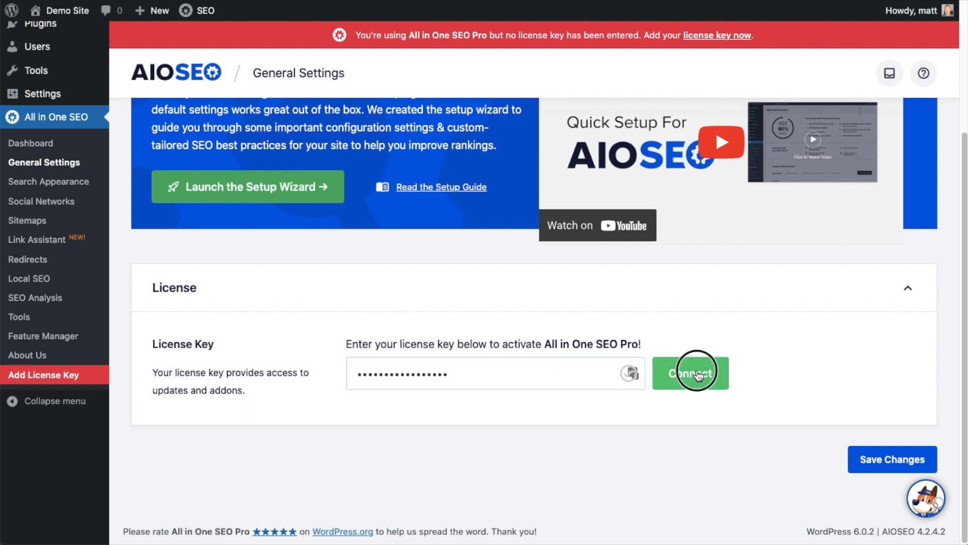
- Connect the license key in General Settings so the Pro plan shows as active
left_click(690, 372)
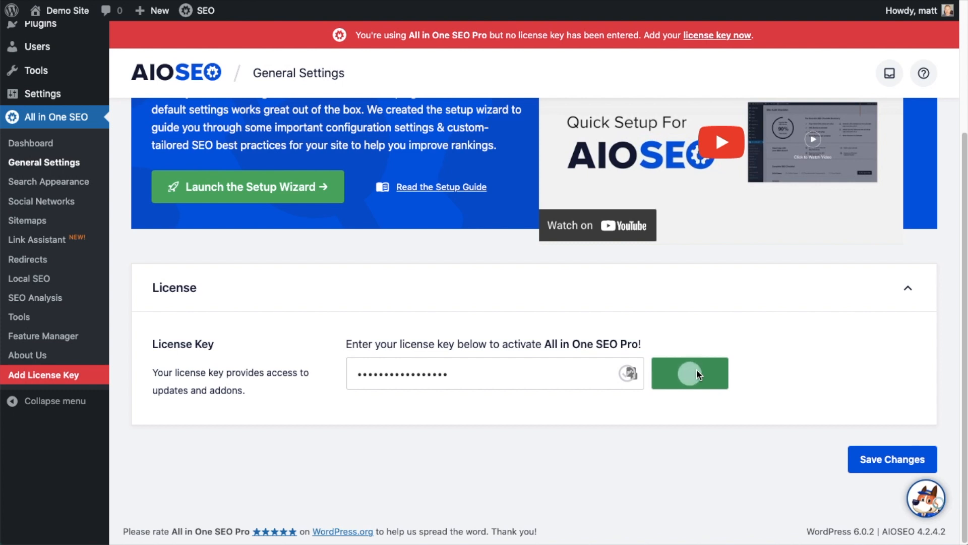
left_click(689, 373)
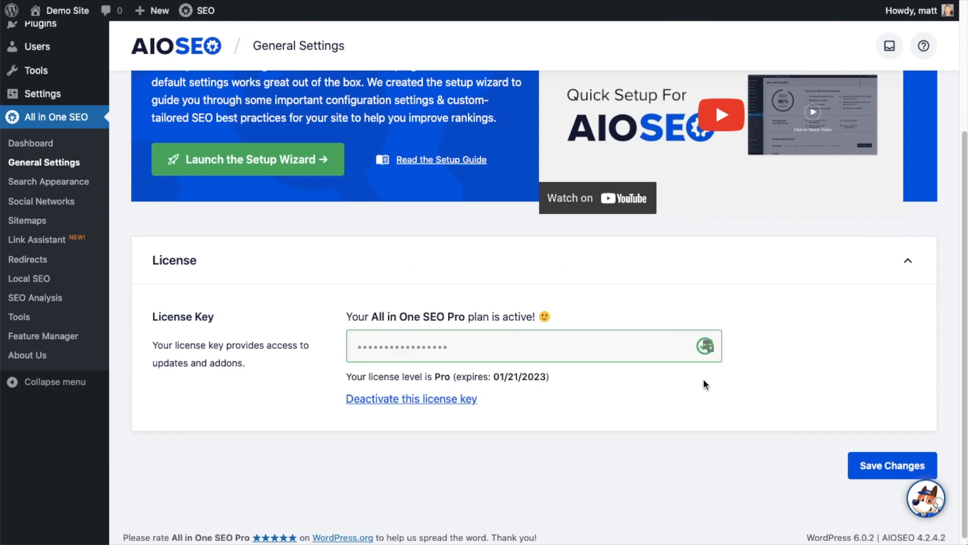
left_click(891, 465)
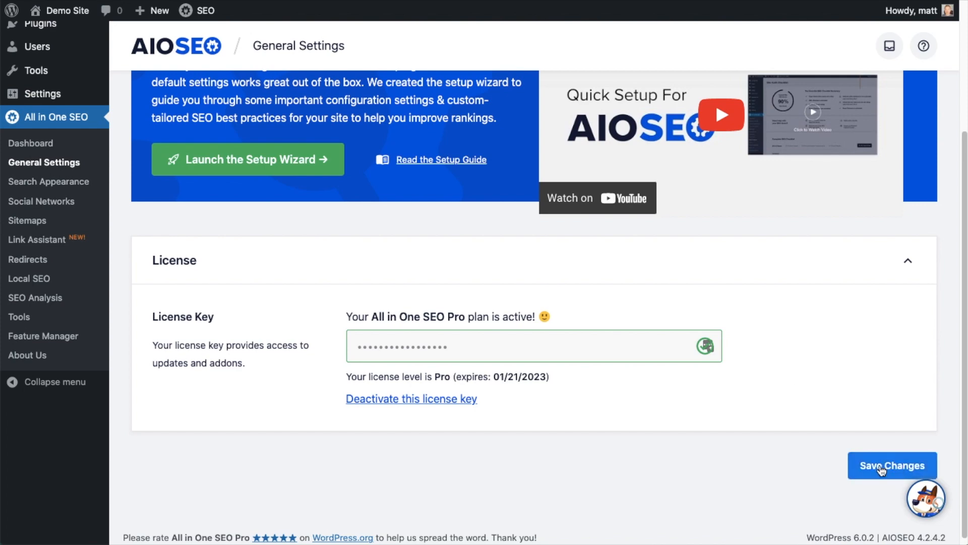
scroll("up", 3)
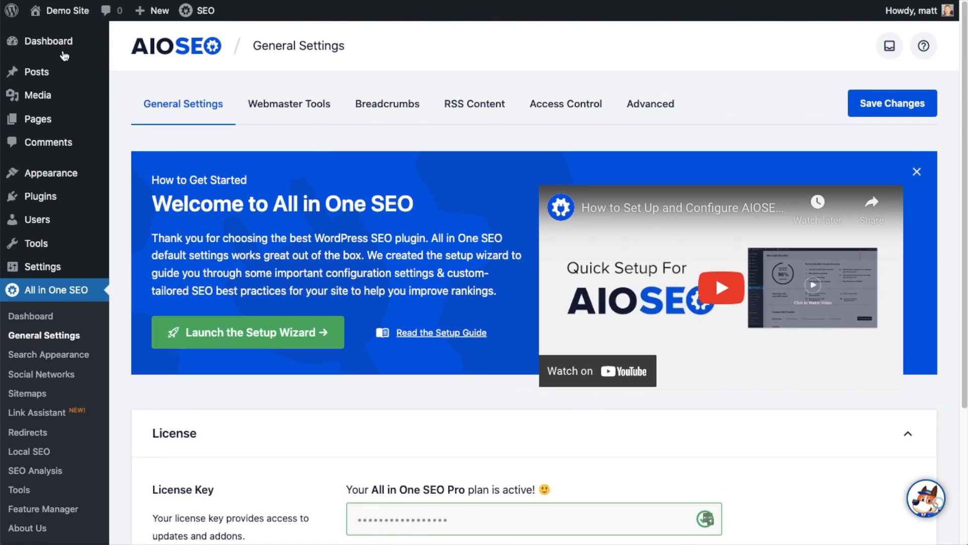
- Show the AIOSEO dashboard with its SEO Site Score card of 67 out of 100
left_click(50, 40)
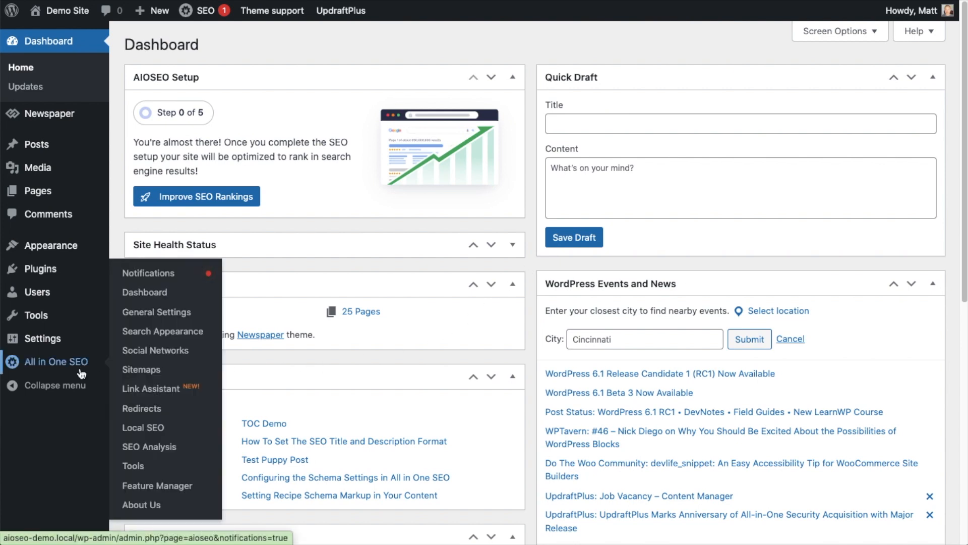
left_click(145, 292)
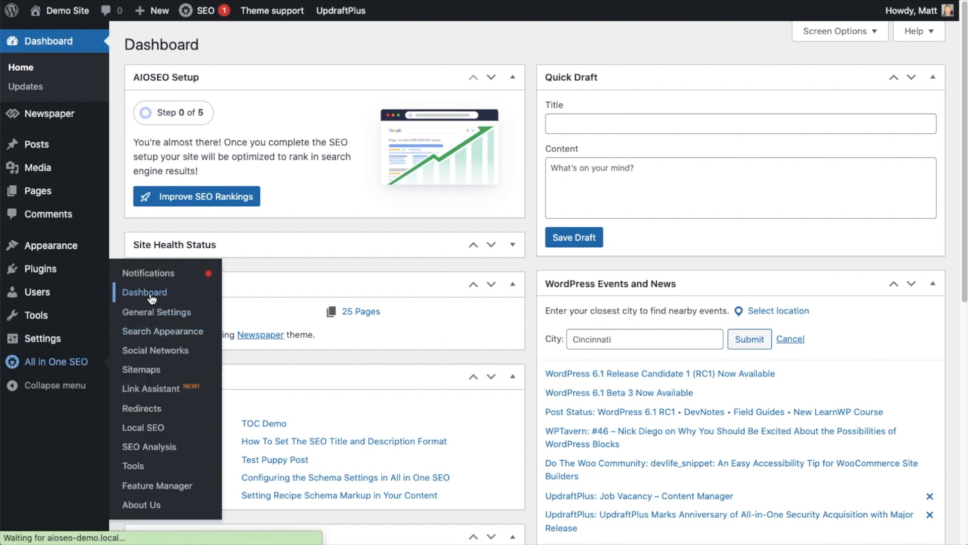
left_click(144, 291)
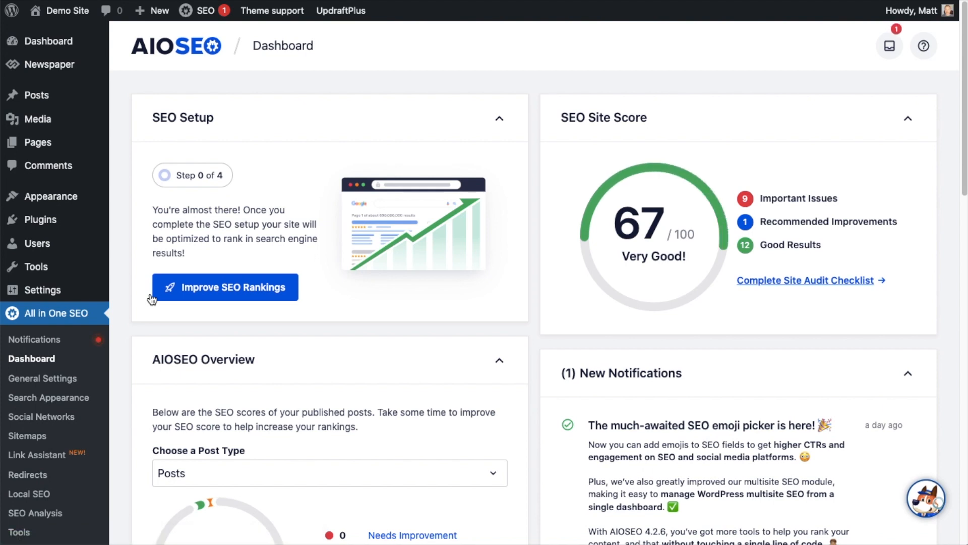
mouse_move(607, 327)
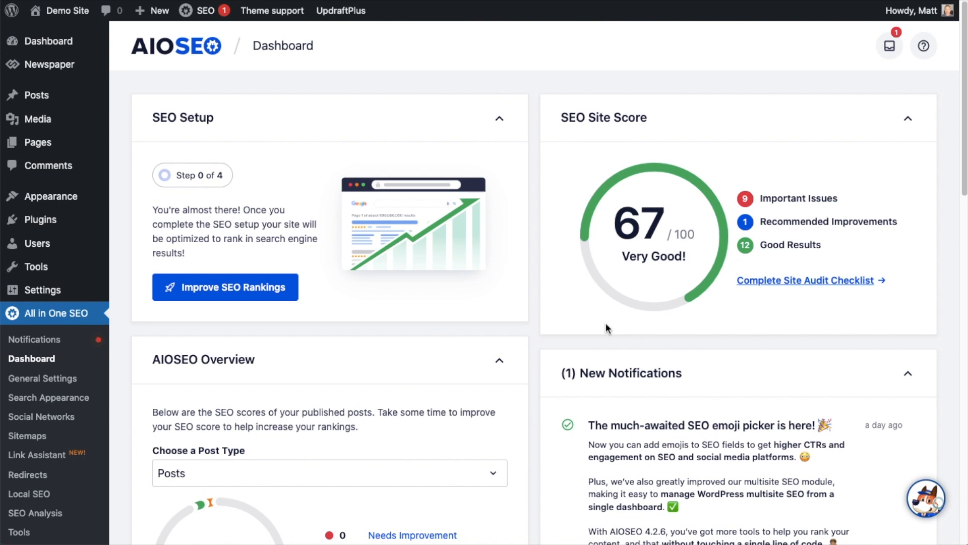
mouse_move(746, 336)
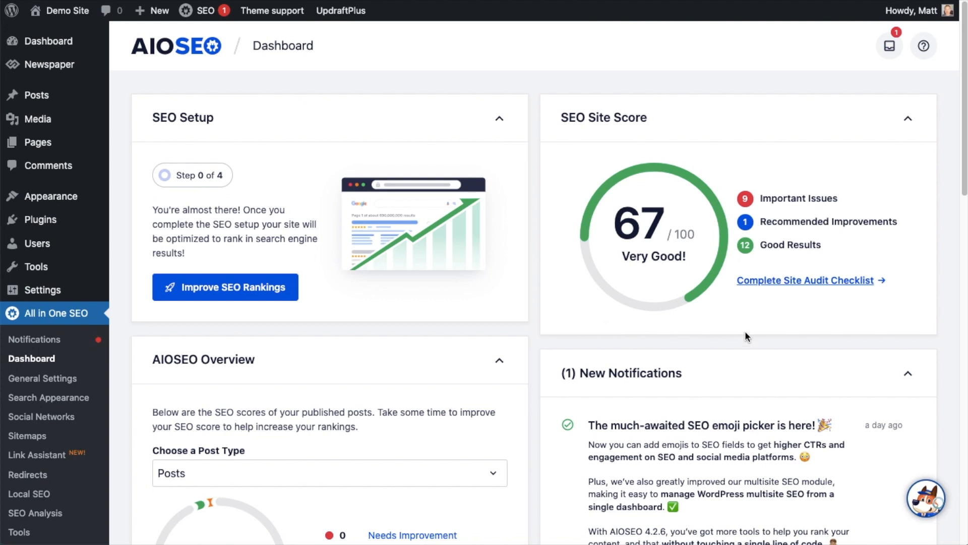
mouse_move(810, 290)
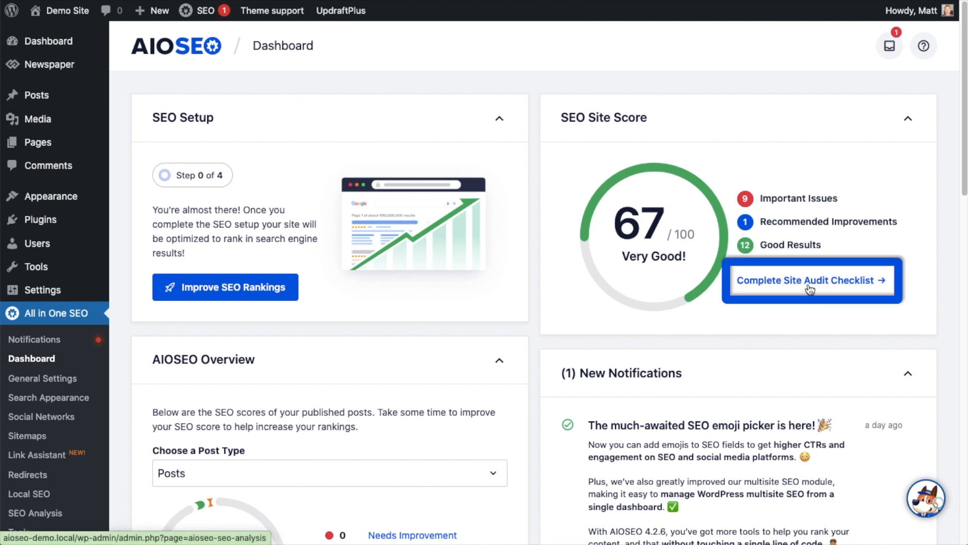
mouse_move(836, 288)
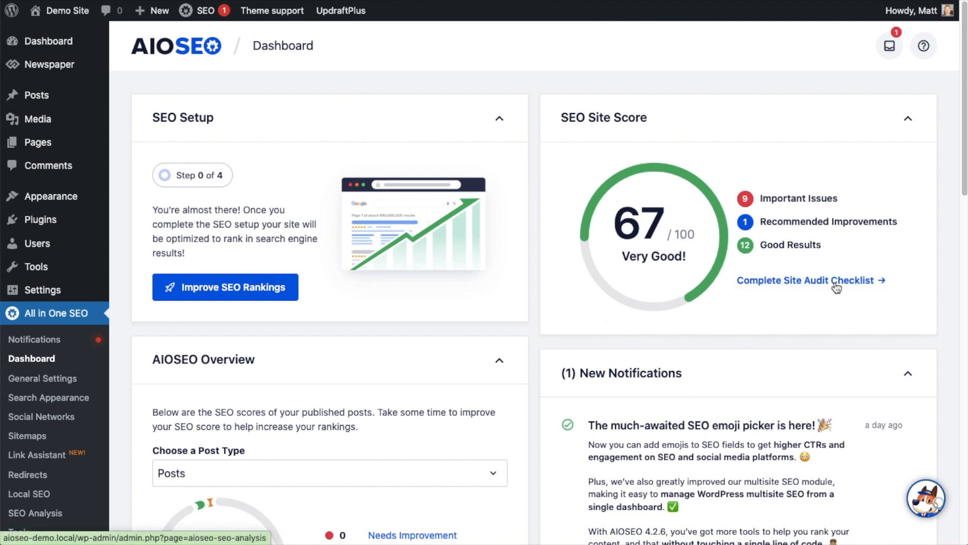
mouse_move(57, 312)
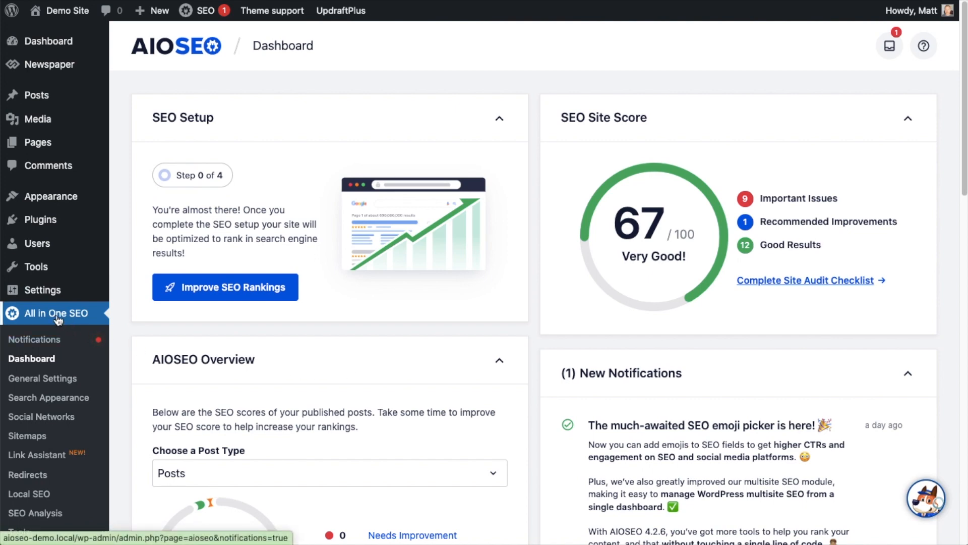
scroll("down", 3)
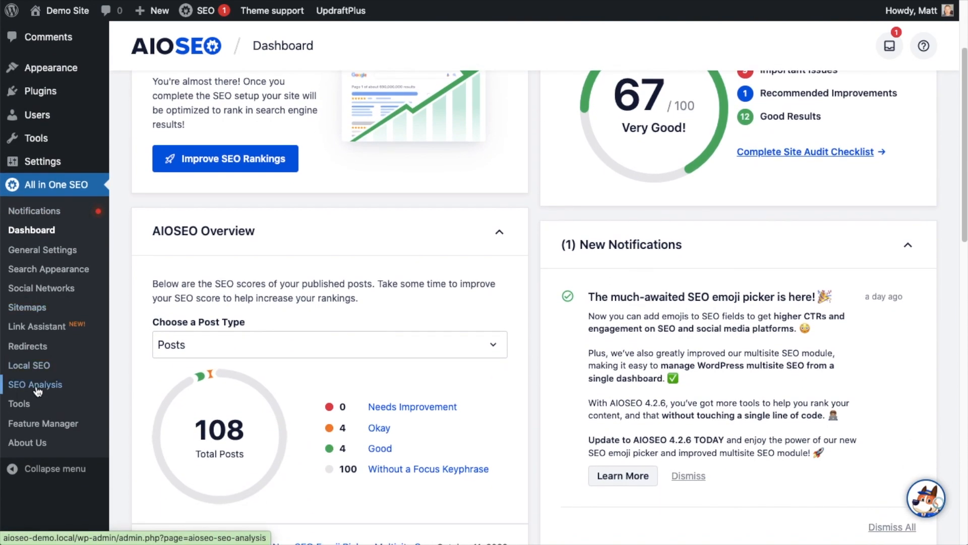
mouse_move(773, 211)
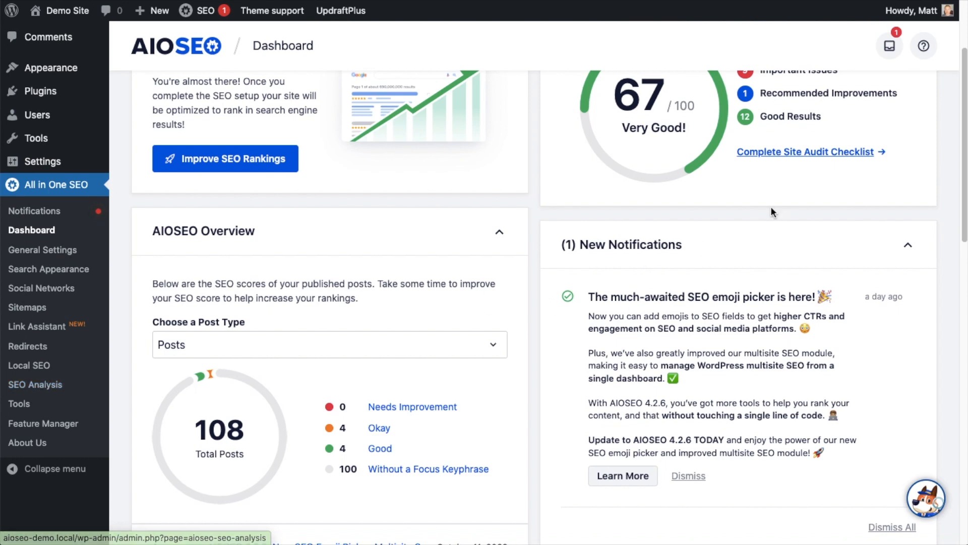
- Show the SEO Analysis audit with the overall score of 67 and its checklist
left_click(35, 384)
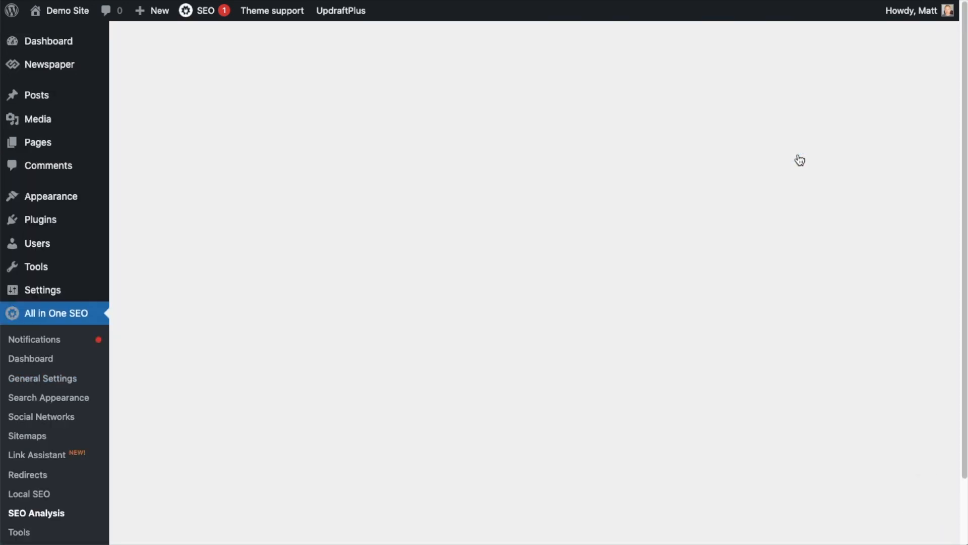
left_click(37, 512)
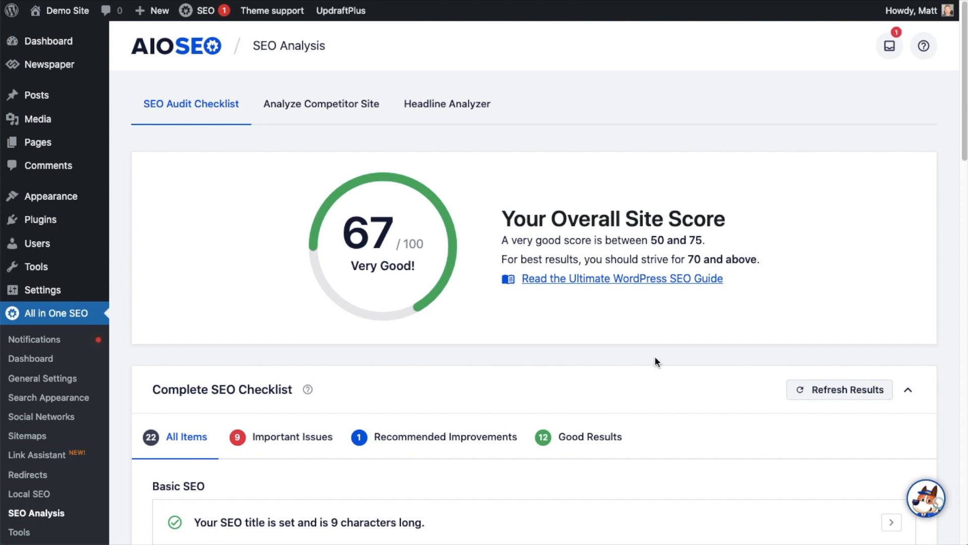
mouse_move(362, 348)
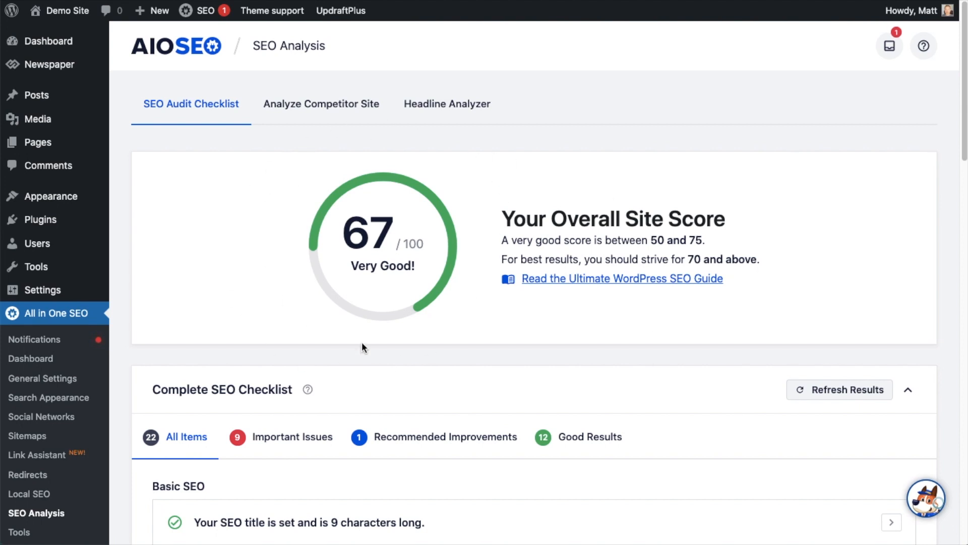
mouse_move(780, 270)
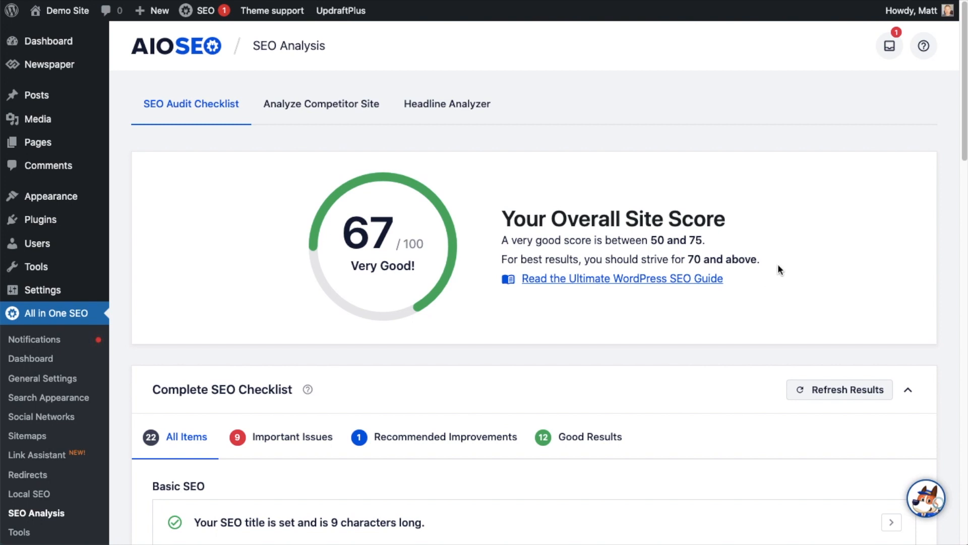
mouse_move(764, 270)
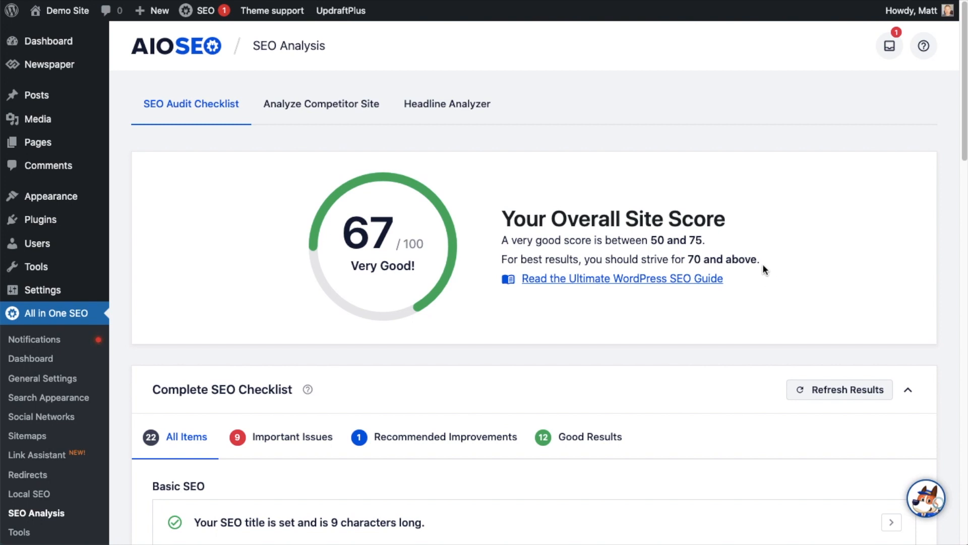
mouse_move(370, 386)
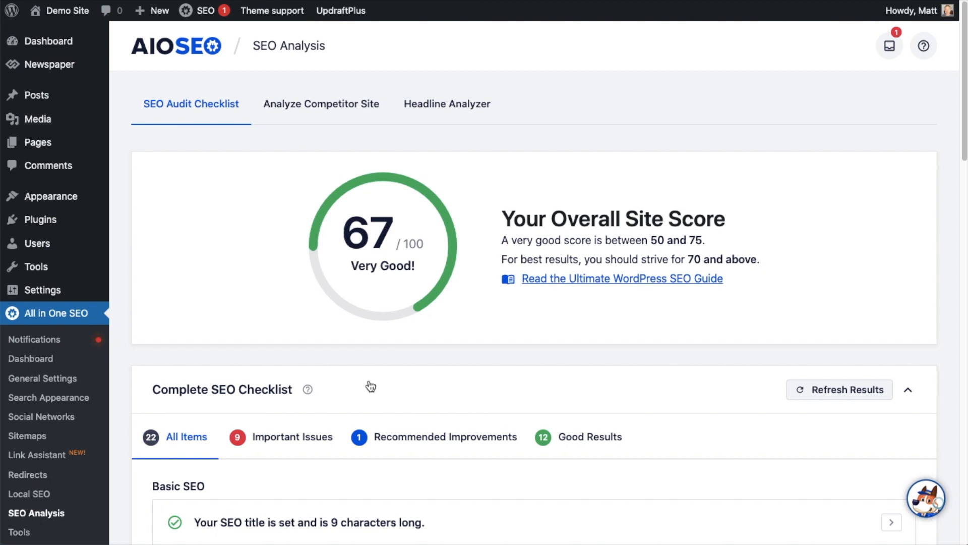
scroll("down", 3)
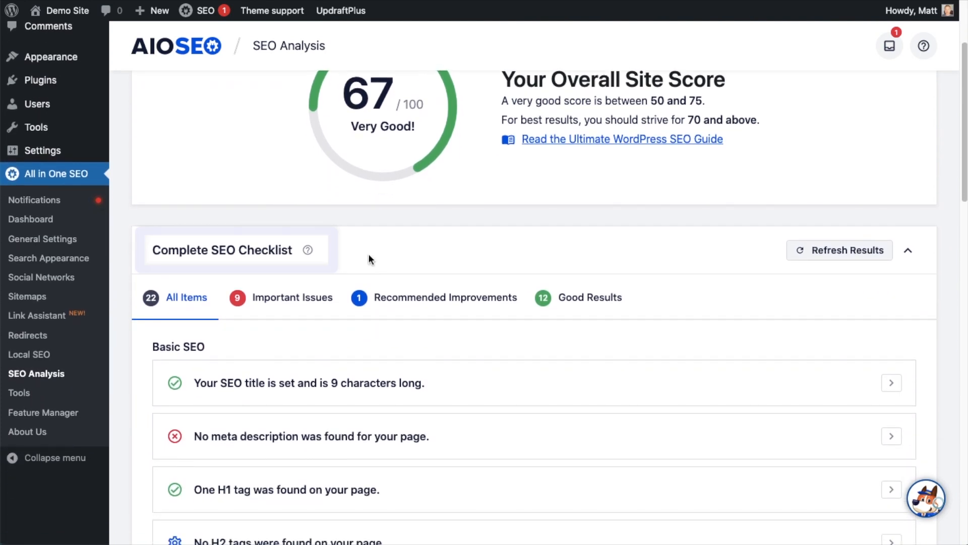
scroll("down", 3)
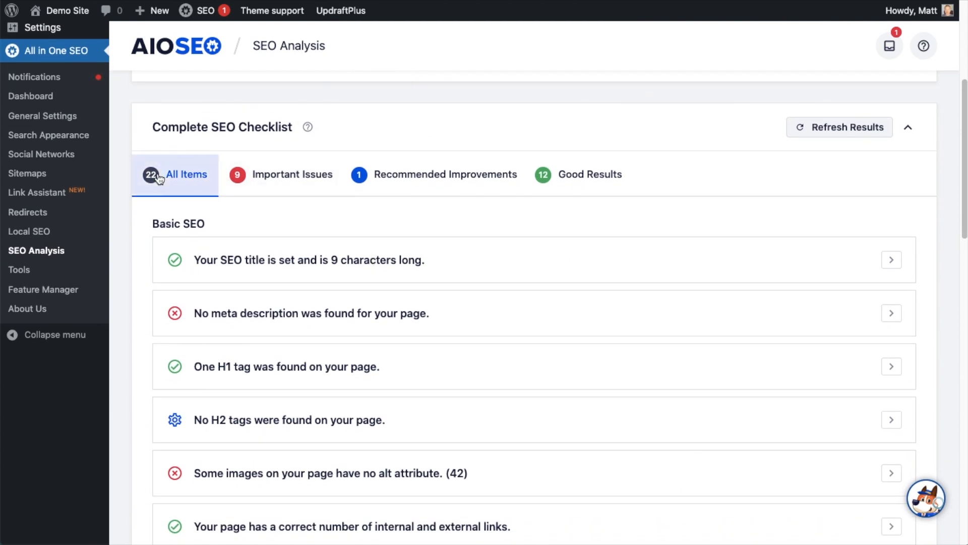
- Filter the checklist by Recommended Improvements, Good Results, then All 22 Items
left_click(292, 175)
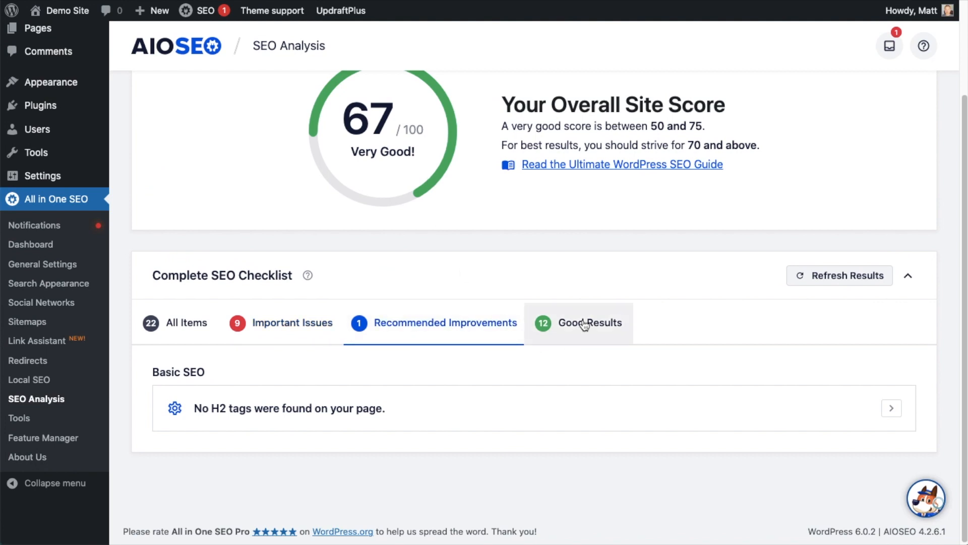
left_click(175, 323)
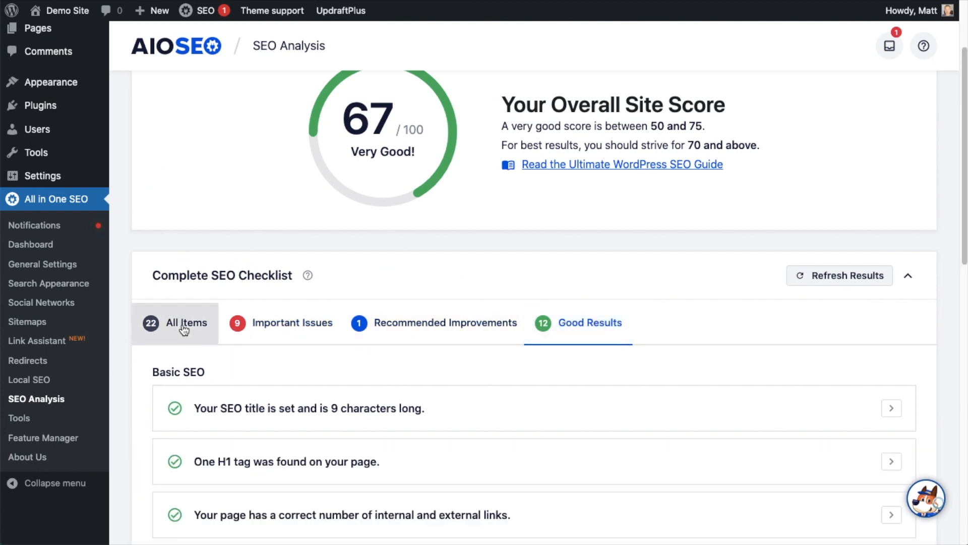
left_click(187, 323)
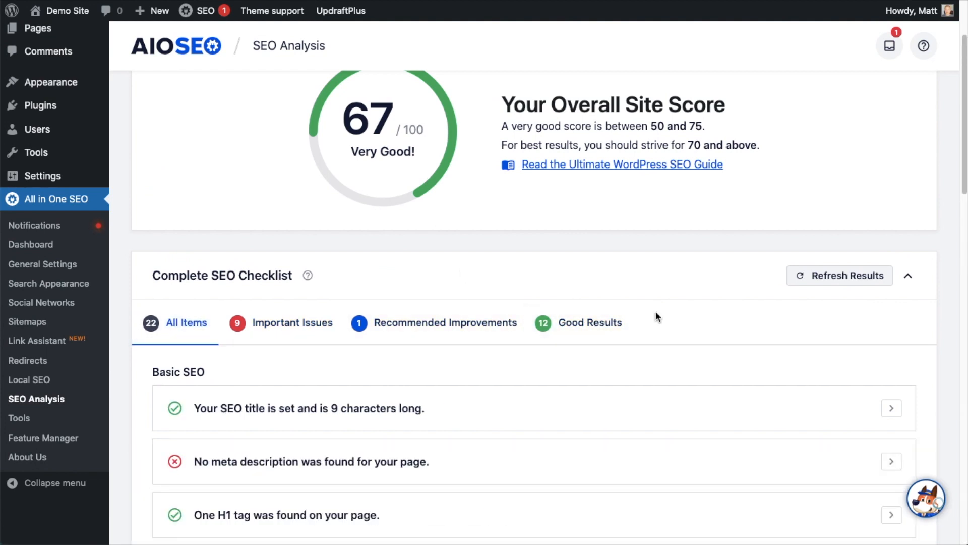
scroll("down", 3)
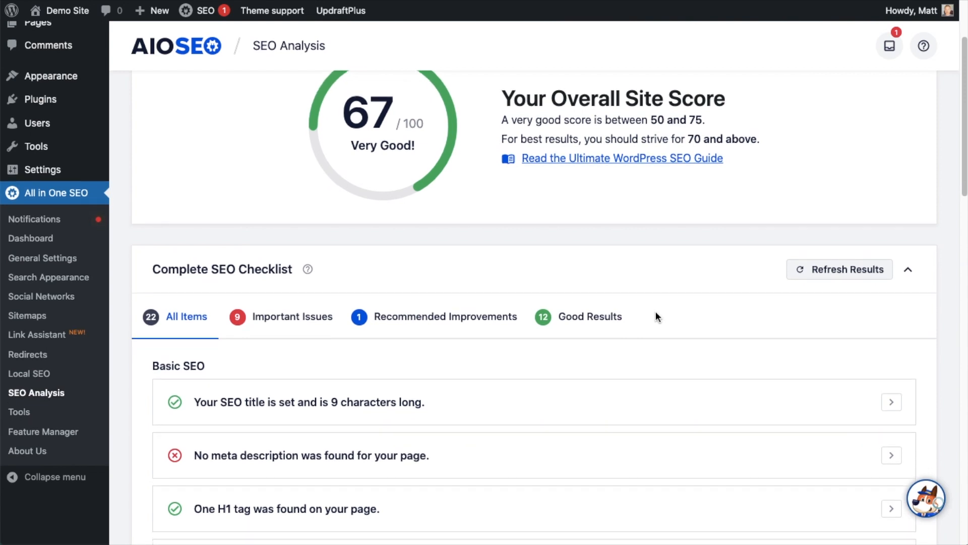
scroll("down", 3)
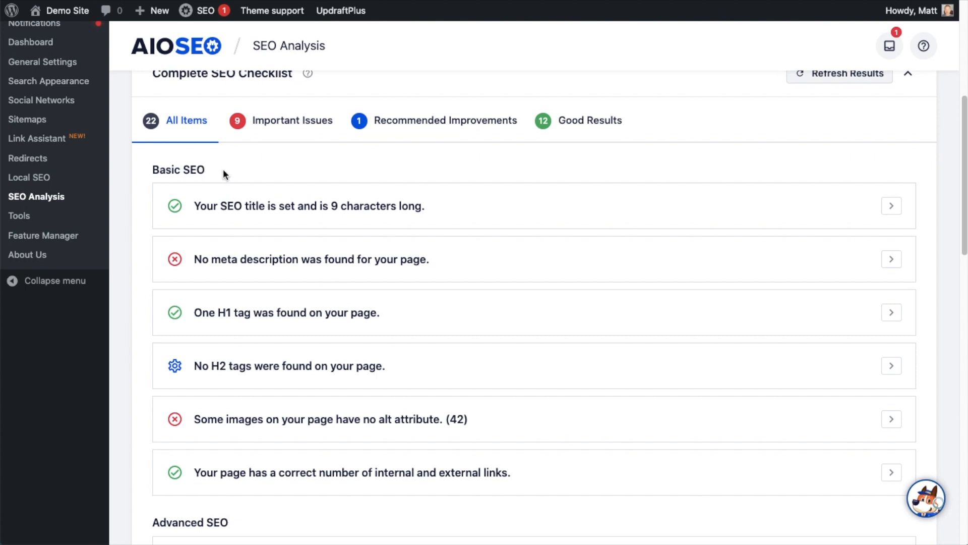
mouse_move(245, 171)
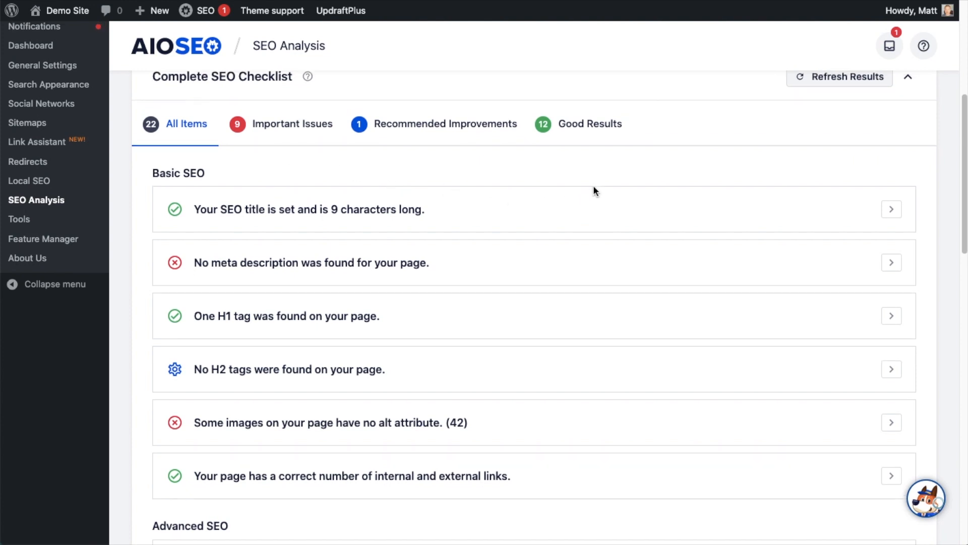
scroll("up", 3)
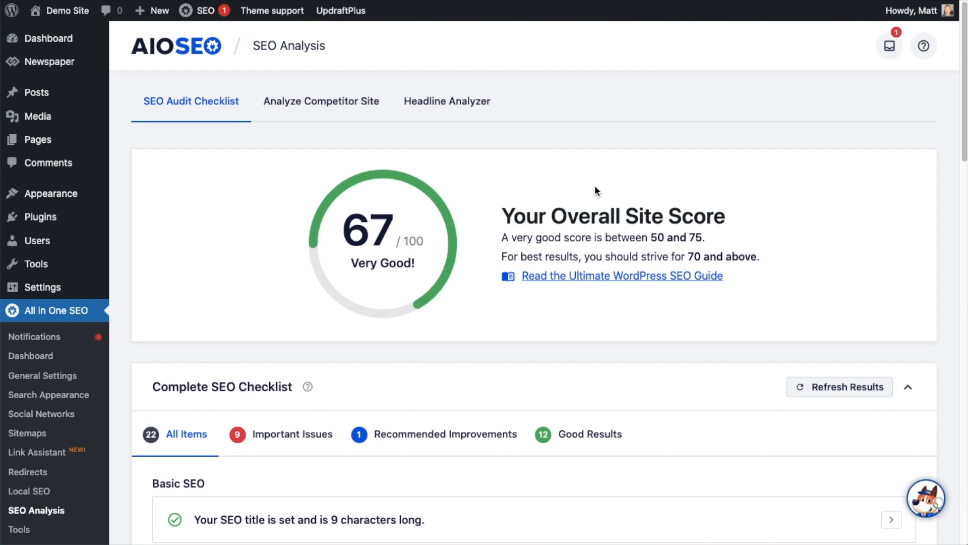
scroll("down", 3)
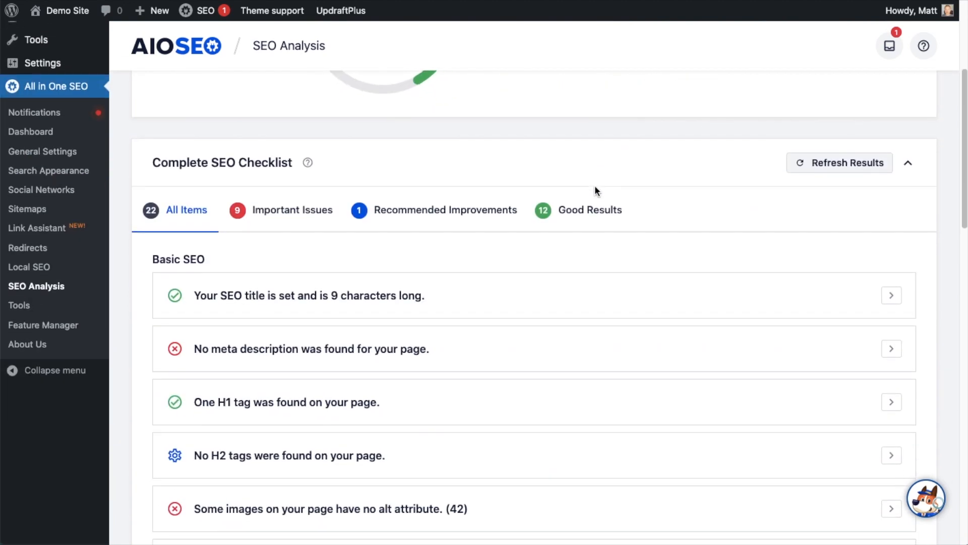
scroll("down", 3)
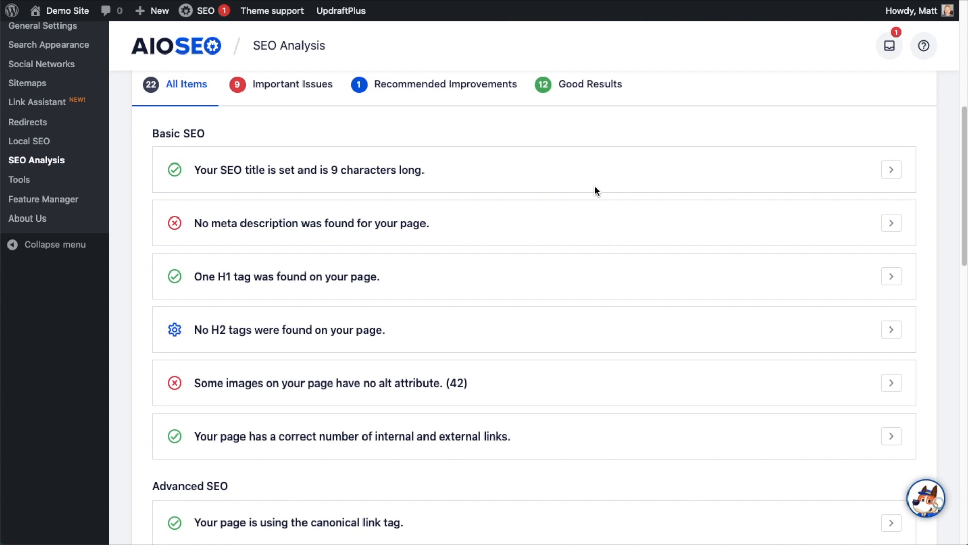
mouse_move(448, 175)
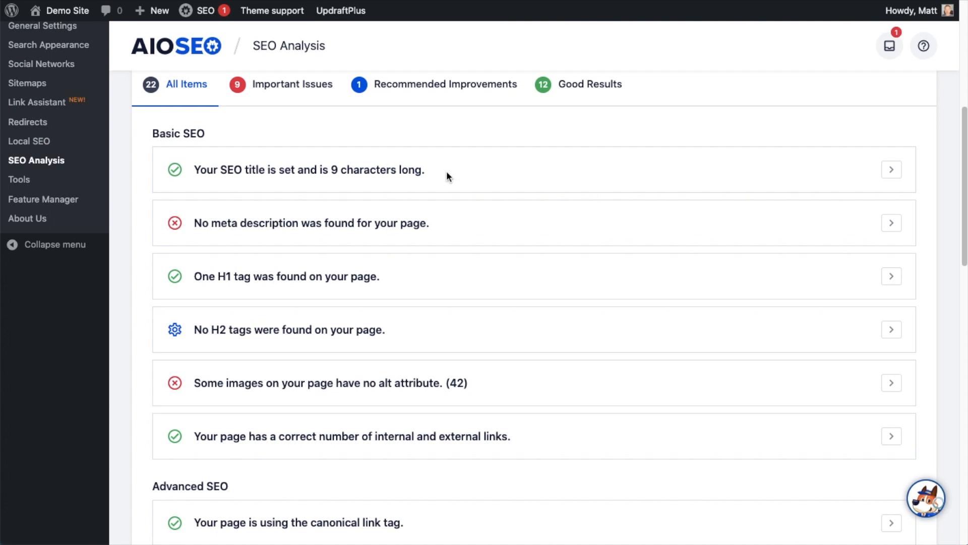
mouse_move(176, 173)
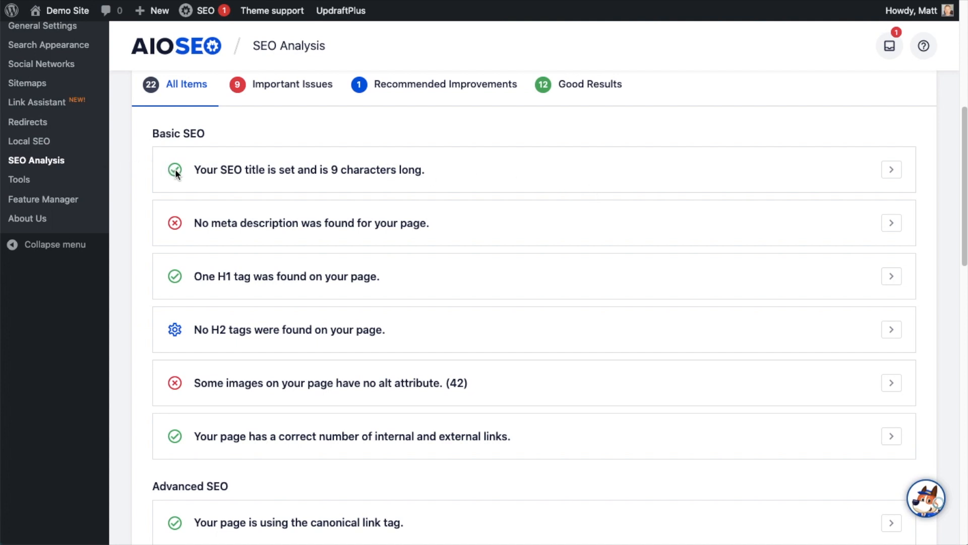
mouse_move(178, 232)
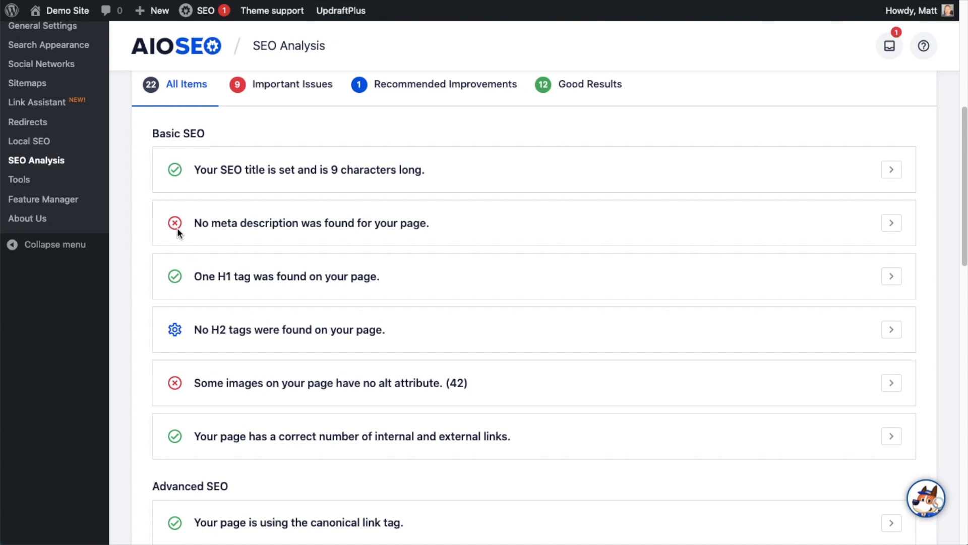
mouse_move(359, 227)
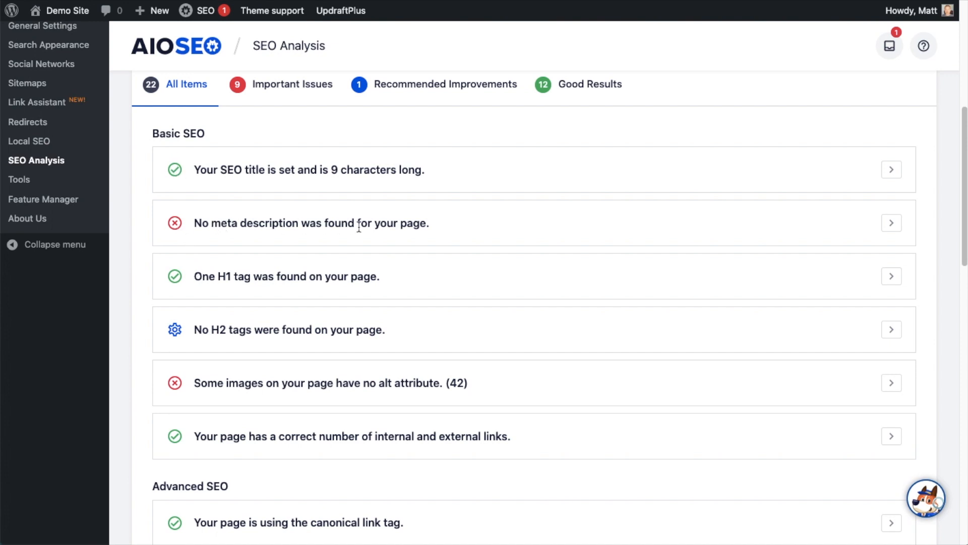
mouse_move(503, 243)
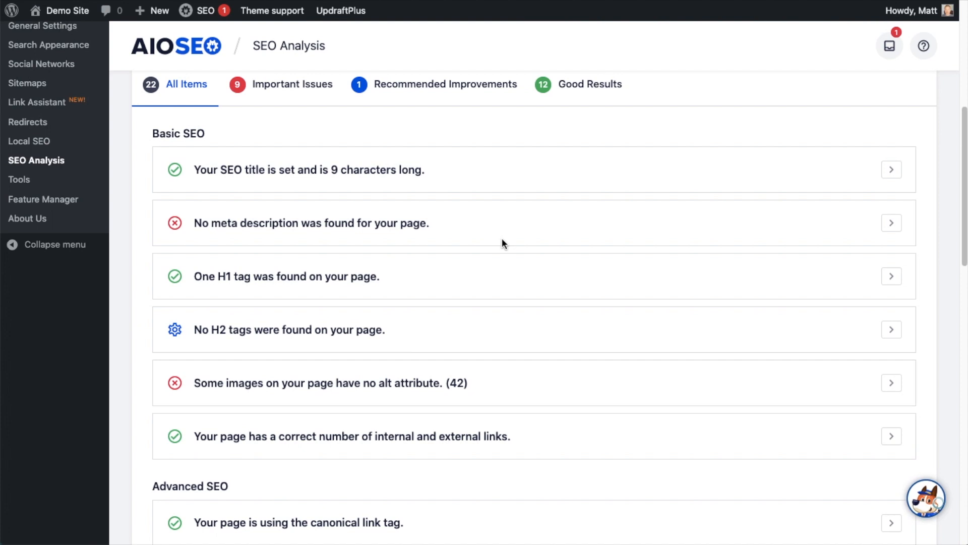
mouse_move(434, 233)
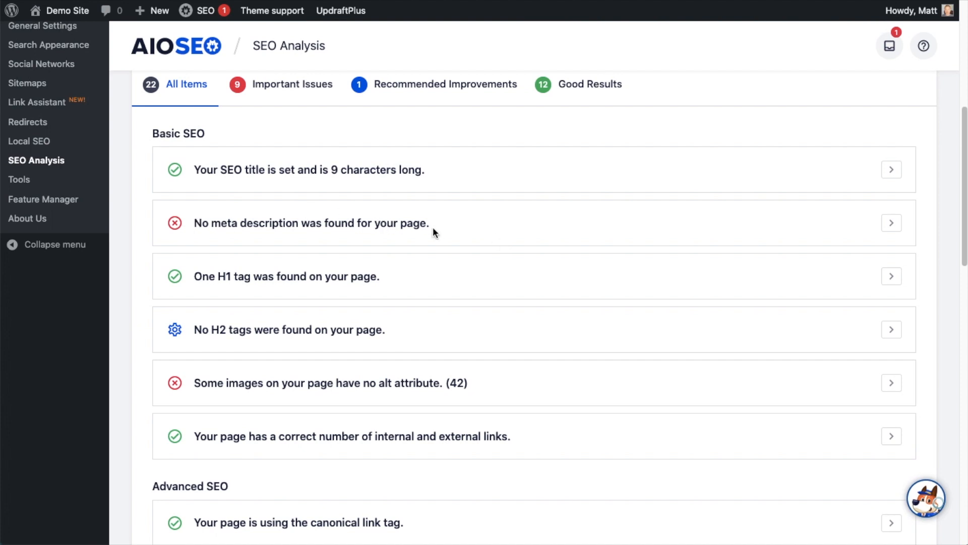
mouse_move(468, 225)
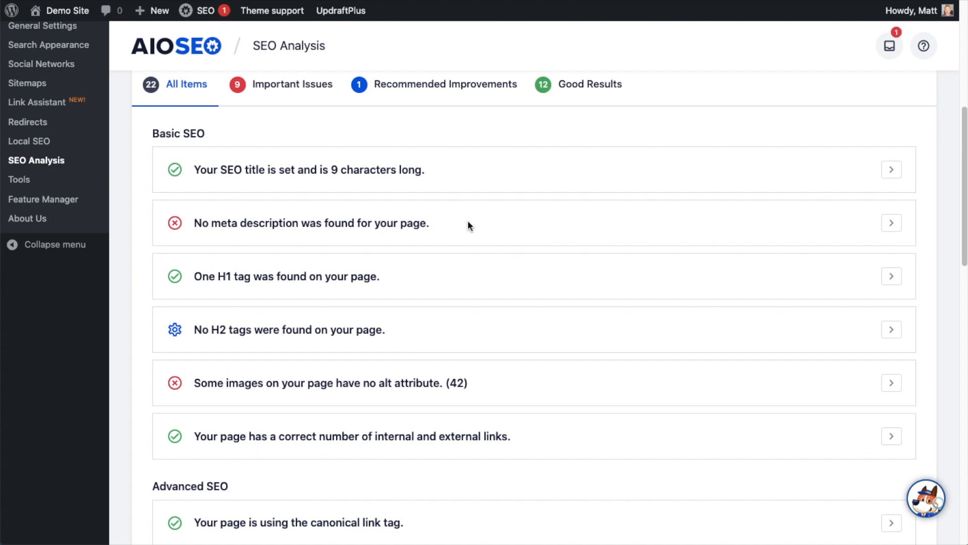
- Scroll the All Items checklist past Basic SEO down to the Advanced SEO section
scroll("down", 3)
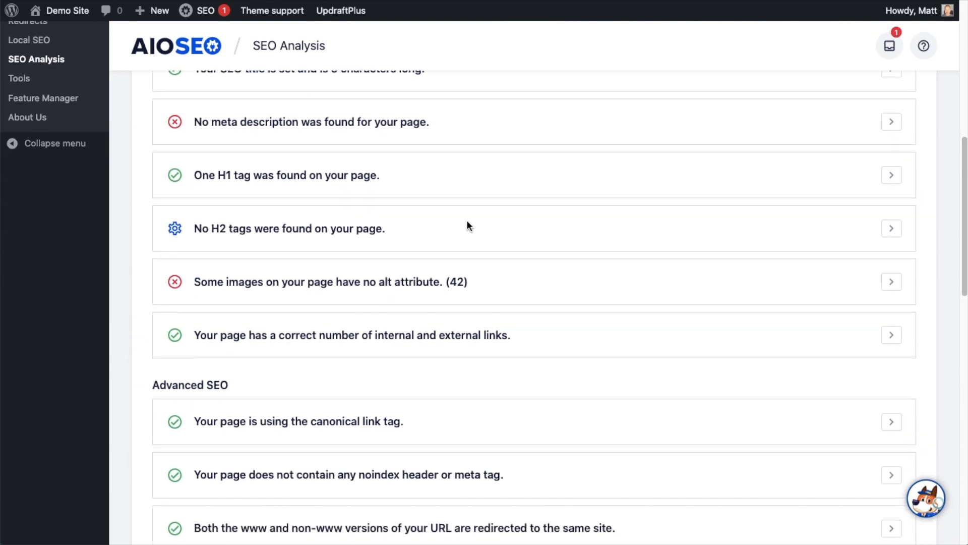
mouse_move(180, 181)
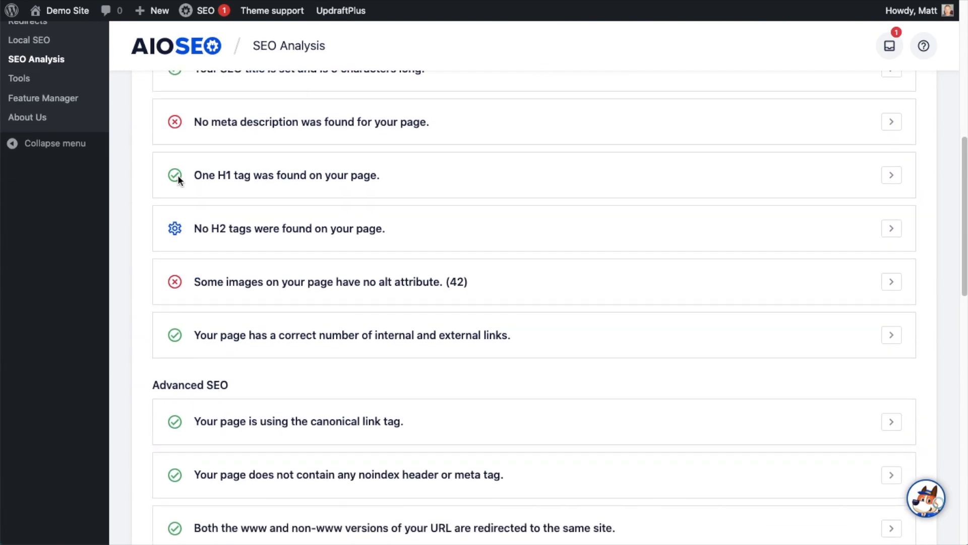
mouse_move(793, 216)
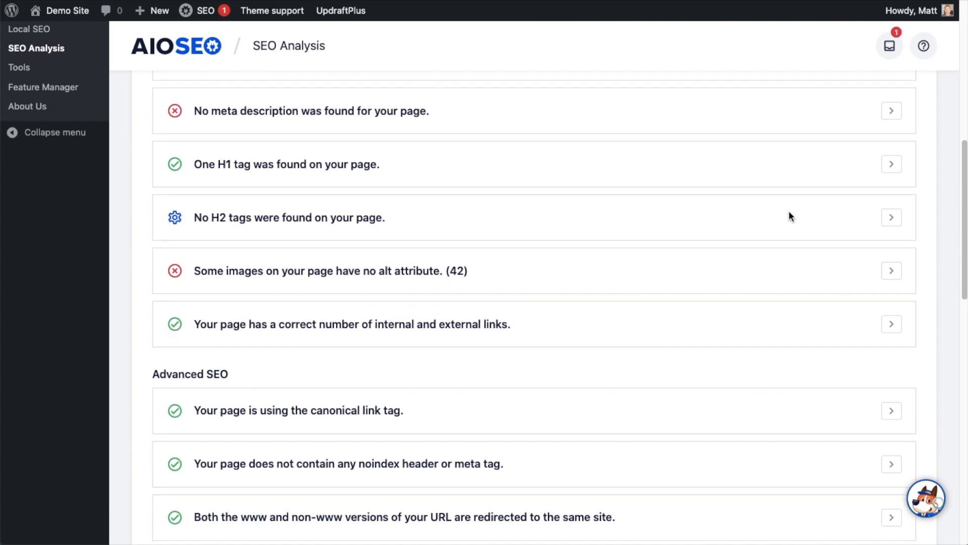
scroll("down", 3)
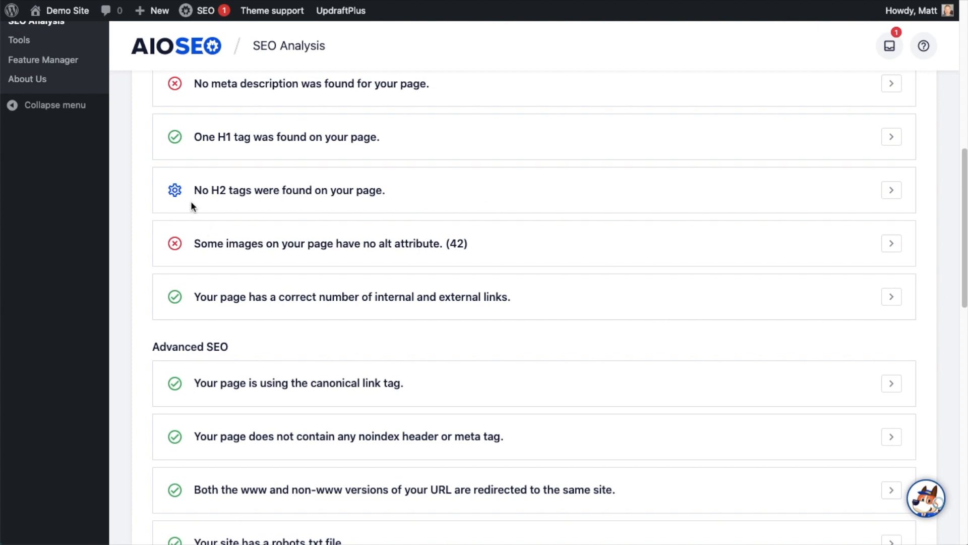
mouse_move(224, 195)
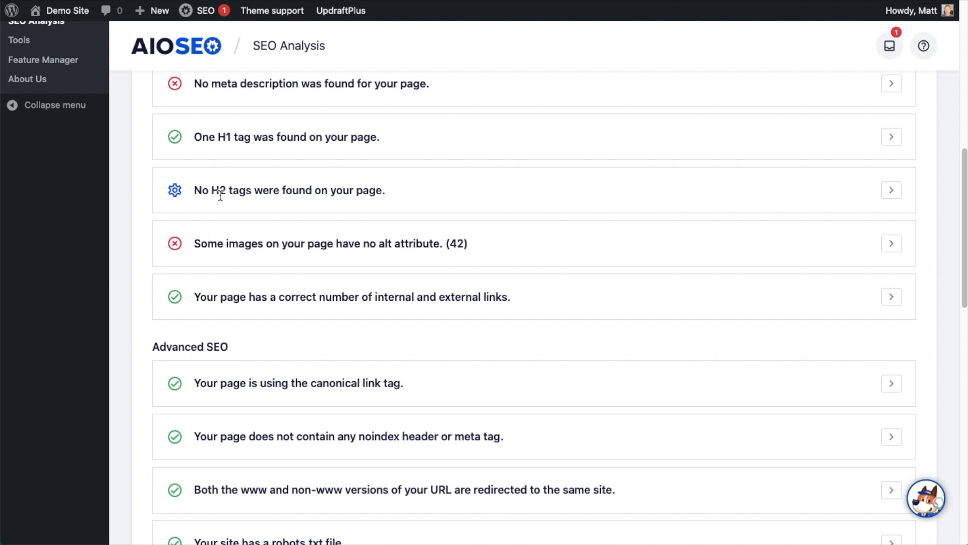
mouse_move(227, 145)
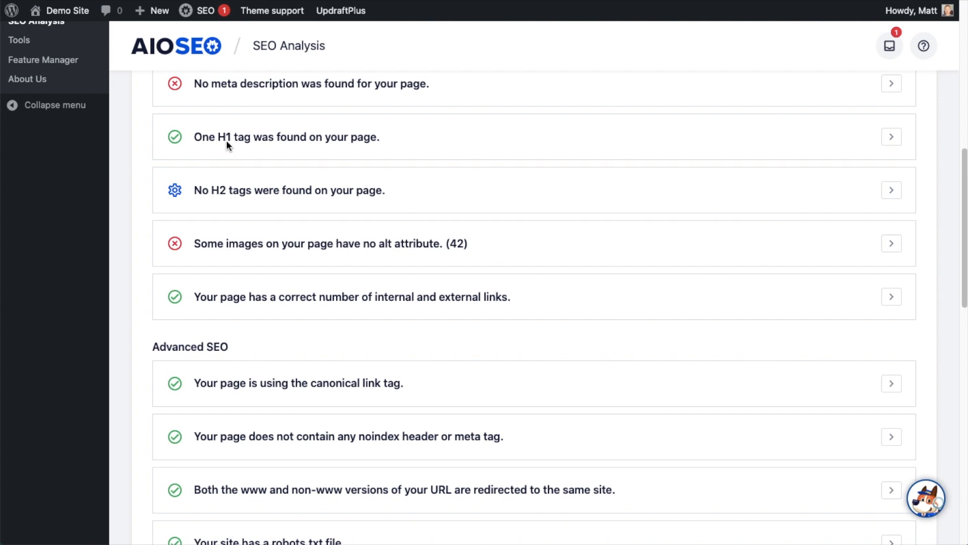
mouse_move(230, 192)
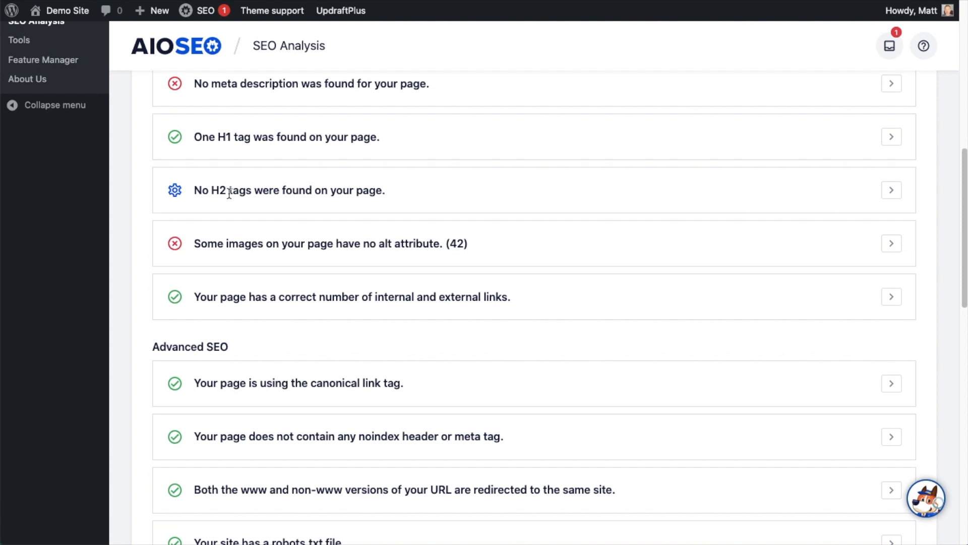
mouse_move(326, 193)
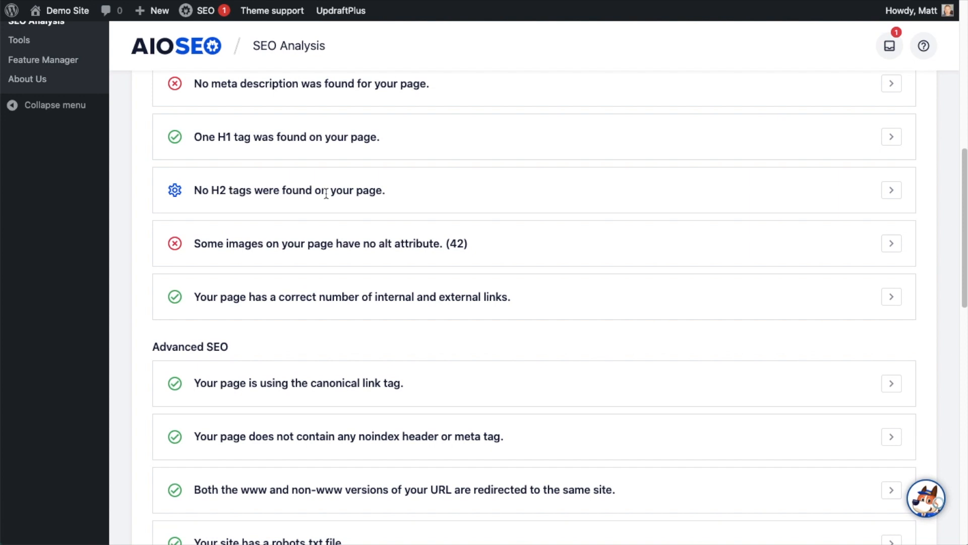
scroll("down", 3)
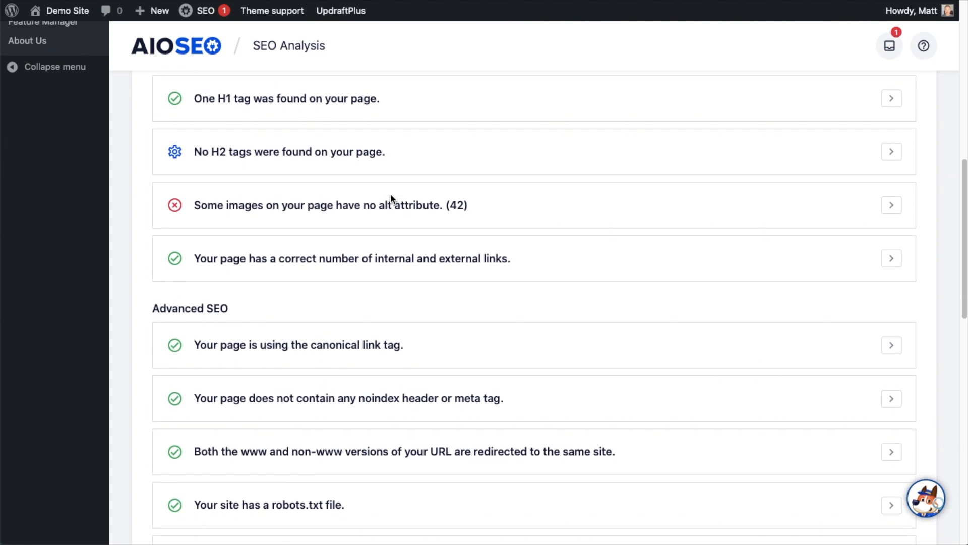
mouse_move(430, 217)
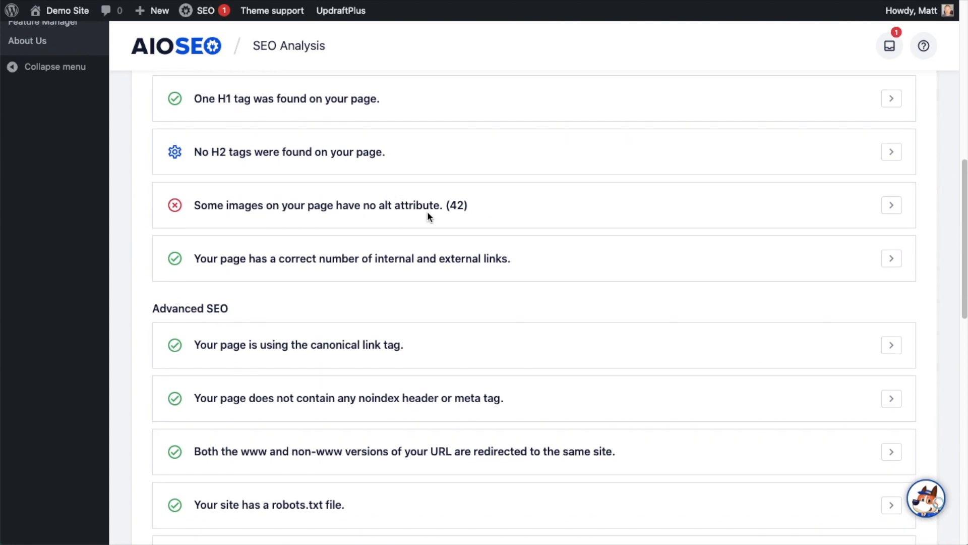
mouse_move(478, 225)
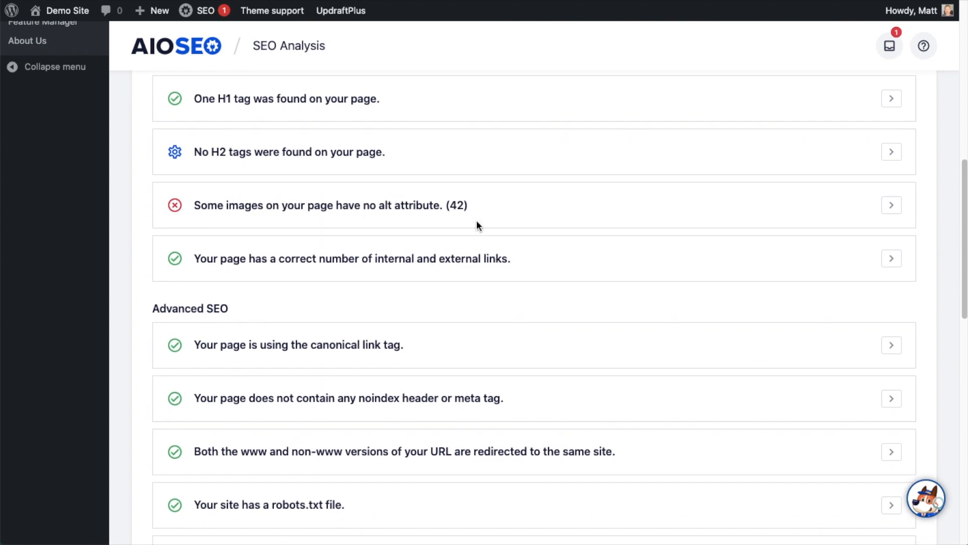
scroll("down", 3)
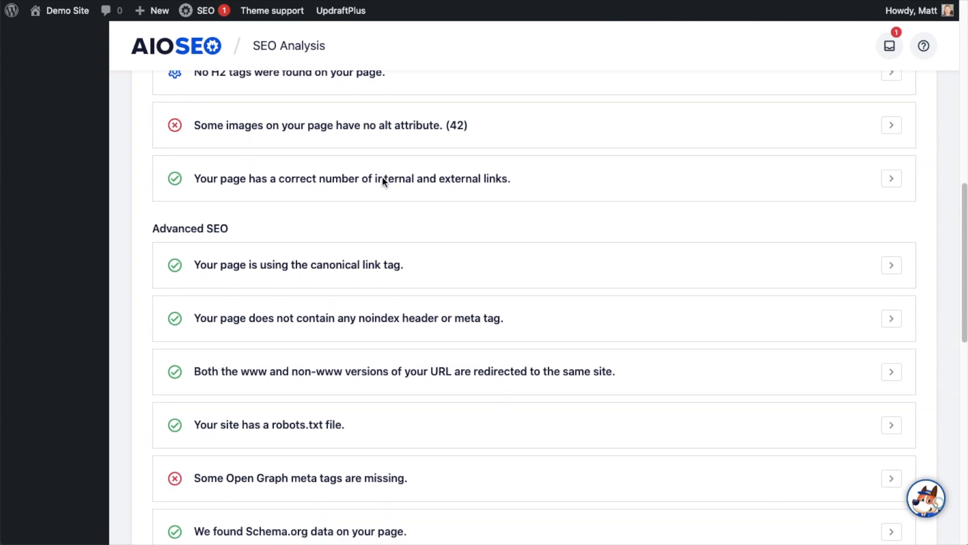
scroll("down", 3)
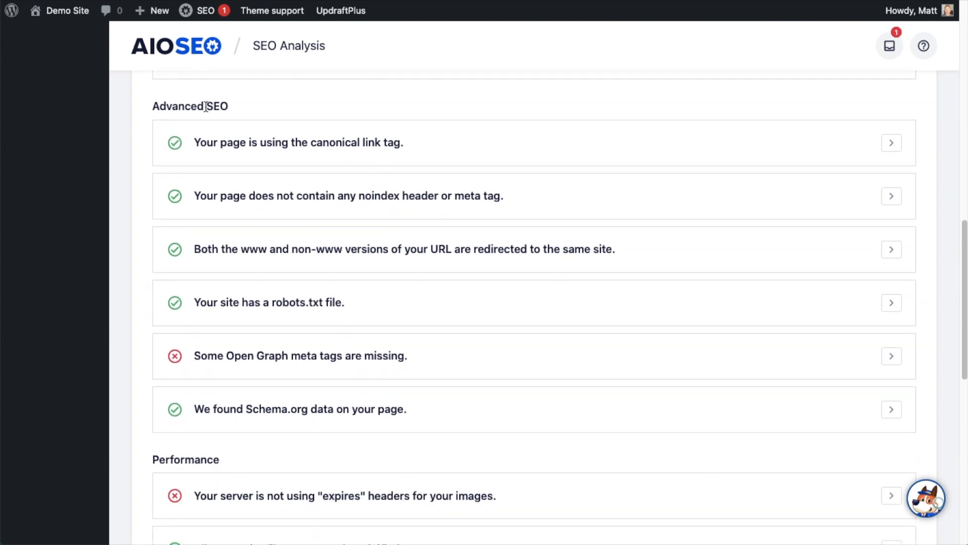
mouse_move(469, 142)
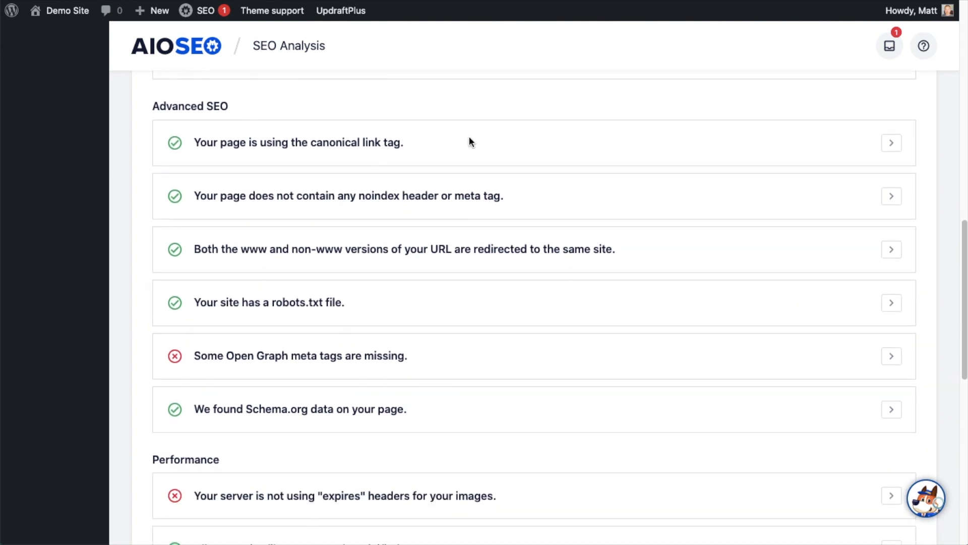
mouse_move(443, 142)
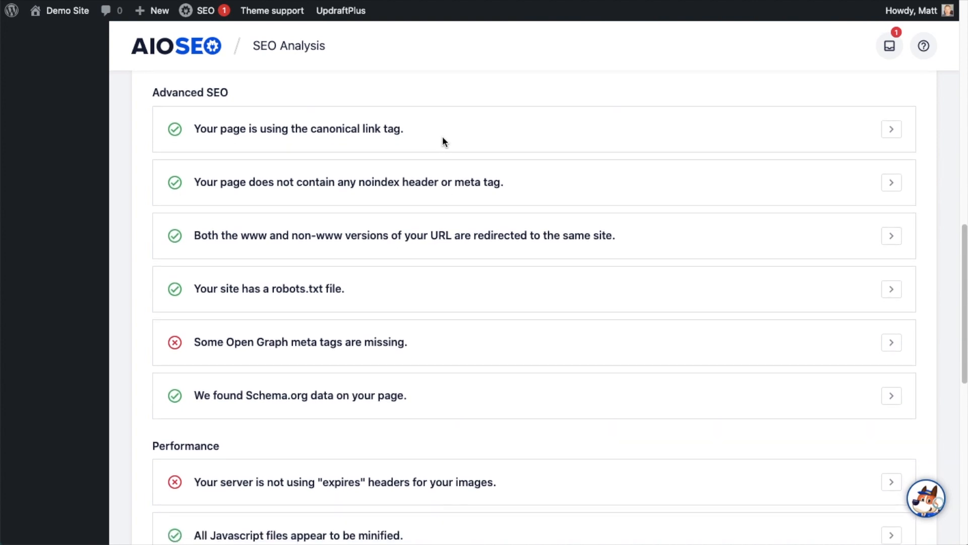
- Scroll further to the Performance checks on expires headers and minification
scroll("down", 3)
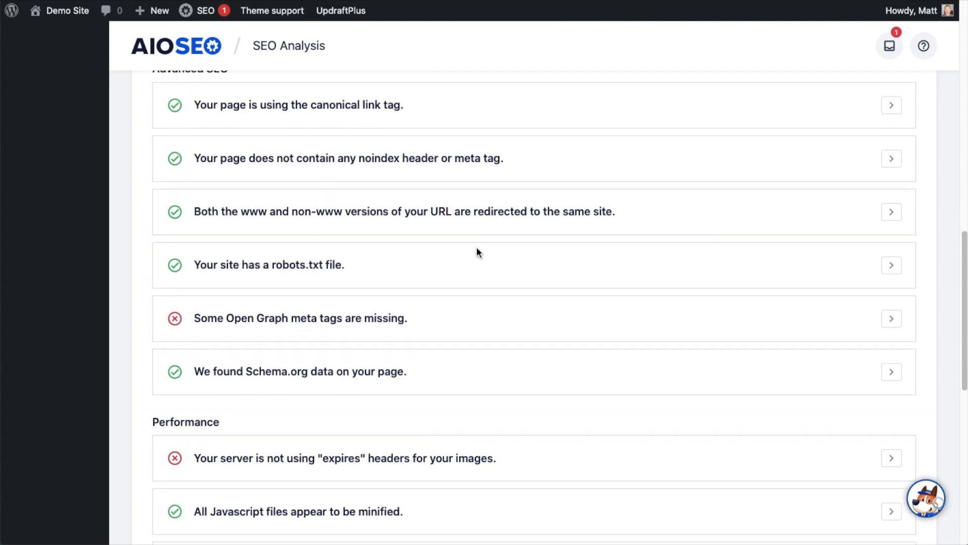
scroll("down", 3)
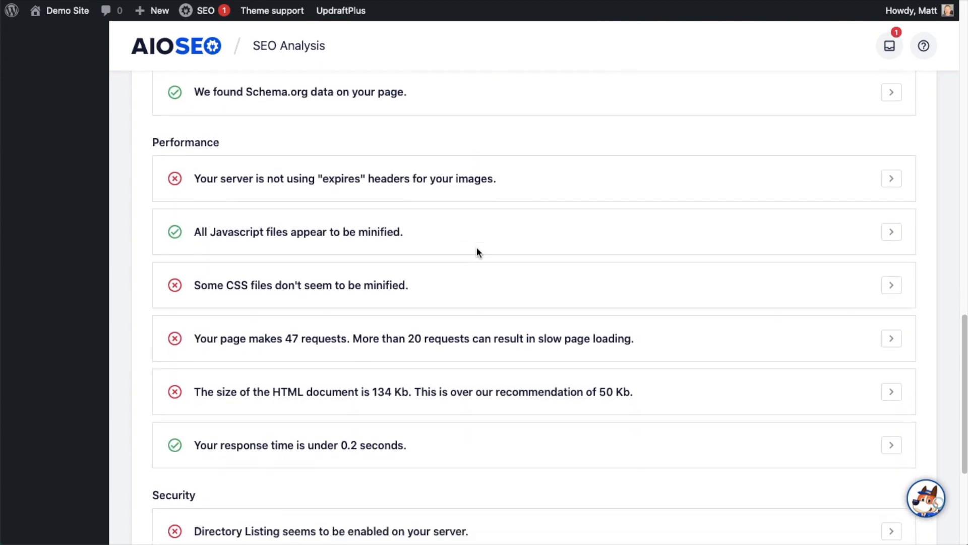
scroll("down", 3)
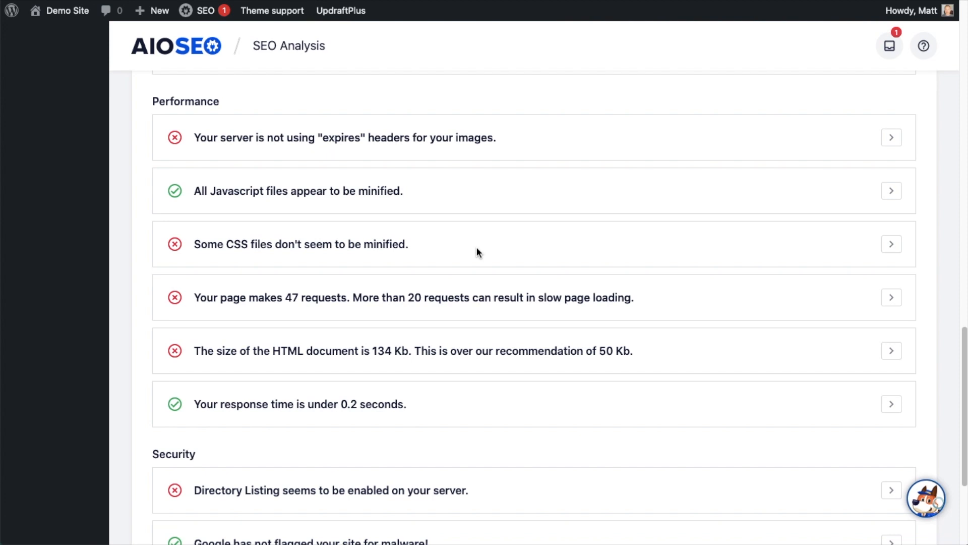
mouse_move(411, 200)
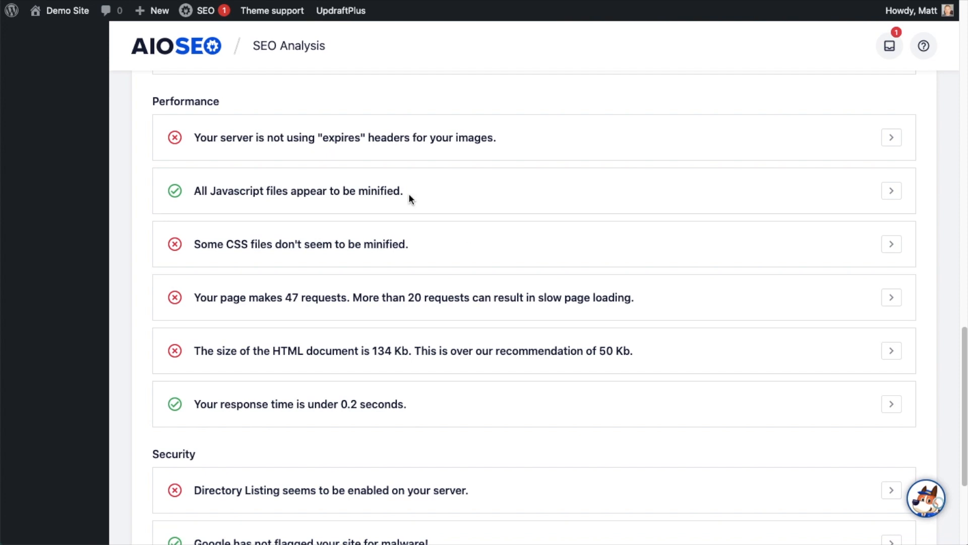
mouse_move(221, 142)
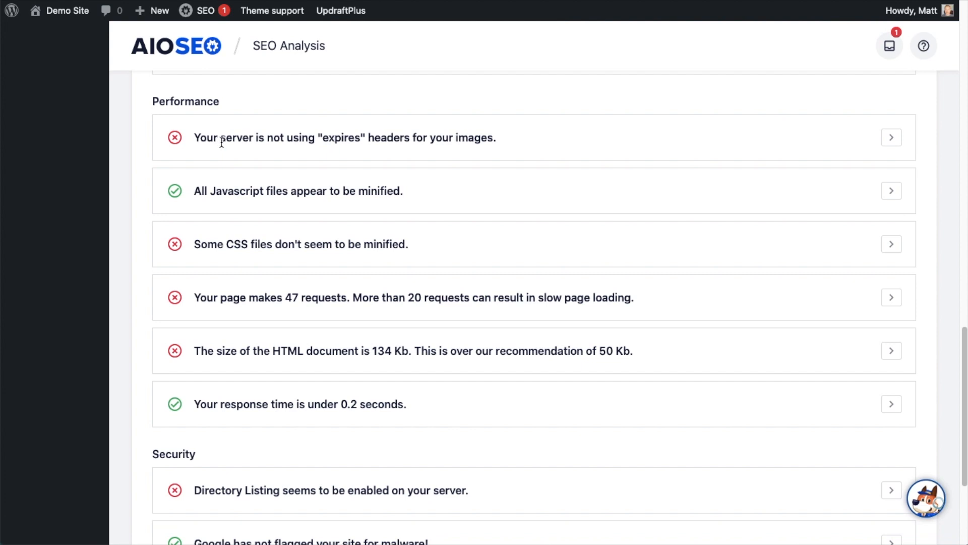
mouse_move(358, 137)
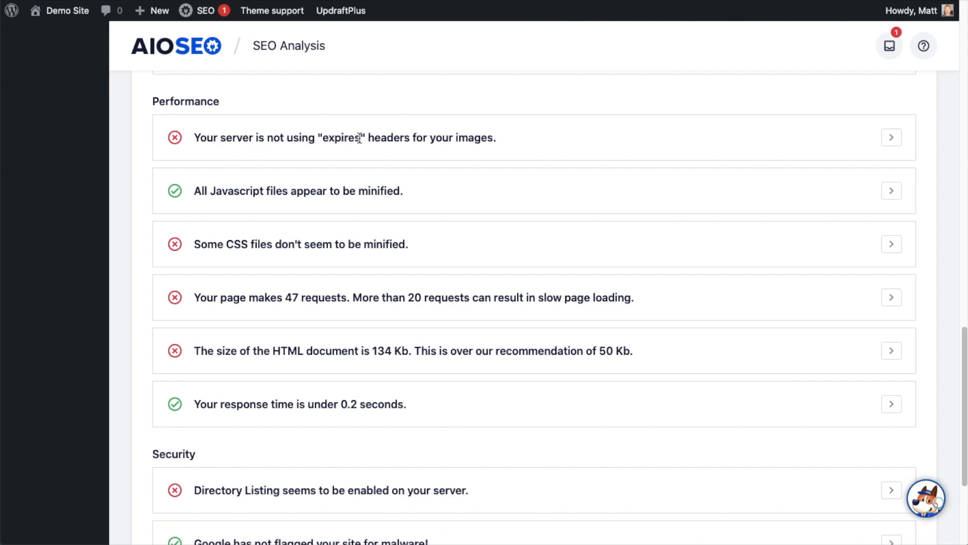
mouse_move(264, 197)
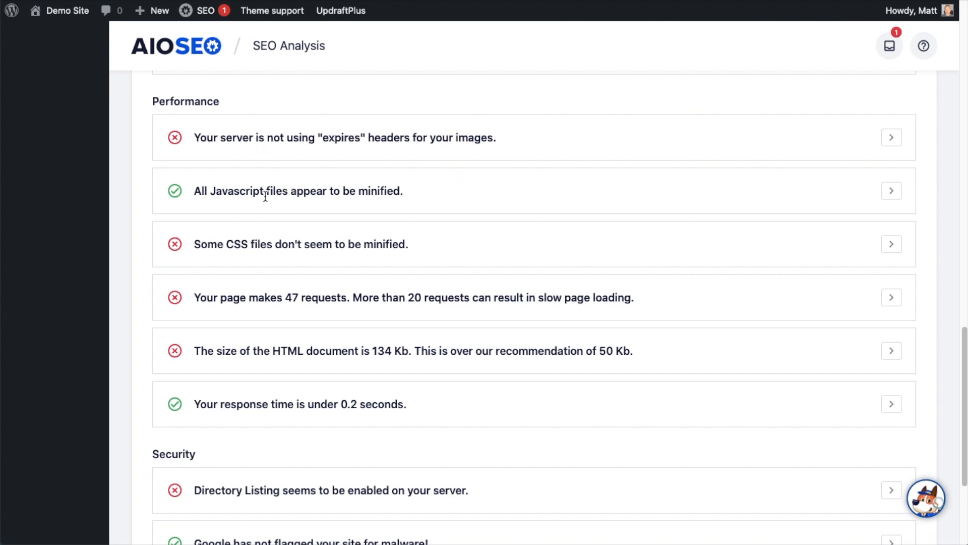
mouse_move(303, 235)
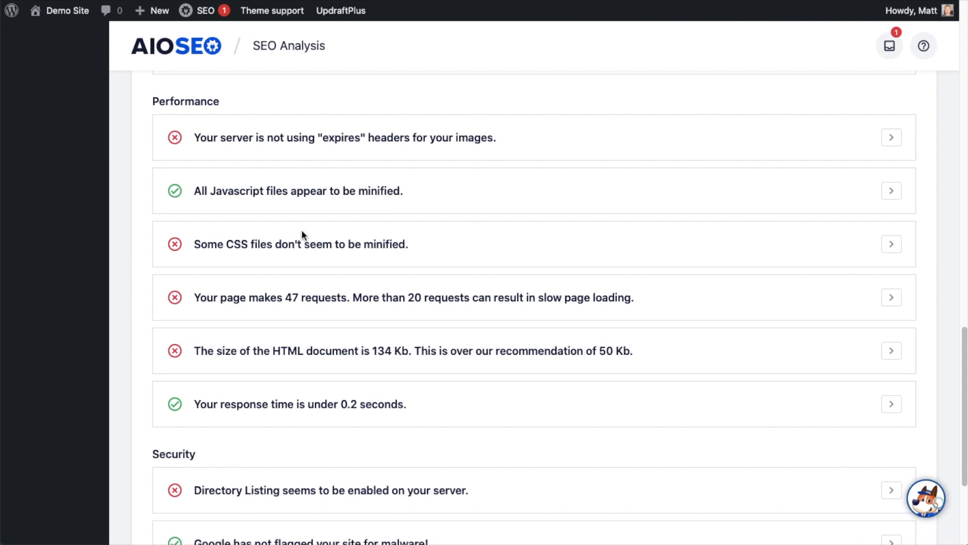
mouse_move(364, 257)
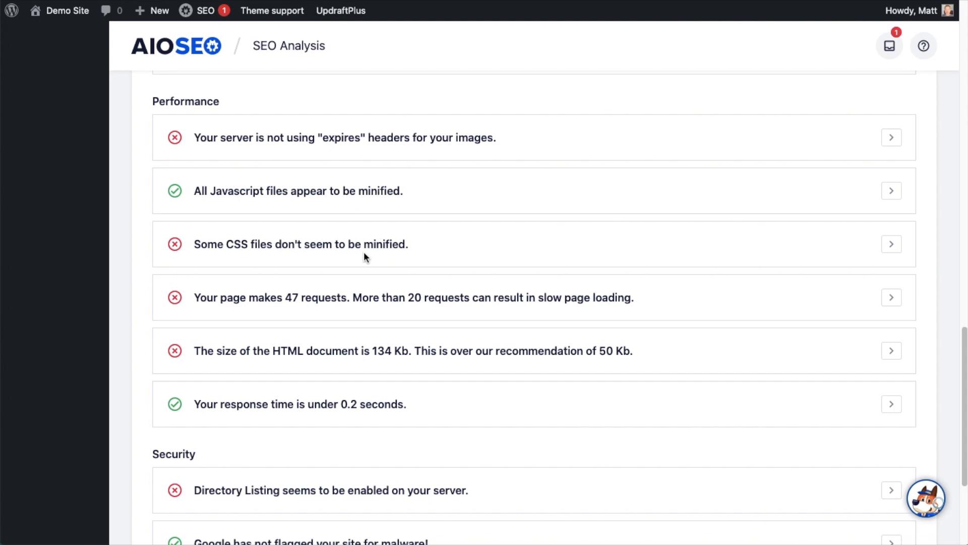
mouse_move(309, 311)
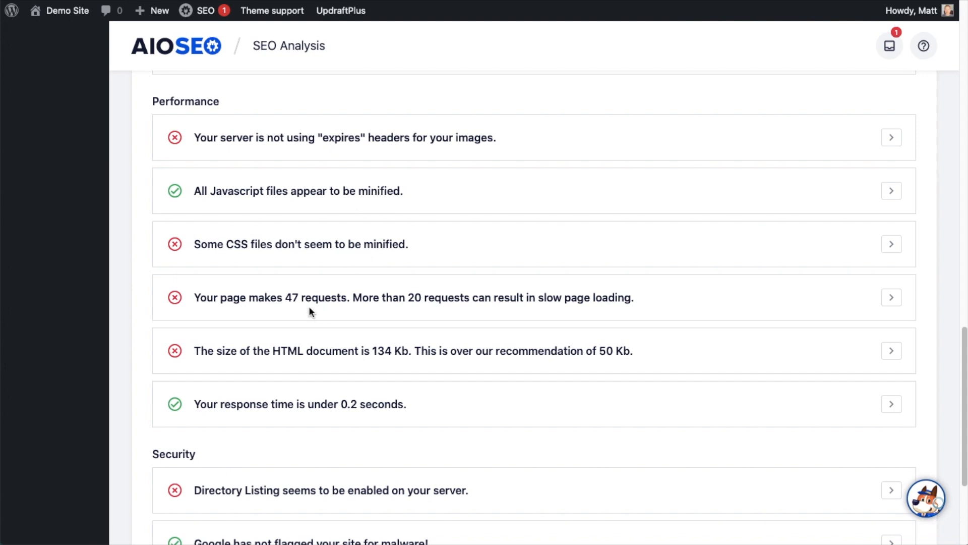
mouse_move(407, 311)
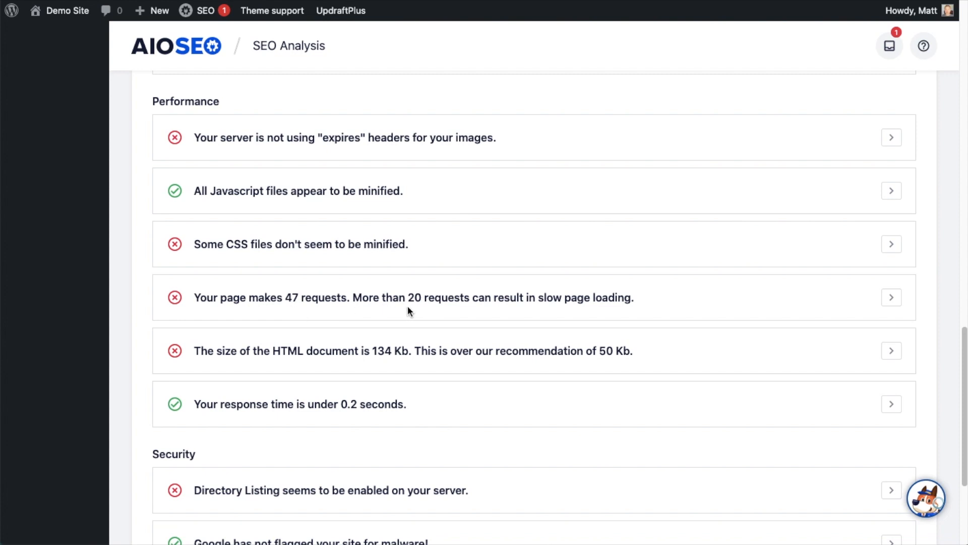
mouse_move(328, 356)
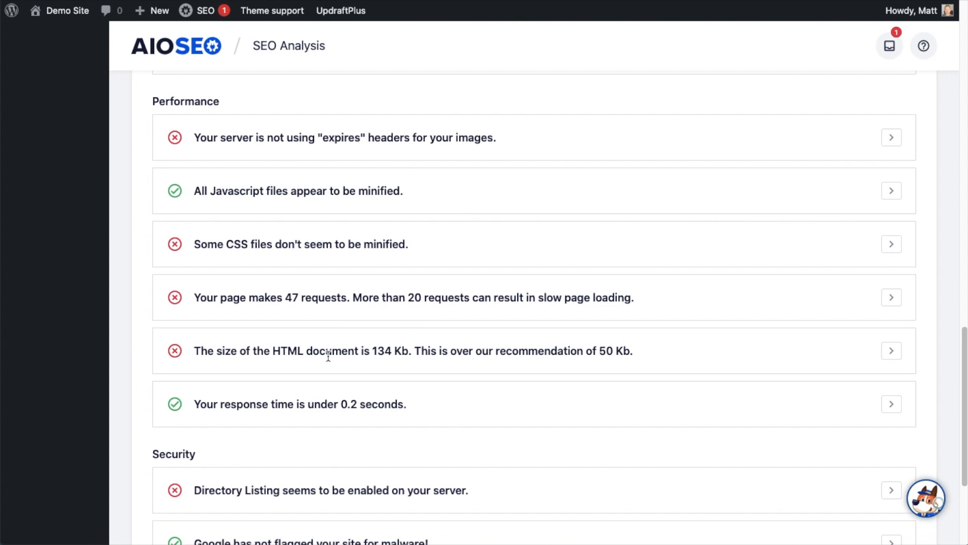
mouse_move(407, 365)
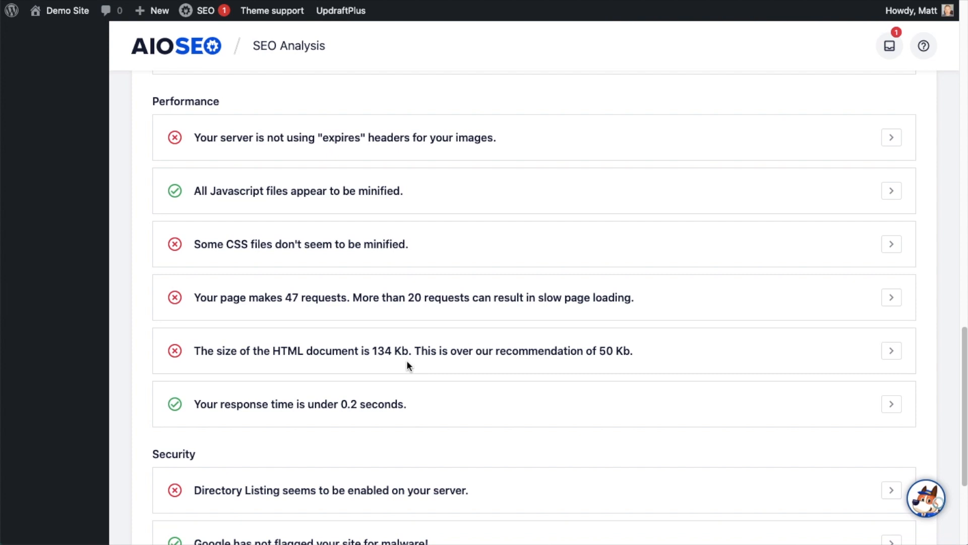
mouse_move(521, 354)
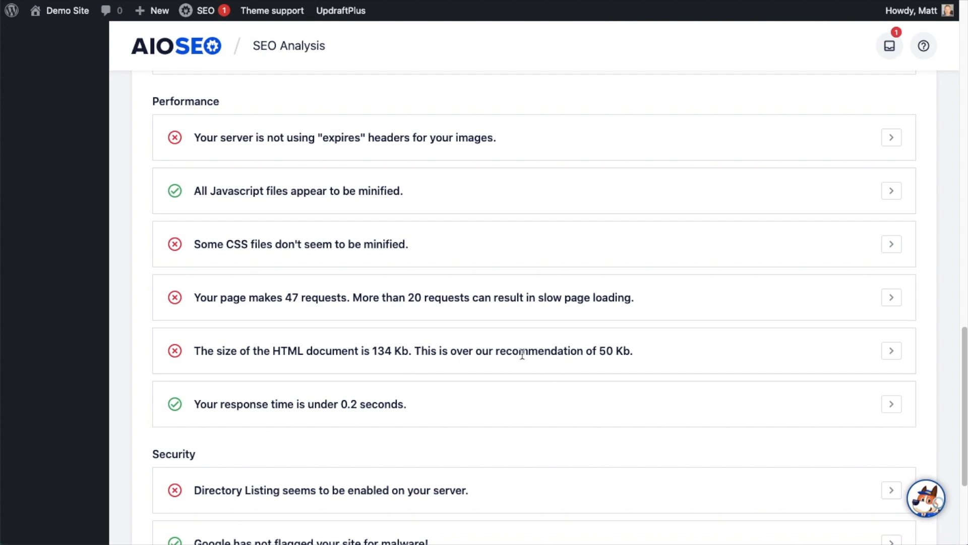
scroll("down", 3)
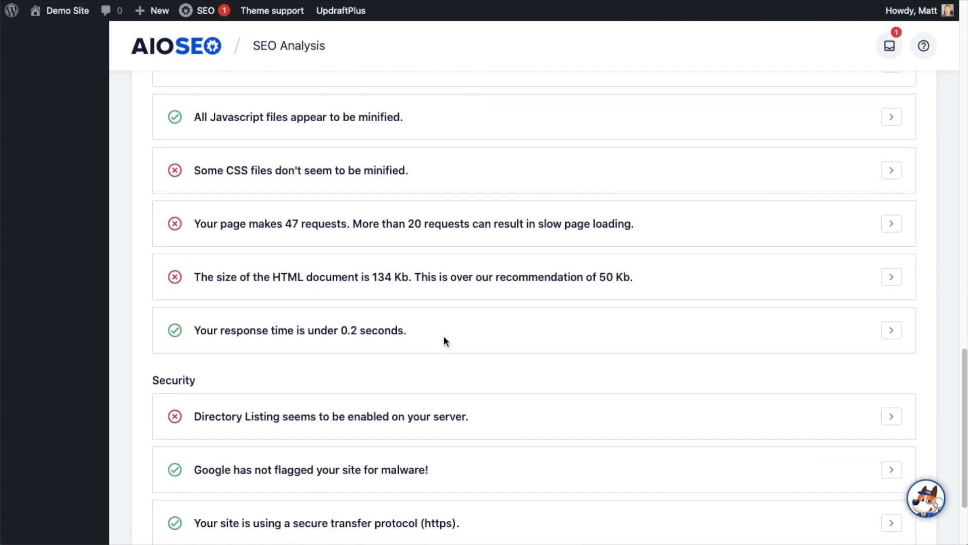
scroll("down", 3)
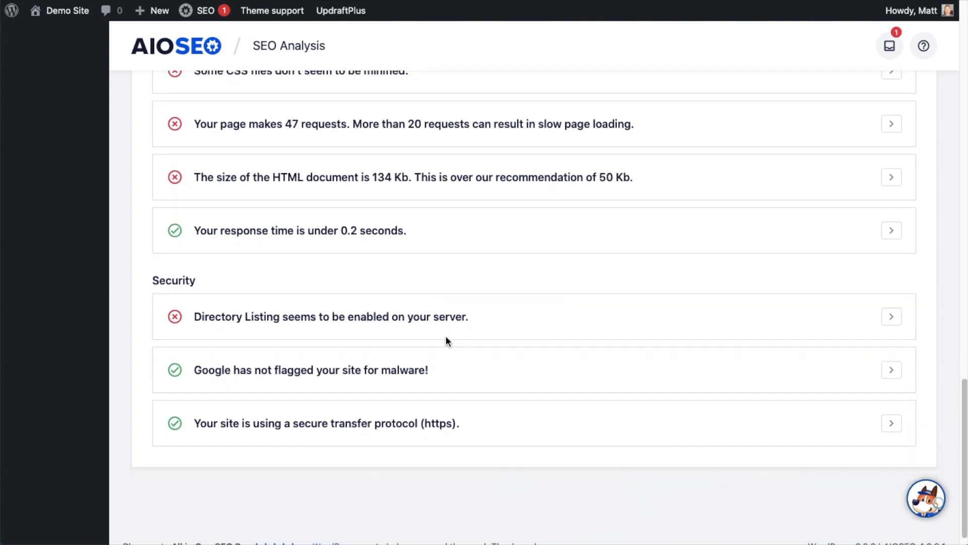
scroll("down", 3)
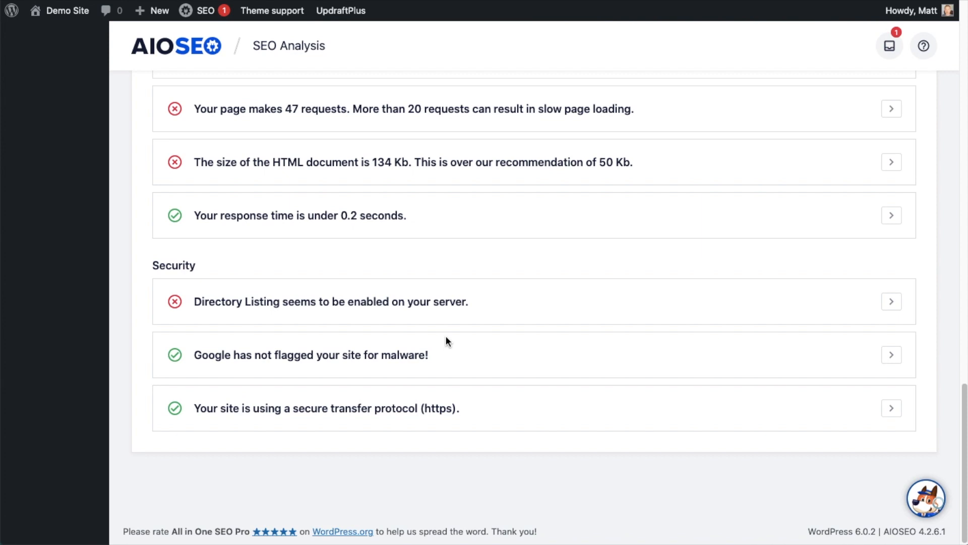
mouse_move(252, 321)
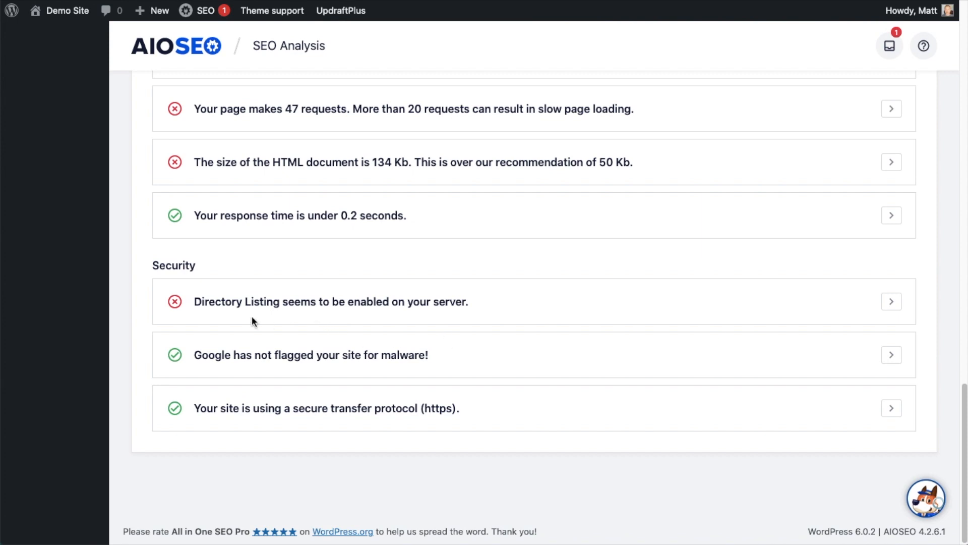
mouse_move(424, 317)
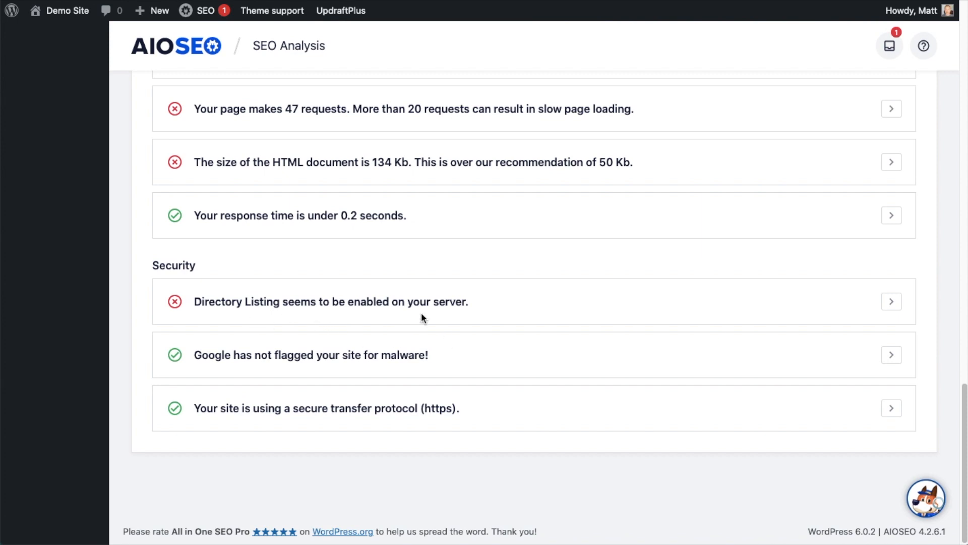
mouse_move(273, 367)
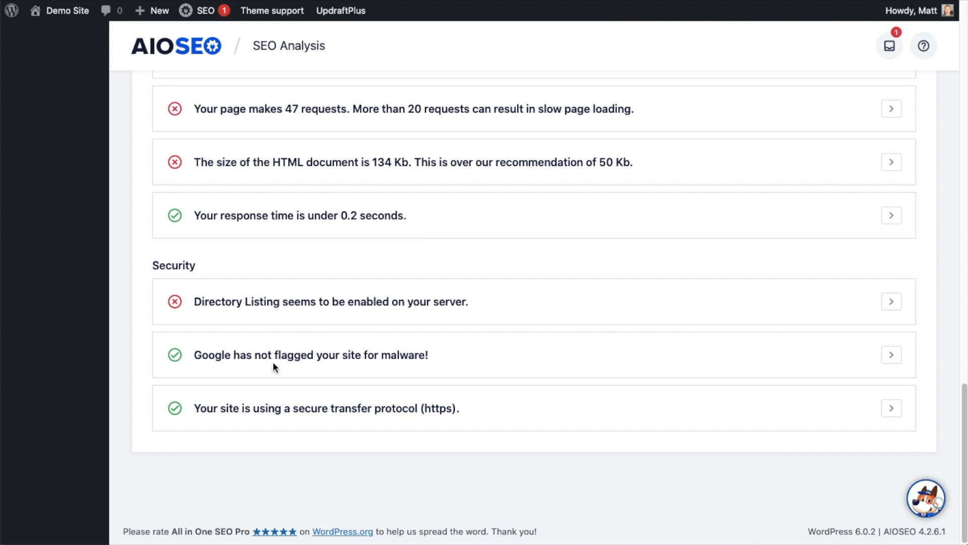
mouse_move(362, 373)
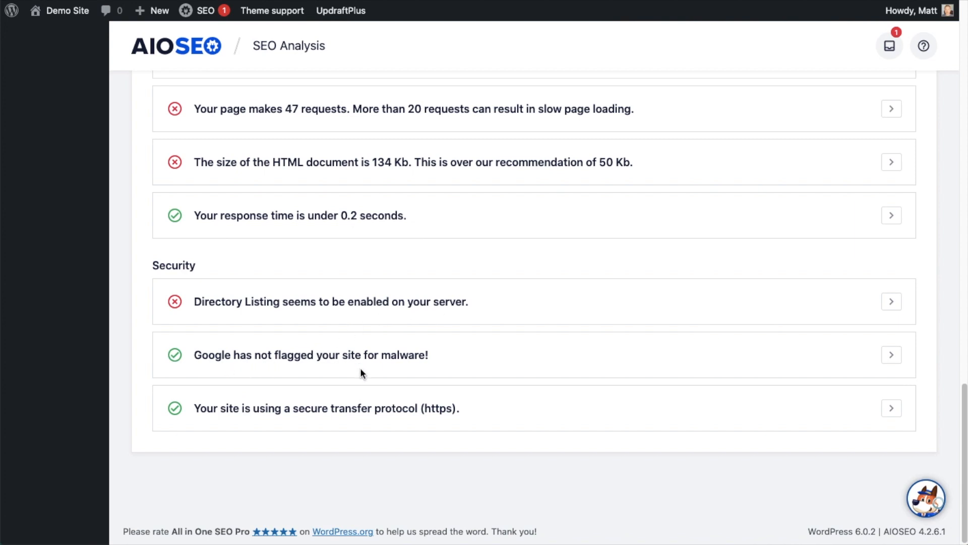
mouse_move(241, 424)
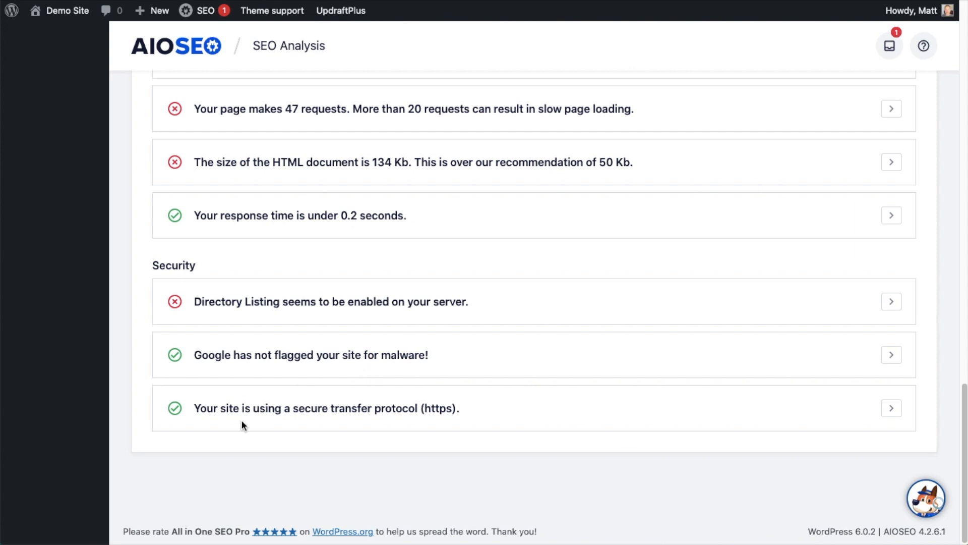
mouse_move(395, 429)
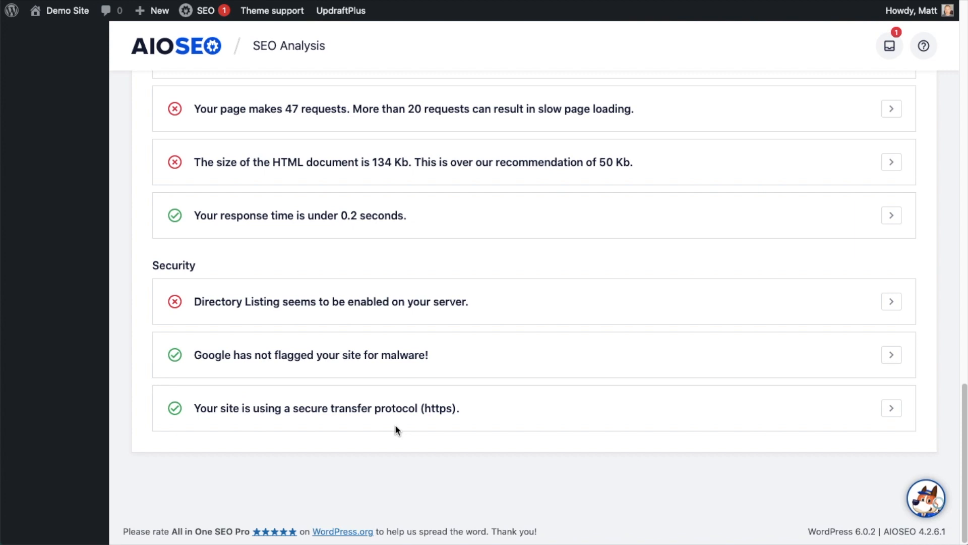
- Return to the top and expand the 'Your SEO title is set' check showing title Demo Site
scroll("up", 3)
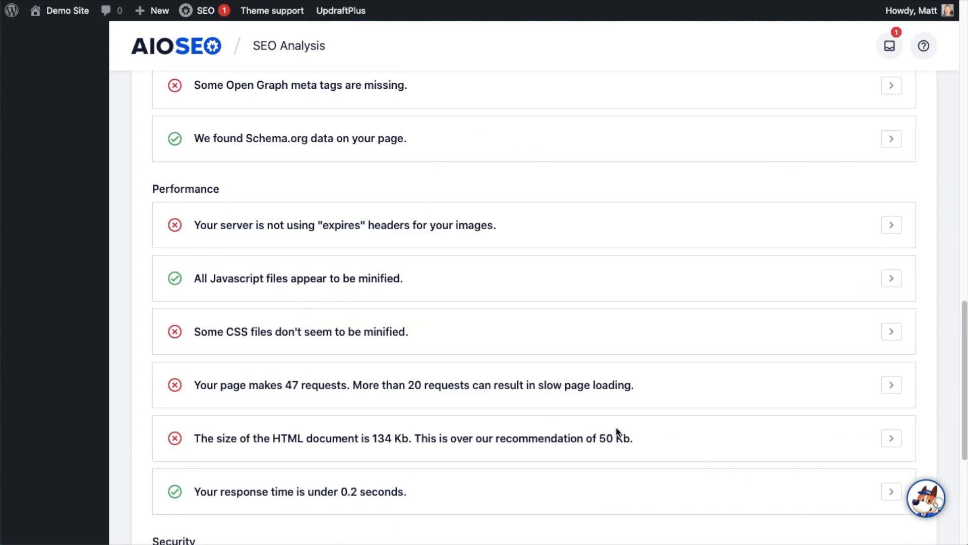
scroll("up", 3)
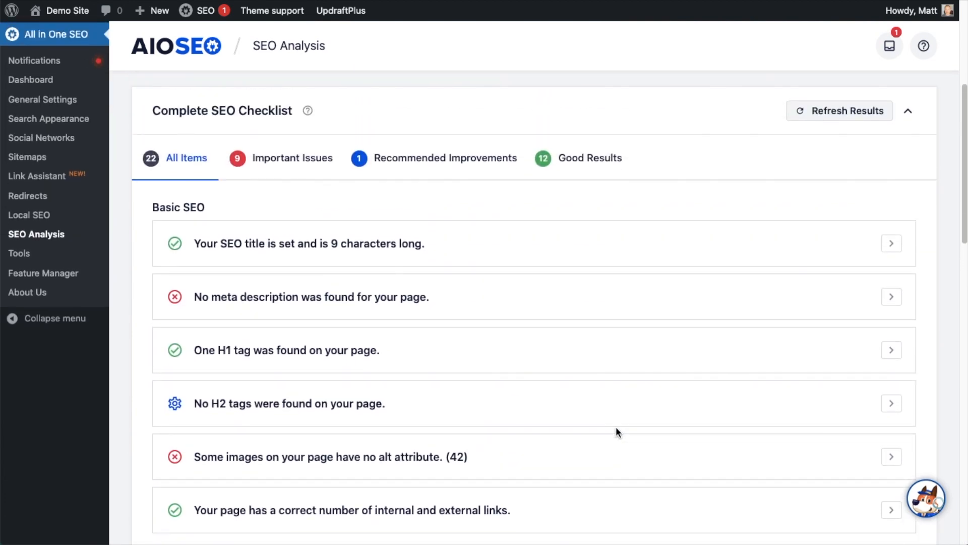
mouse_move(346, 289)
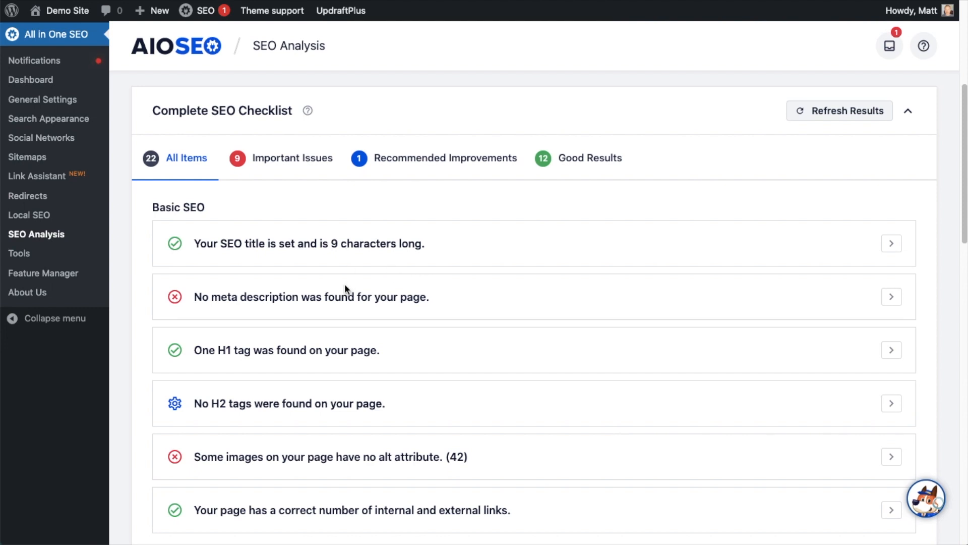
mouse_move(204, 242)
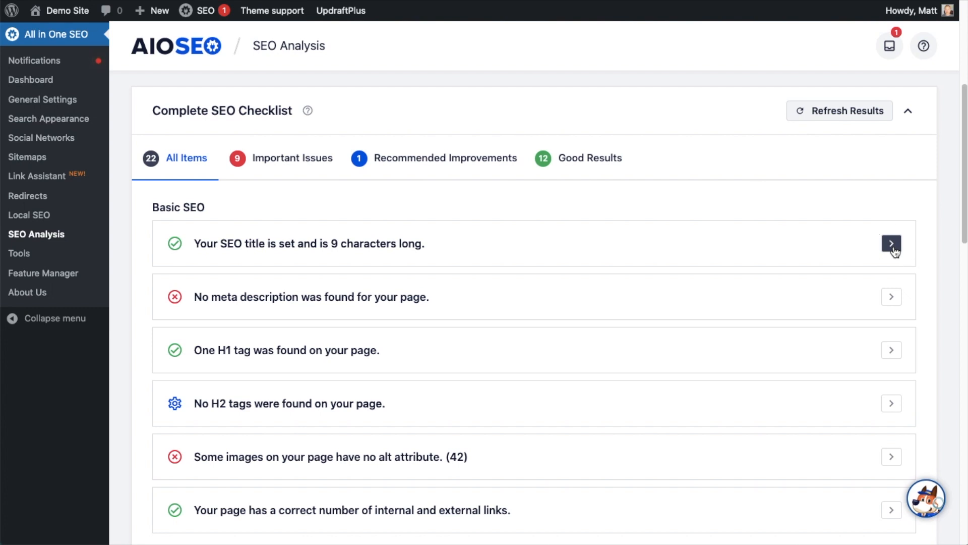
left_click(890, 243)
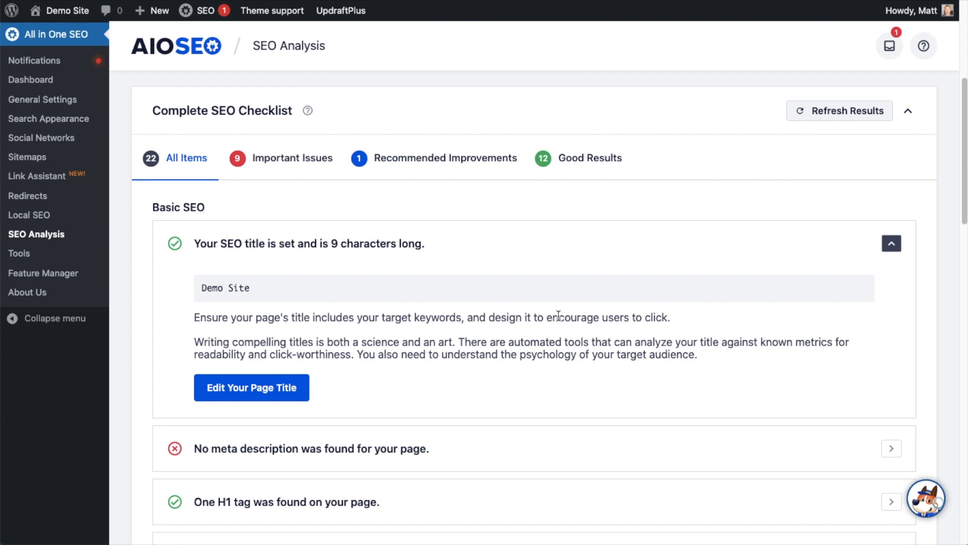
mouse_move(483, 419)
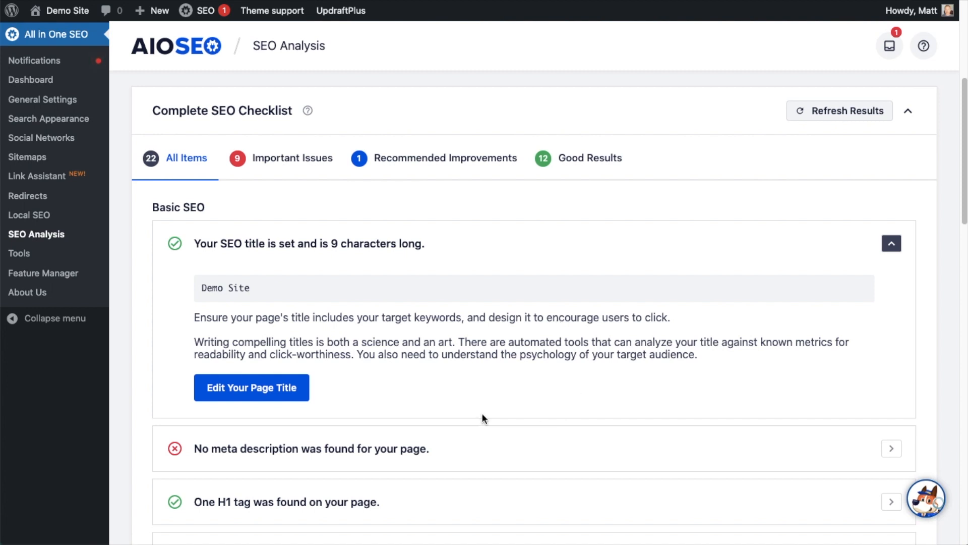
mouse_move(251, 387)
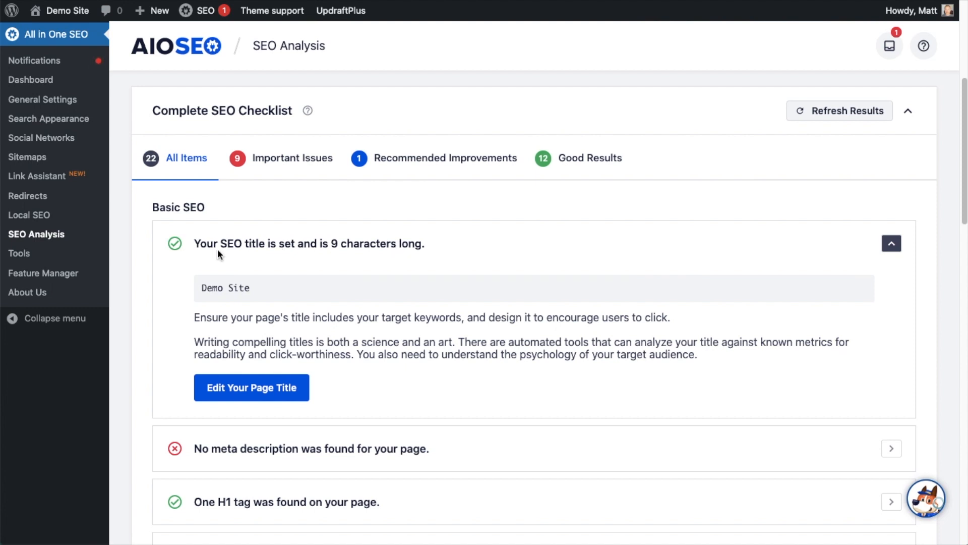
mouse_move(175, 248)
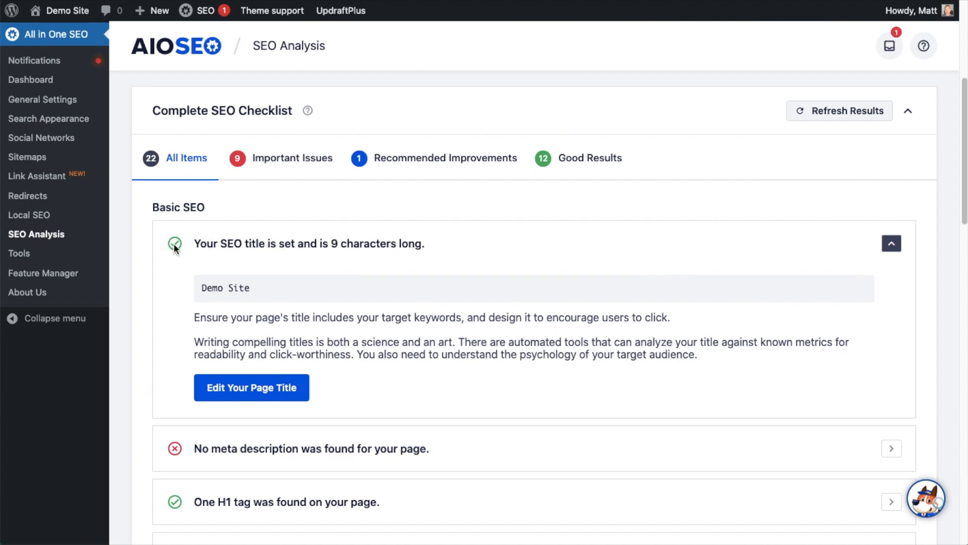
mouse_move(251, 388)
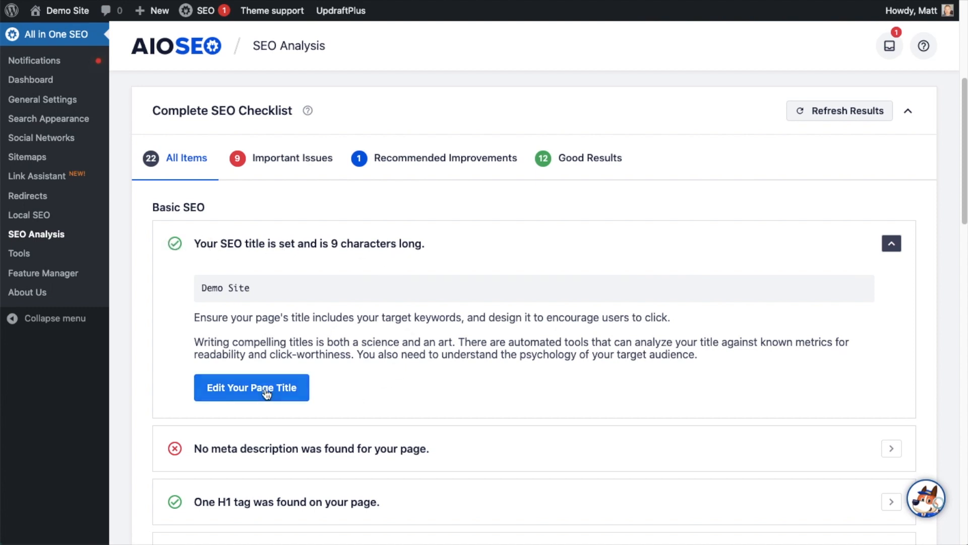
mouse_move(251, 387)
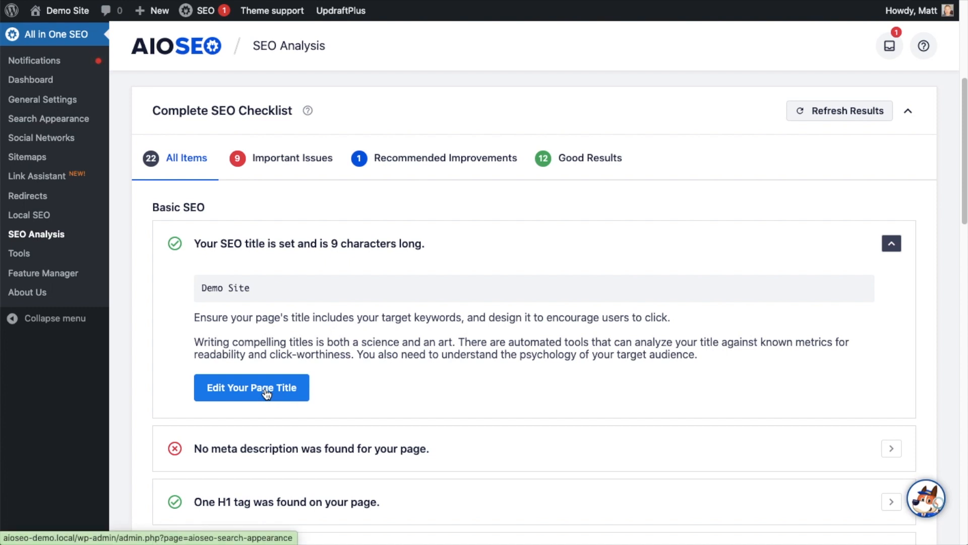
mouse_move(901, 252)
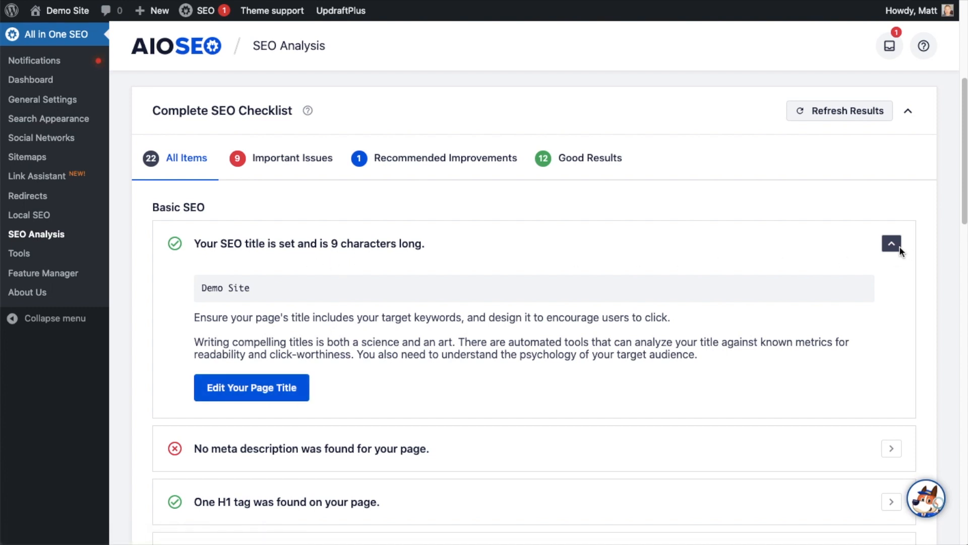
- Collapse the SEO title check and expand the missing meta description check
left_click(890, 244)
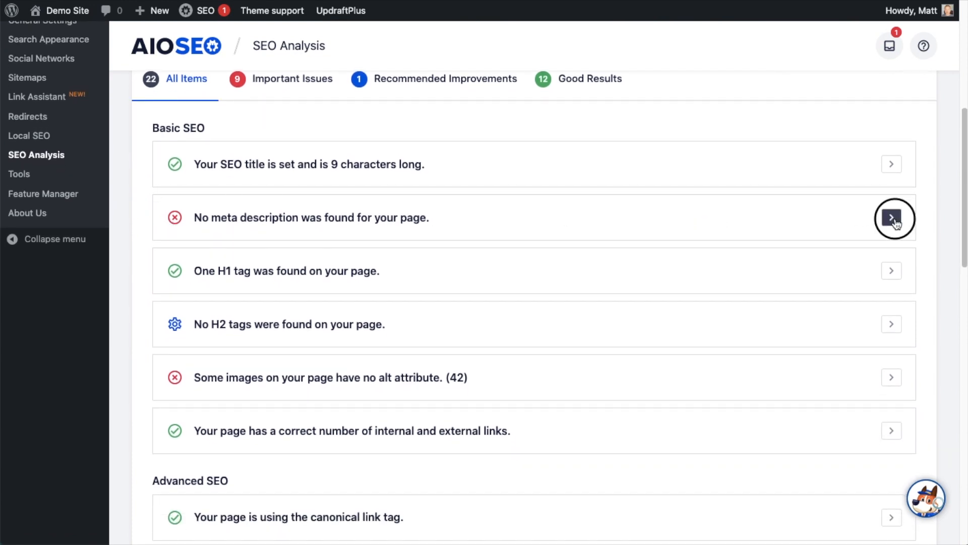
left_click(890, 216)
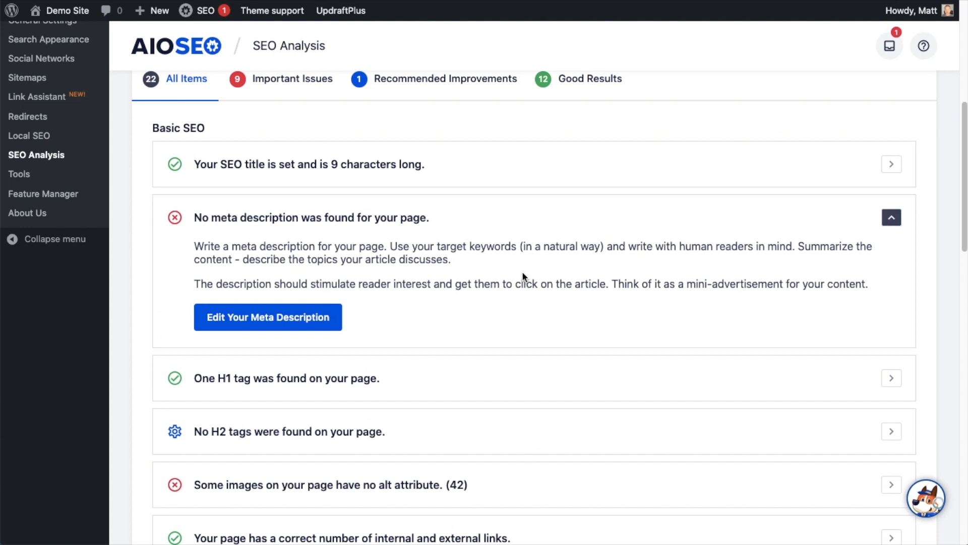
mouse_move(499, 279)
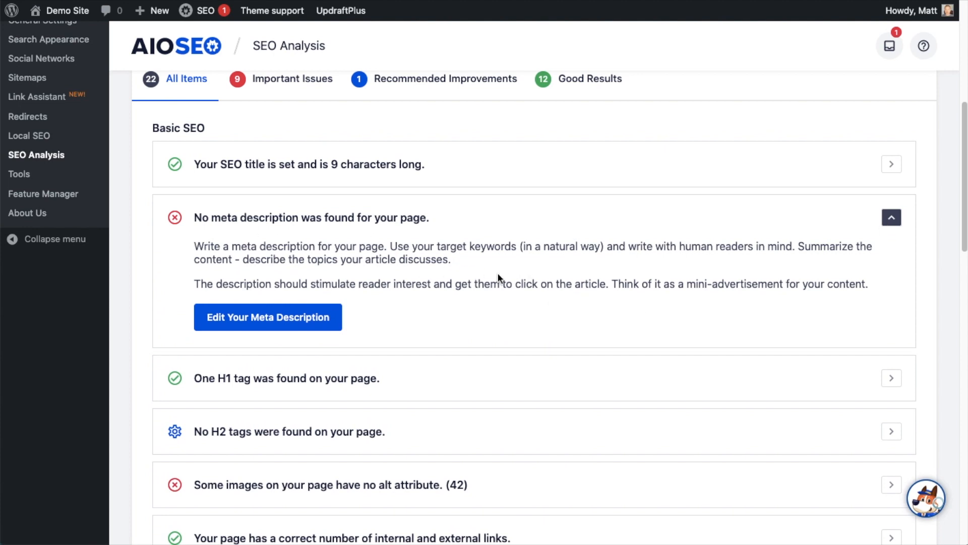
mouse_move(683, 287)
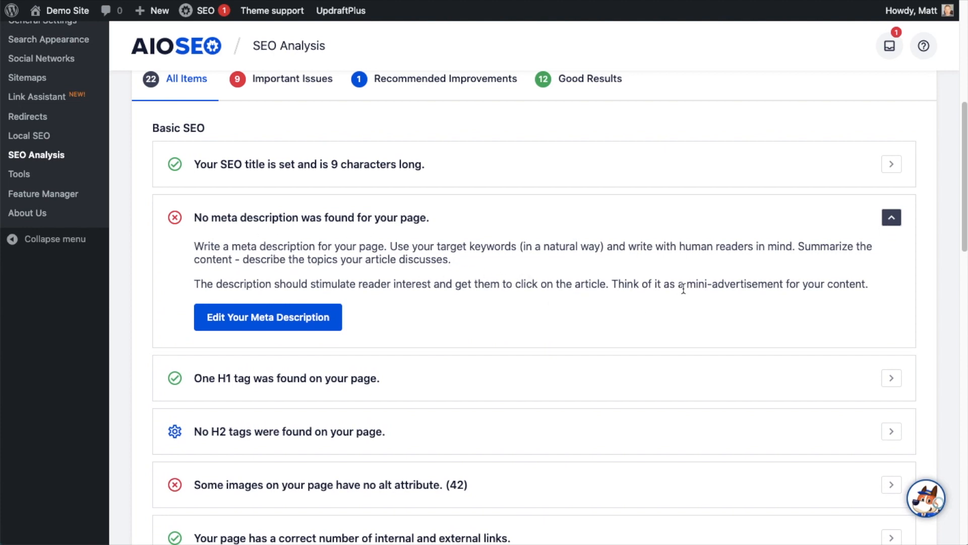
mouse_move(268, 317)
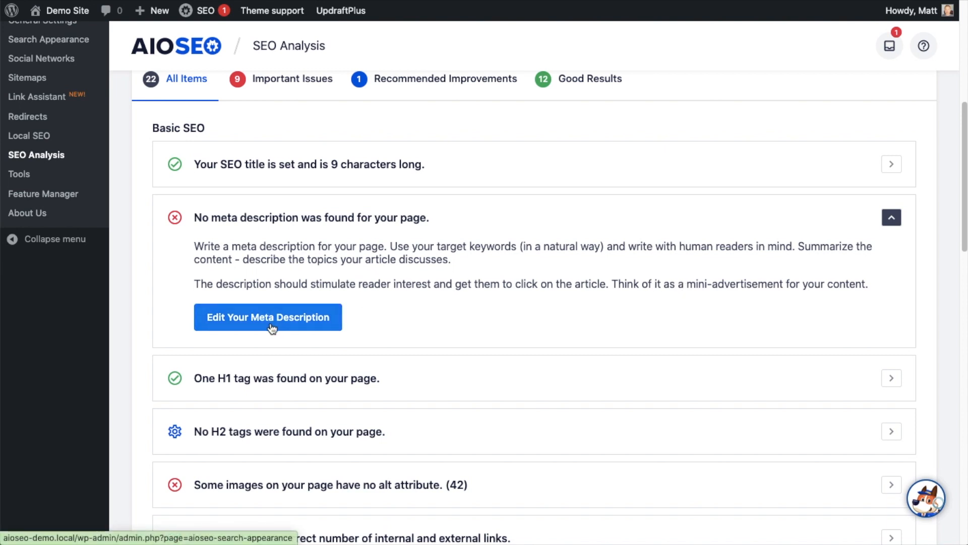
scroll("down", 3)
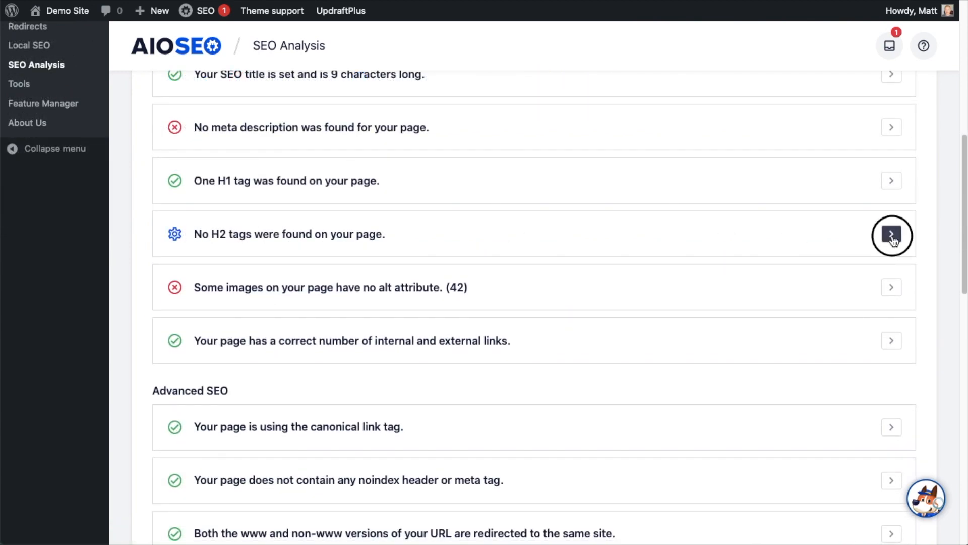
- Expand the 'No H2 tags were found' item and scroll down to the Advanced SEO results
left_click(890, 233)
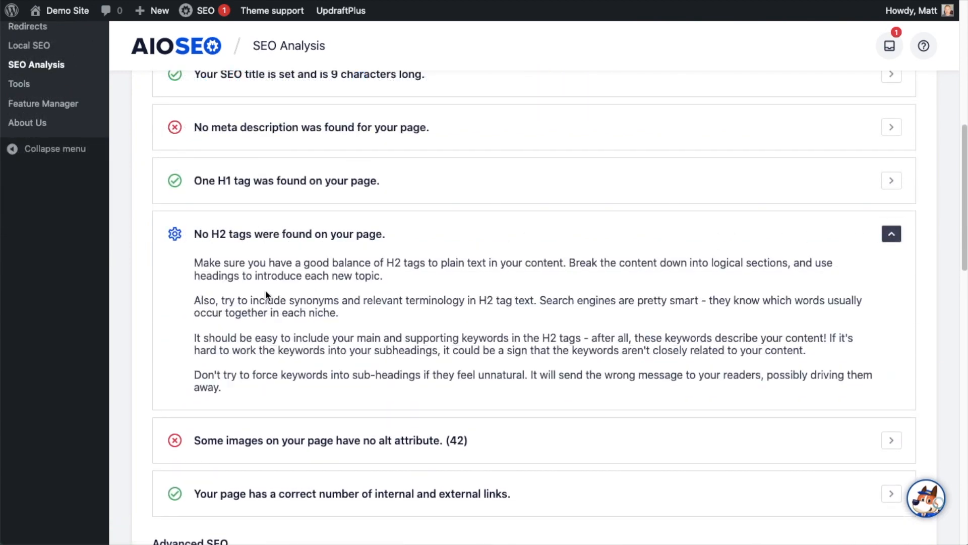
mouse_move(431, 362)
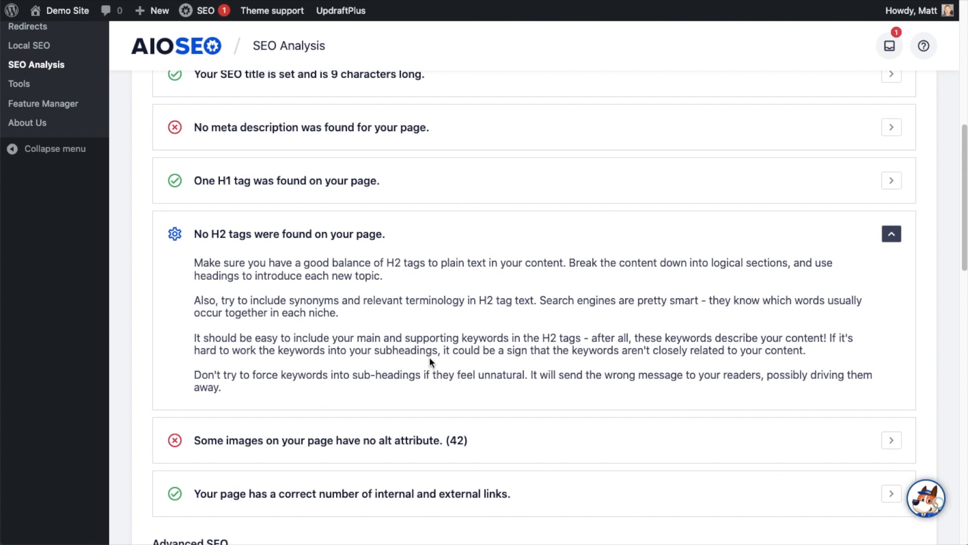
scroll("down", 3)
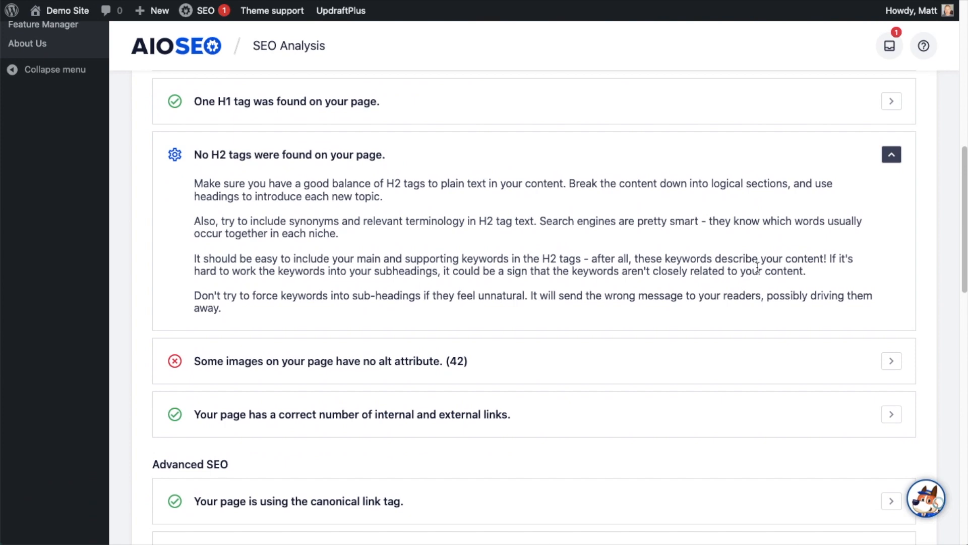
scroll("down", 3)
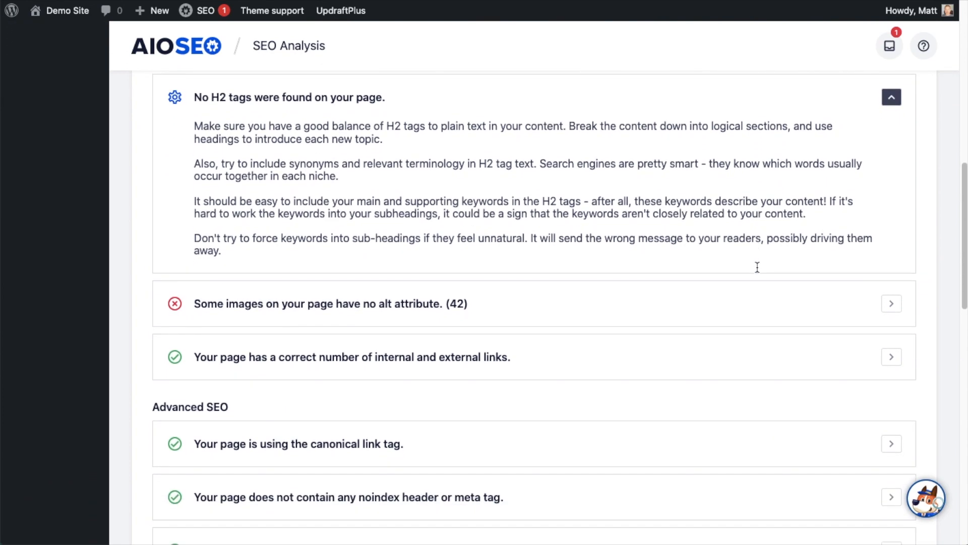
scroll("down", 3)
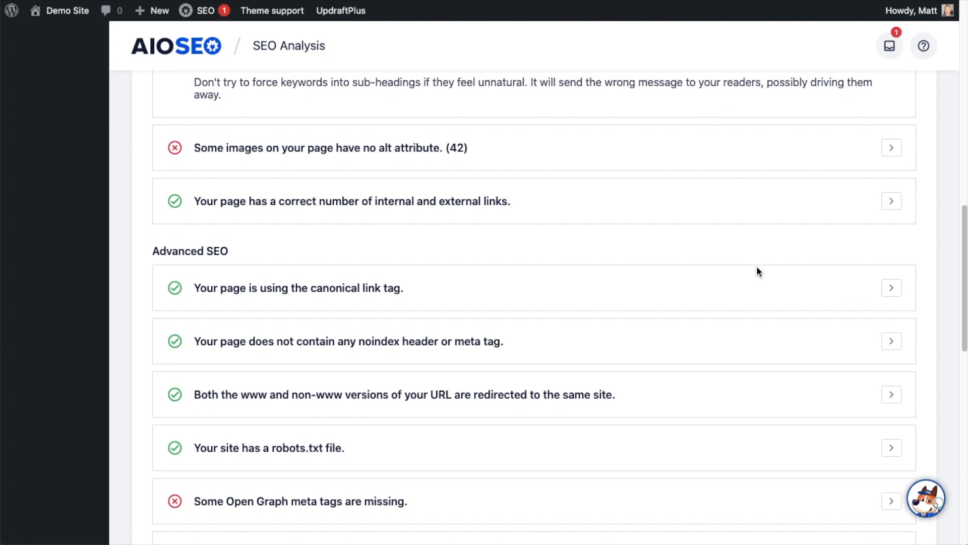
scroll("down", 3)
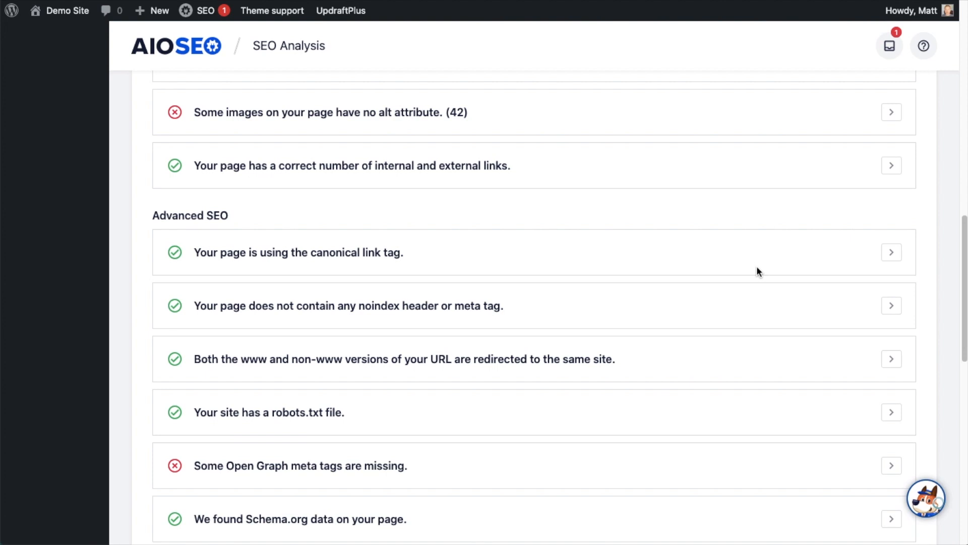
scroll("down", 3)
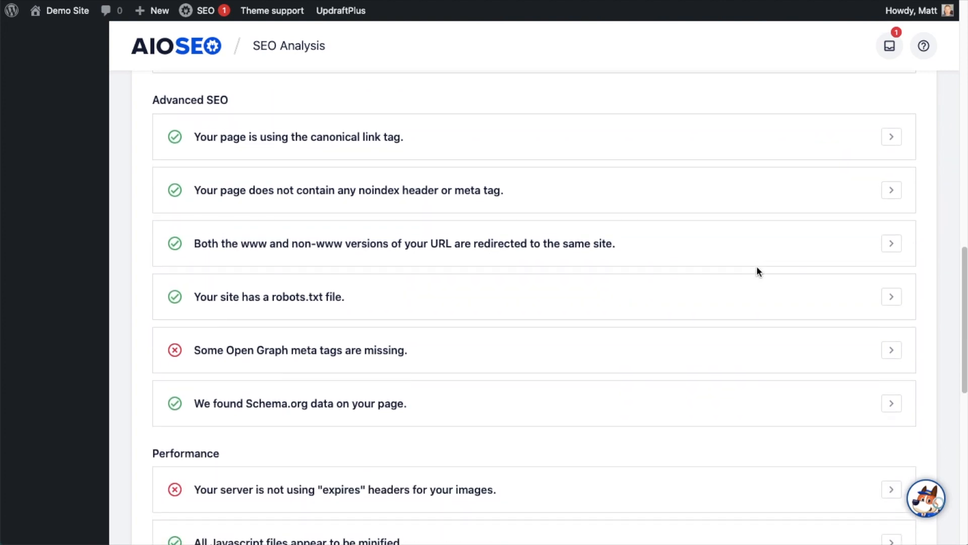
scroll("down", 3)
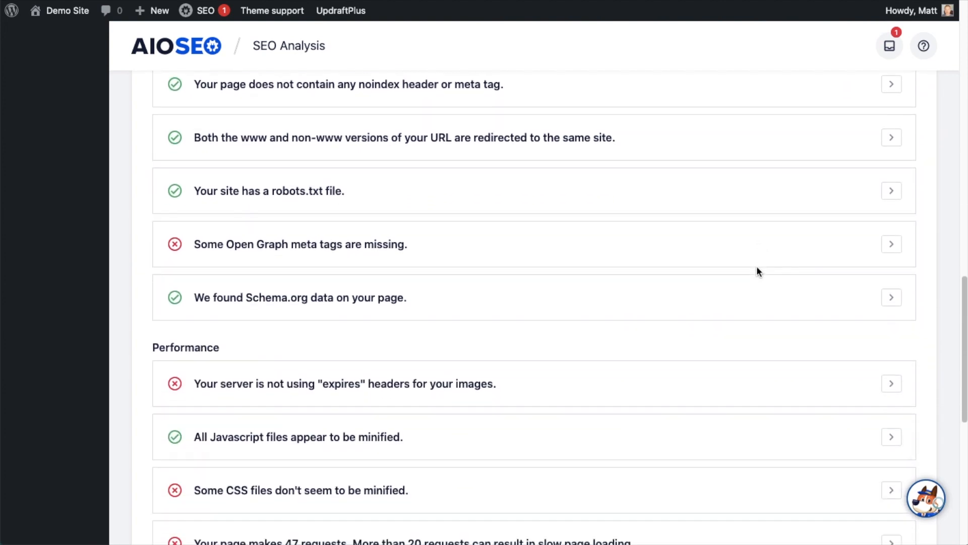
scroll("down", 3)
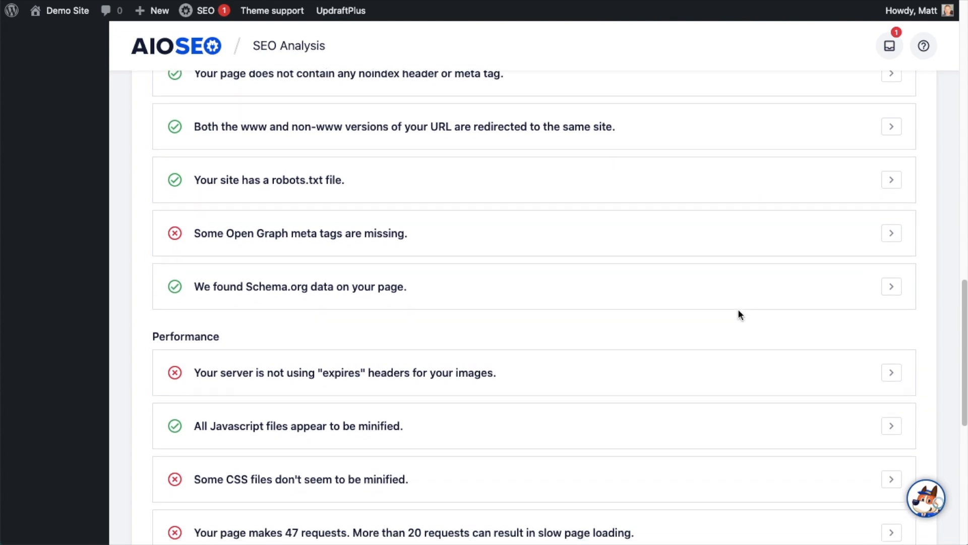
scroll("down", 3)
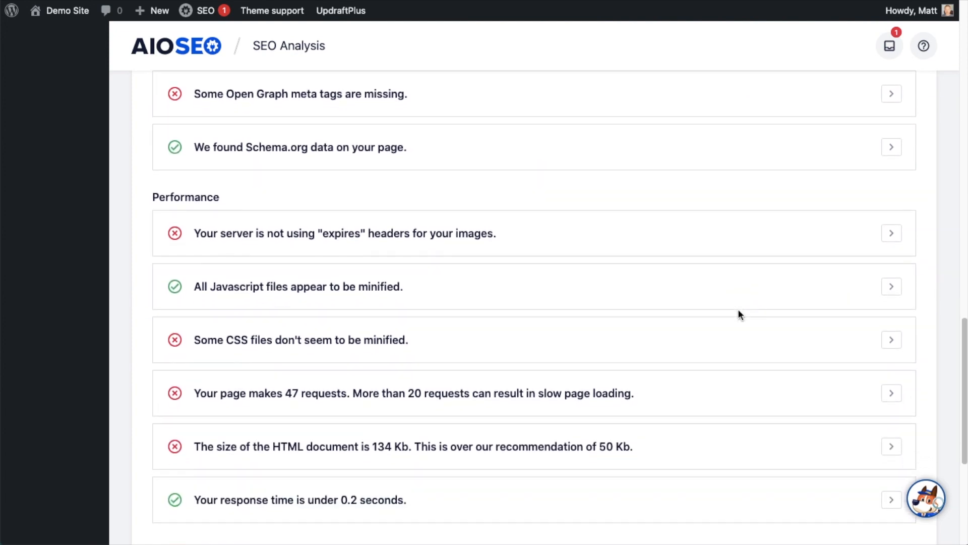
scroll("down", 3)
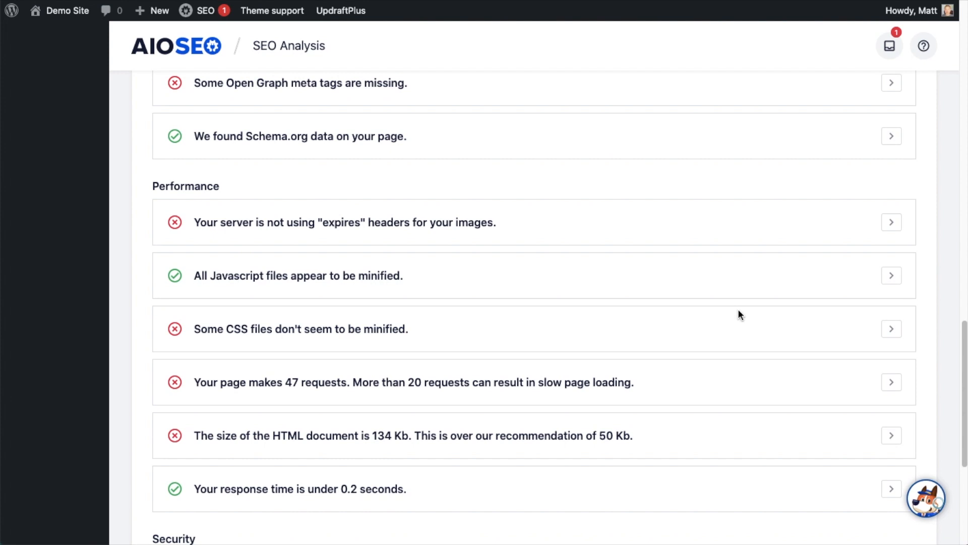
scroll("down", 3)
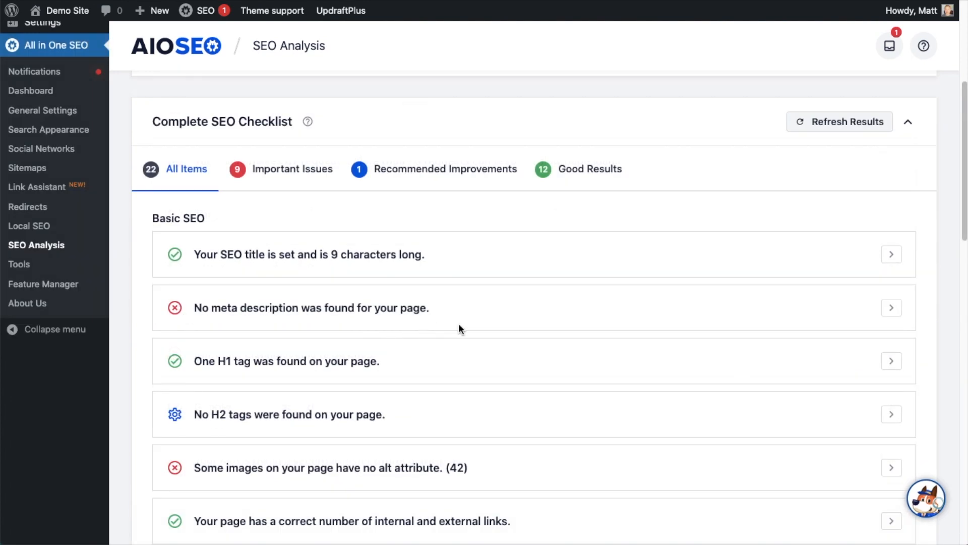
mouse_move(778, 325)
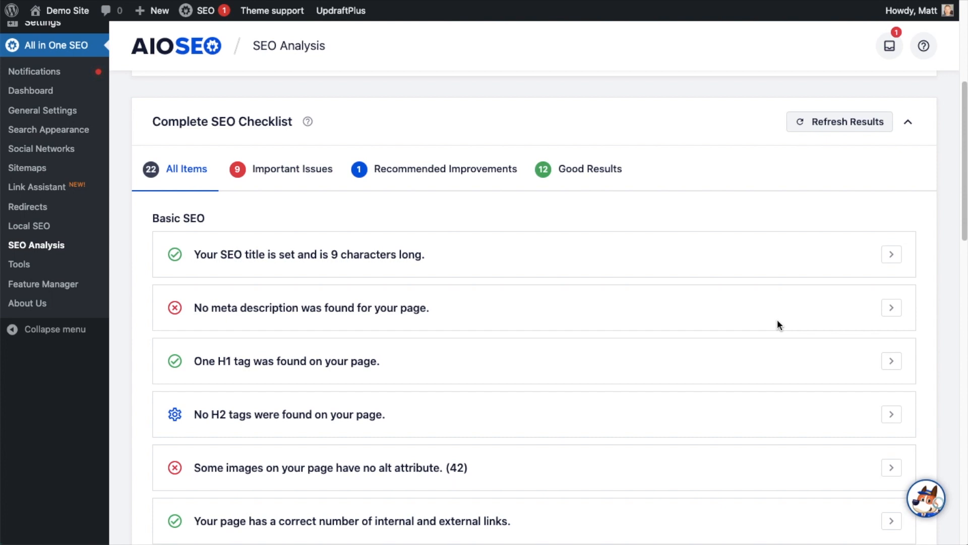
- Switch the SEO Analysis page to the Analyze Competitor Site view for entering a competitor URL
scroll("up", 3)
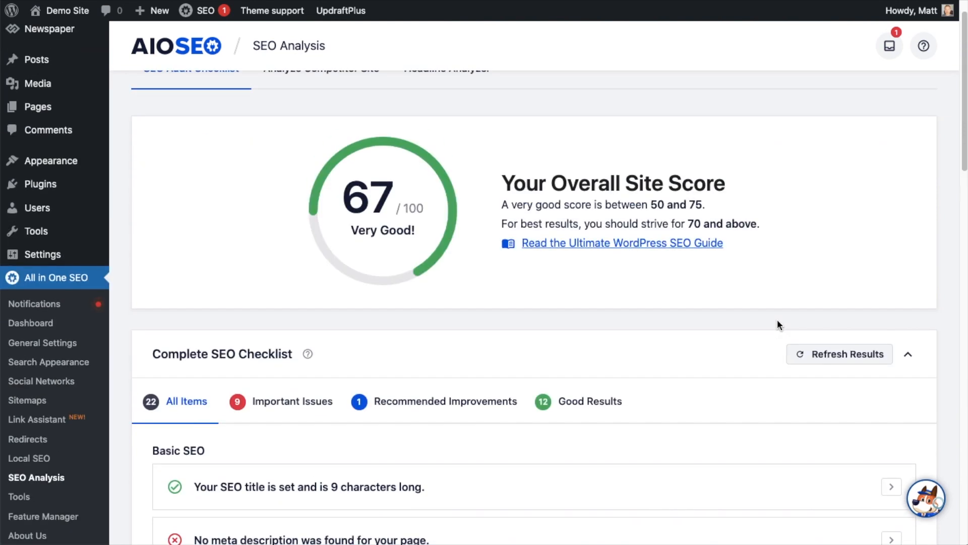
scroll("up", 3)
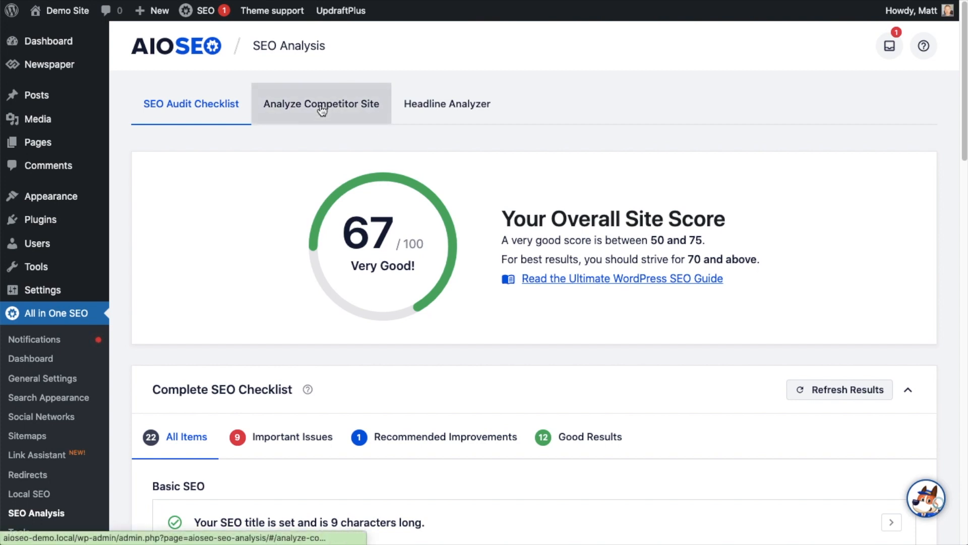
left_click(321, 103)
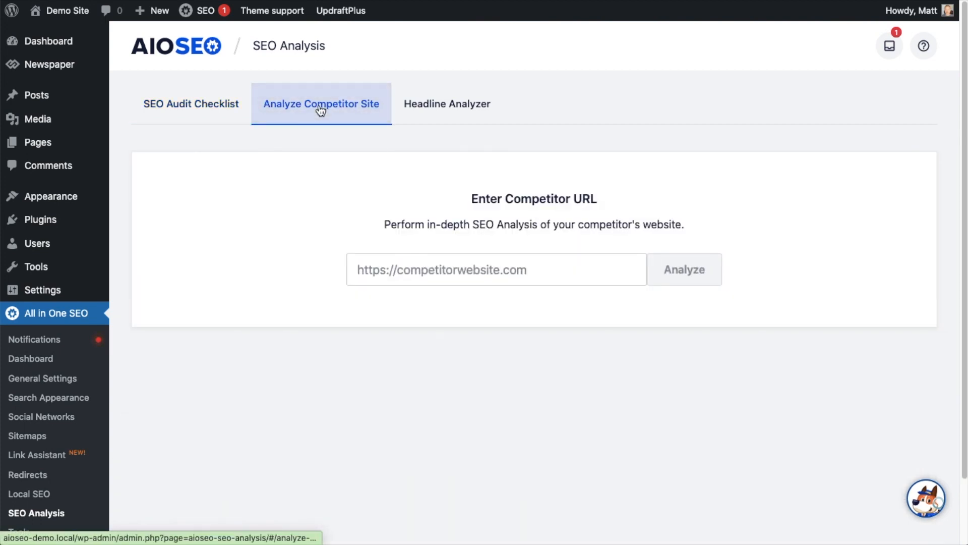
mouse_move(482, 308)
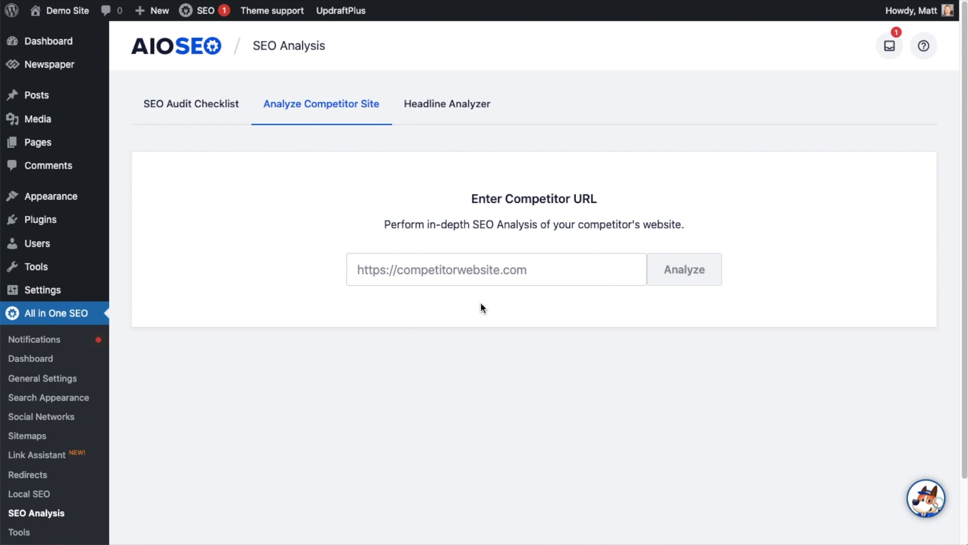
left_click(496, 269)
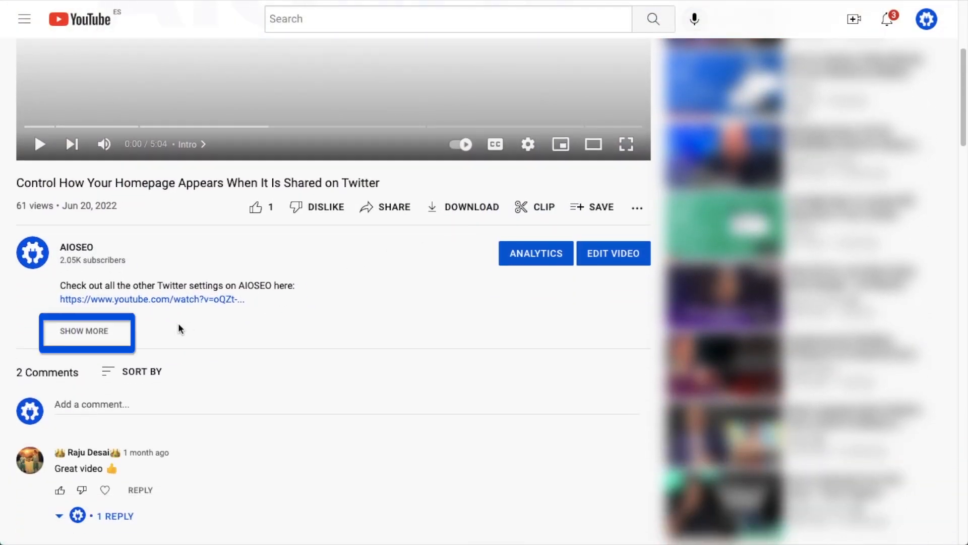
- Expand the video description and follow its aioseo.com link to the AIOSEO homepage
left_click(85, 331)
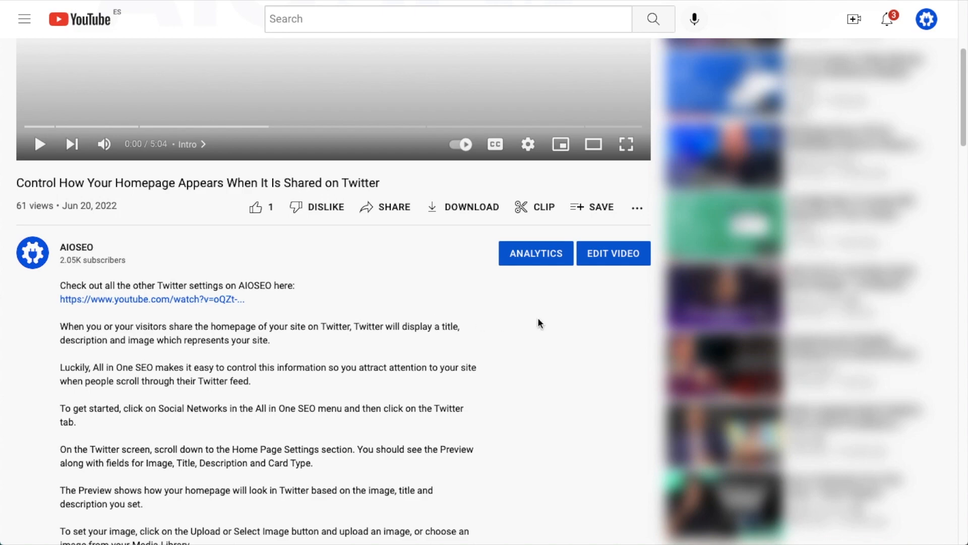
scroll("down", 3)
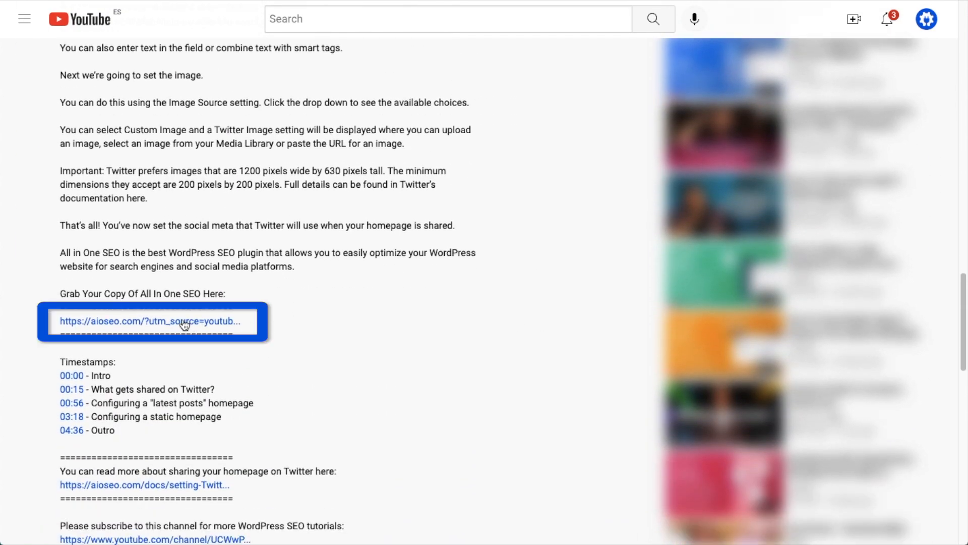
left_click(145, 320)
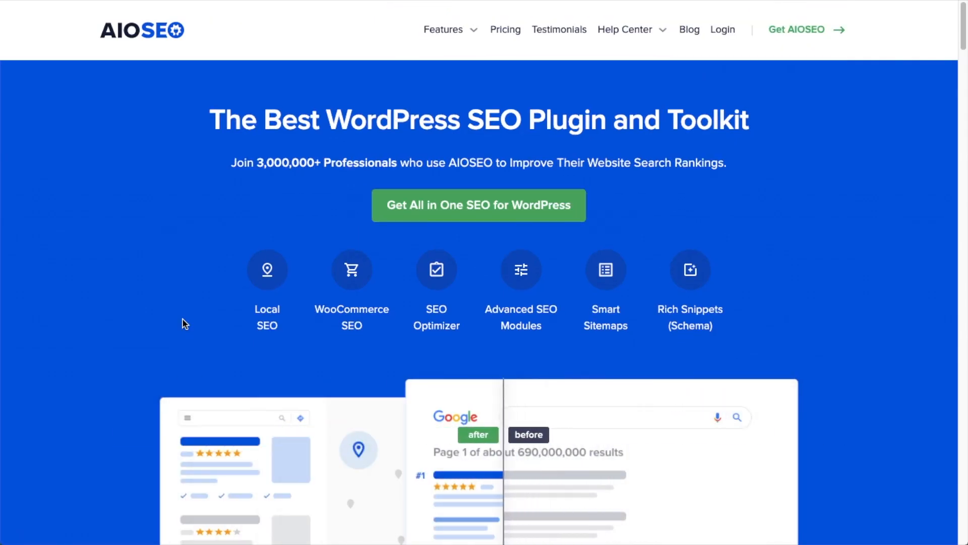
mouse_move(478, 205)
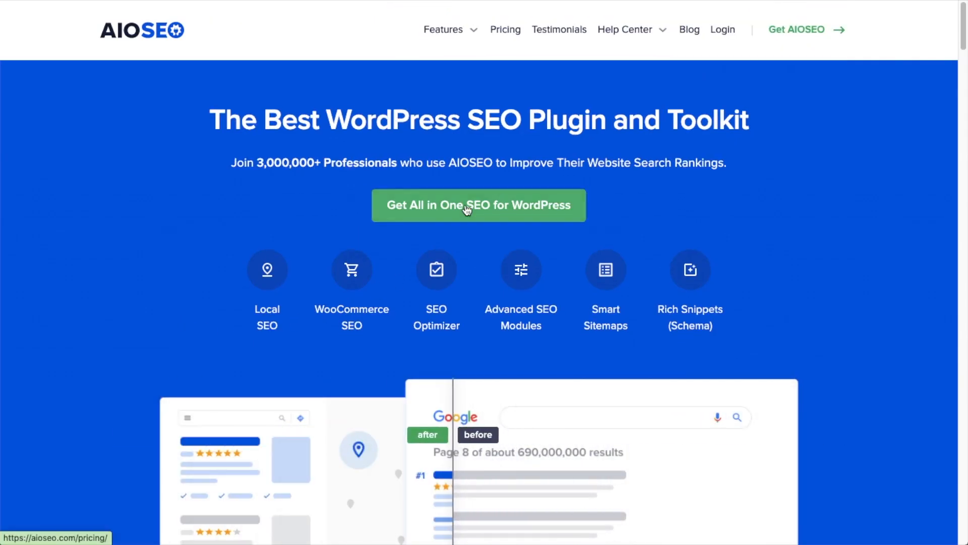